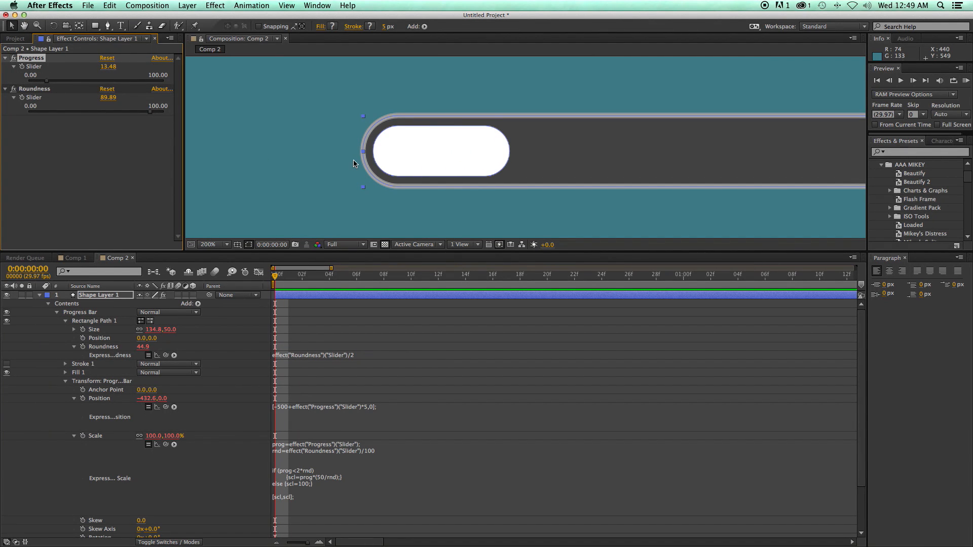
Create Comp 2 with a Medium Gray-Cyan solid layer as the teal background
left_click(225, 244)
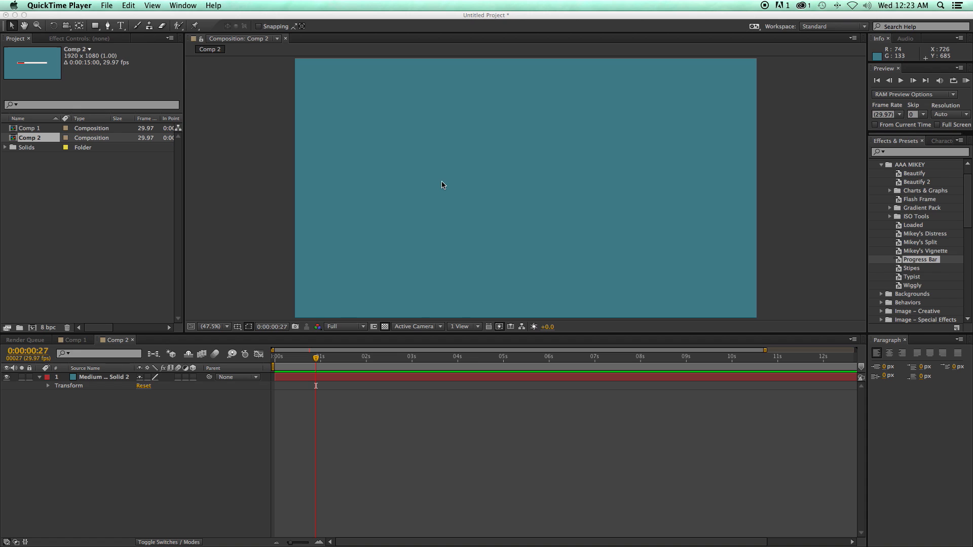
Draw a white rectangle across the comp centre and size its Rectangle Path 1 to 1000 by 50
left_click(293, 375)
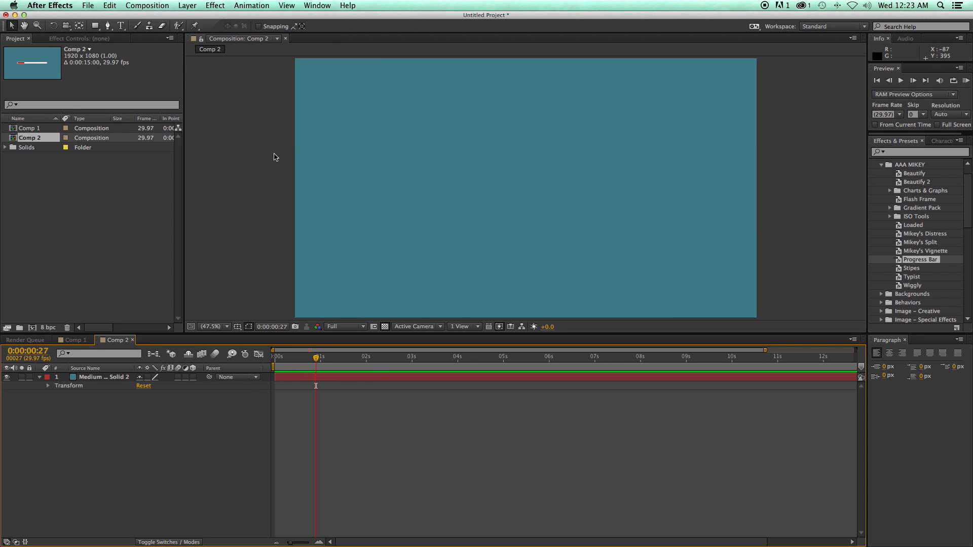
left_click(103, 376)
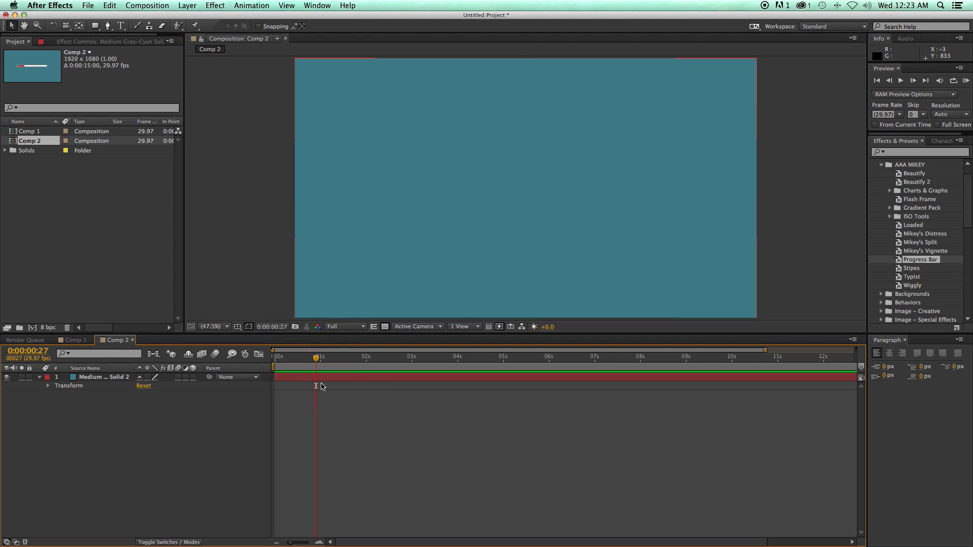
left_click(93, 26)
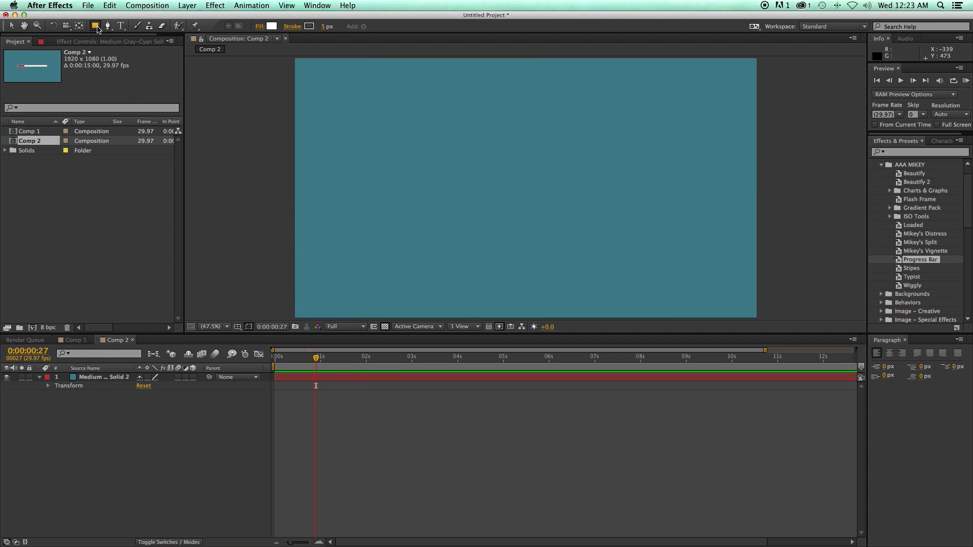
left_click_drag(397, 176, 639, 211)
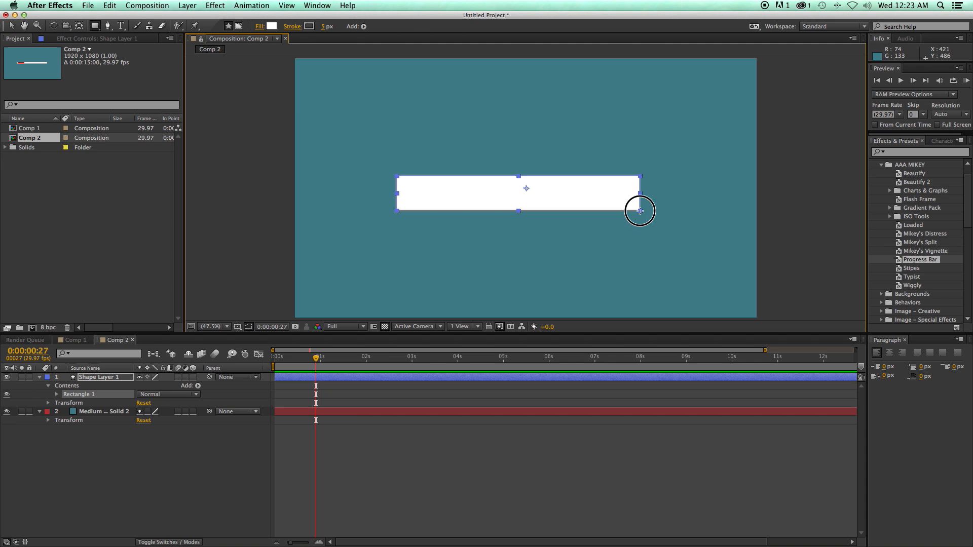
left_click_drag(639, 211, 661, 200)
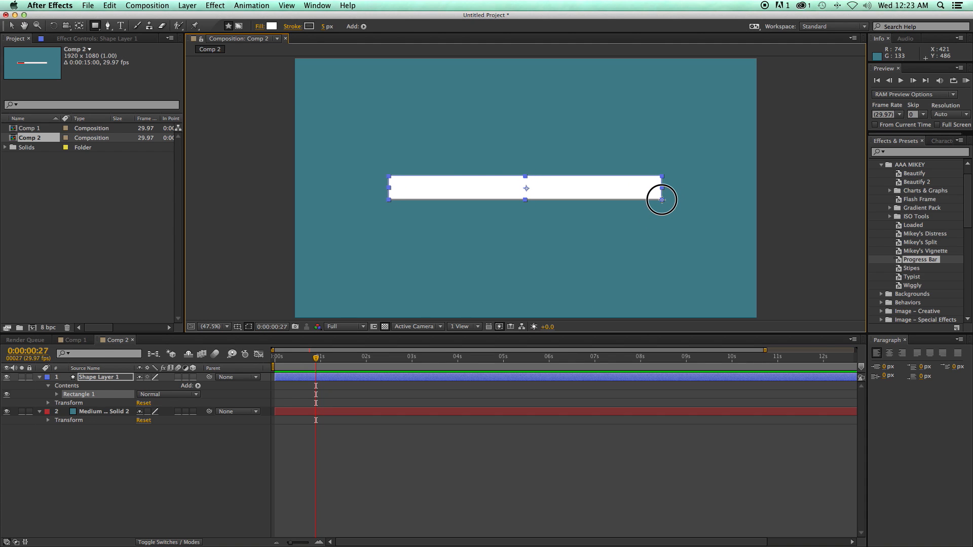
left_click_drag(662, 200, 680, 200)
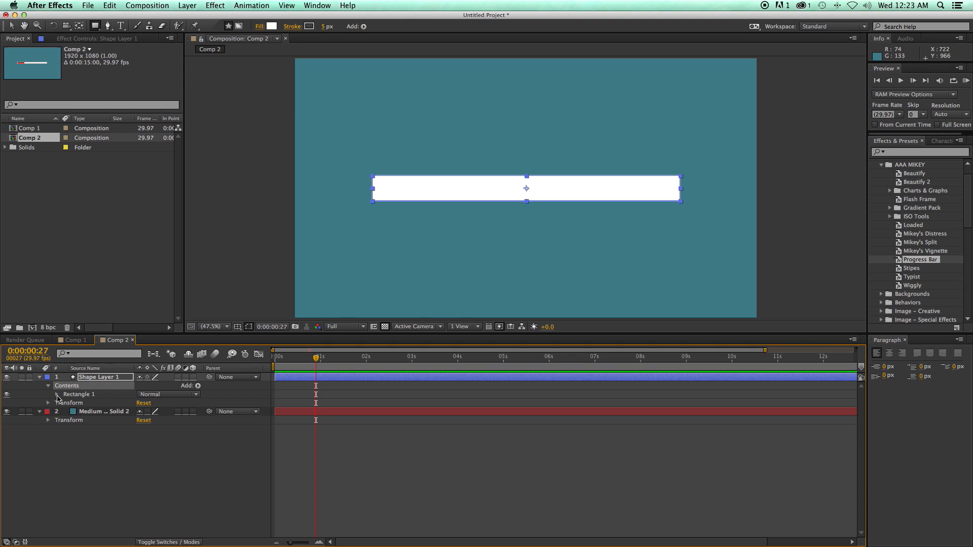
left_click(57, 394)
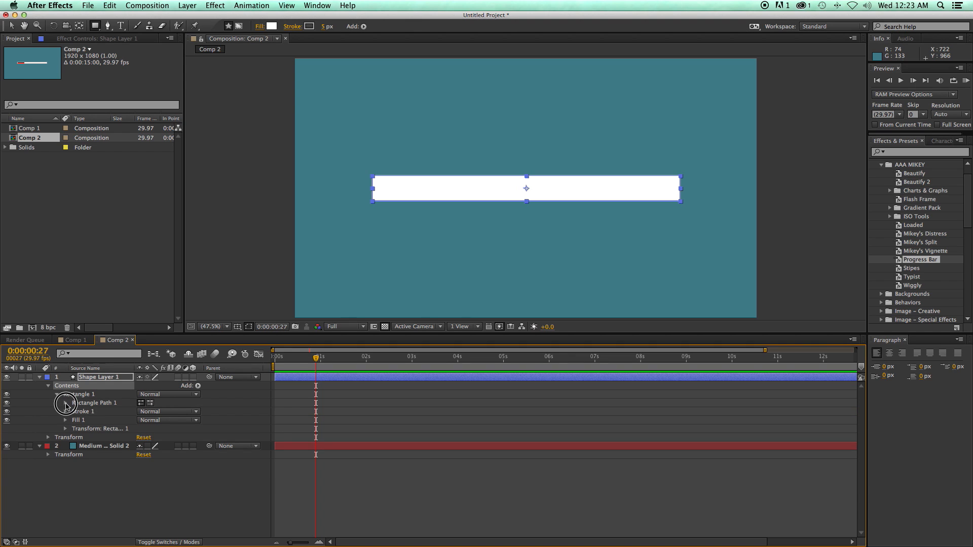
left_click(65, 404)
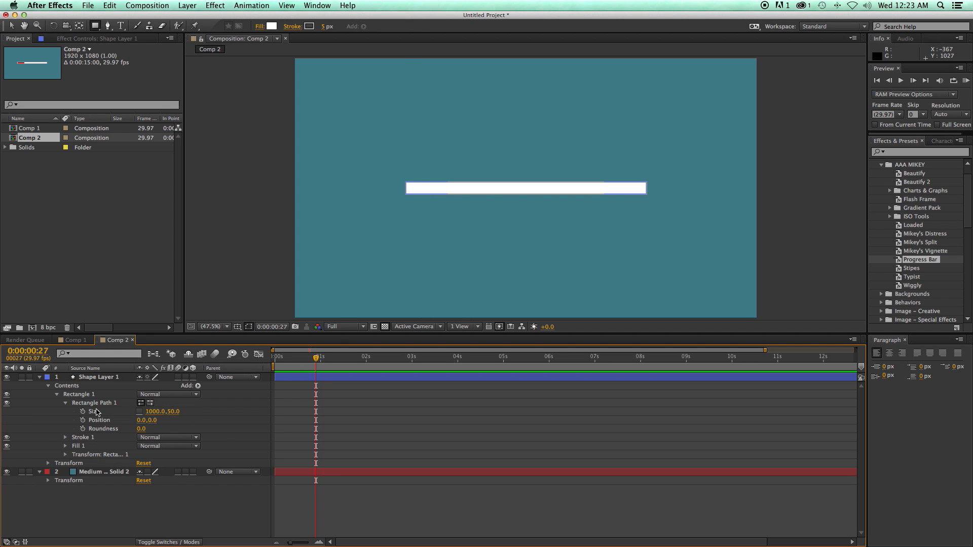
mouse_move(136, 413)
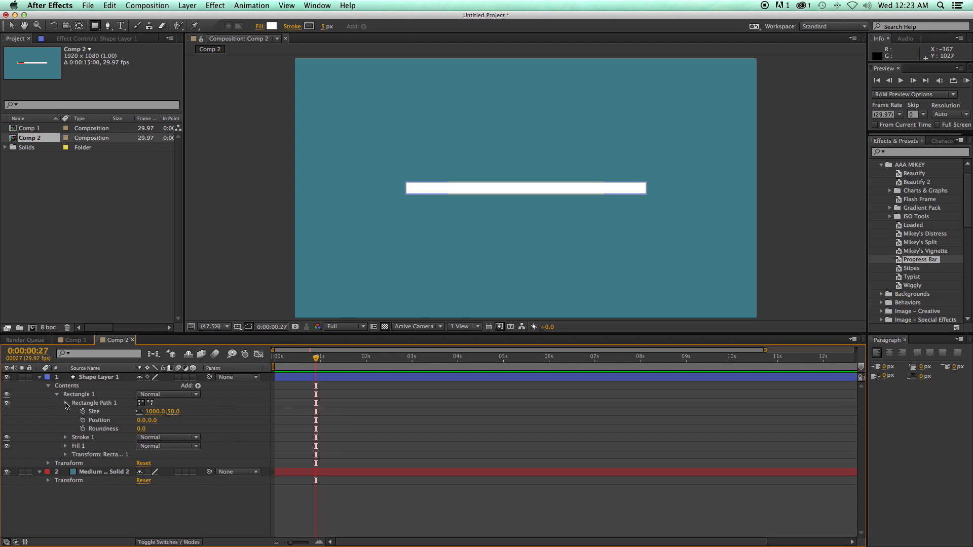
left_click(57, 394)
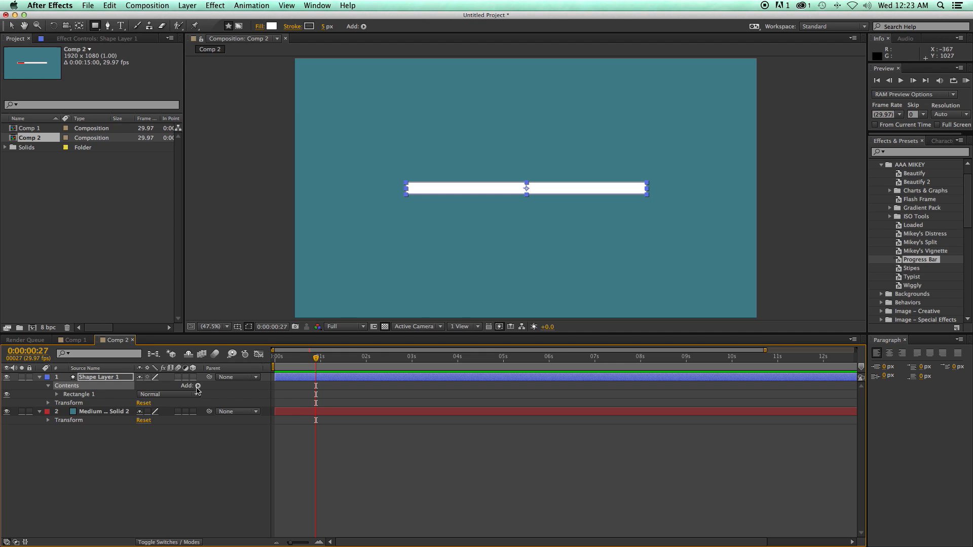
left_click(199, 385)
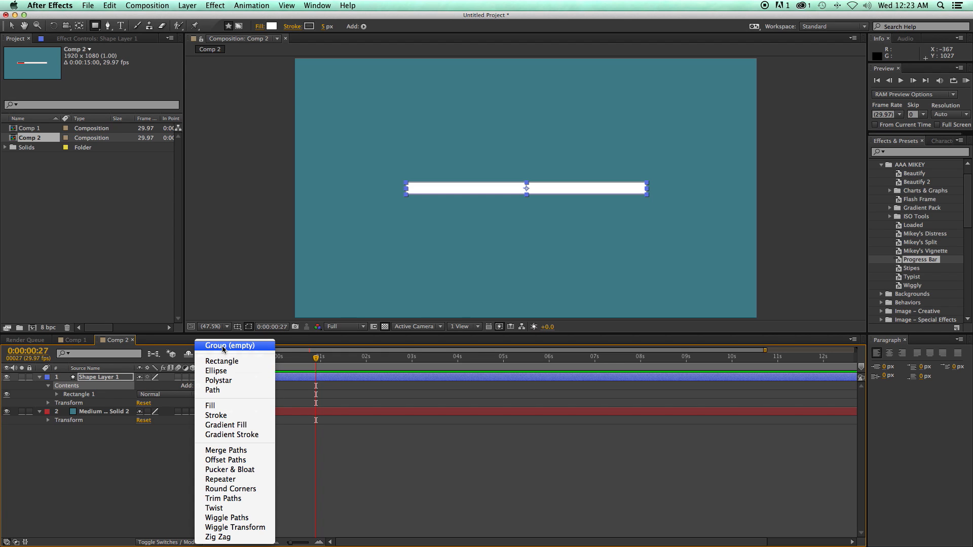
mouse_move(228, 405)
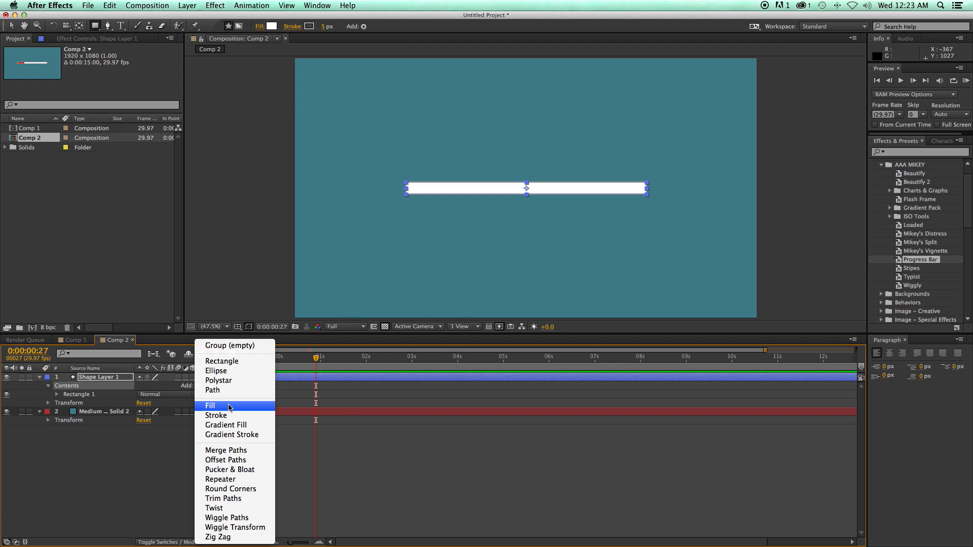
mouse_move(226, 450)
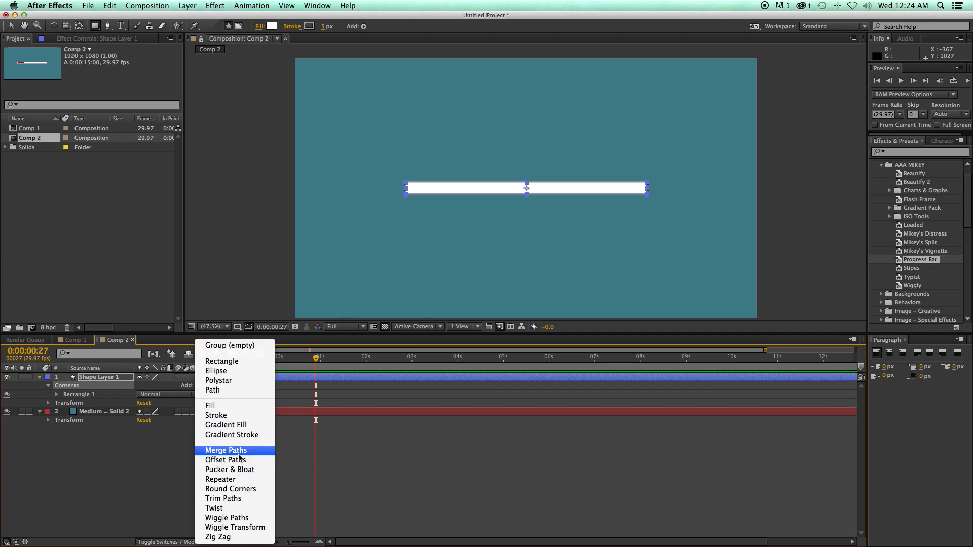
mouse_move(229, 470)
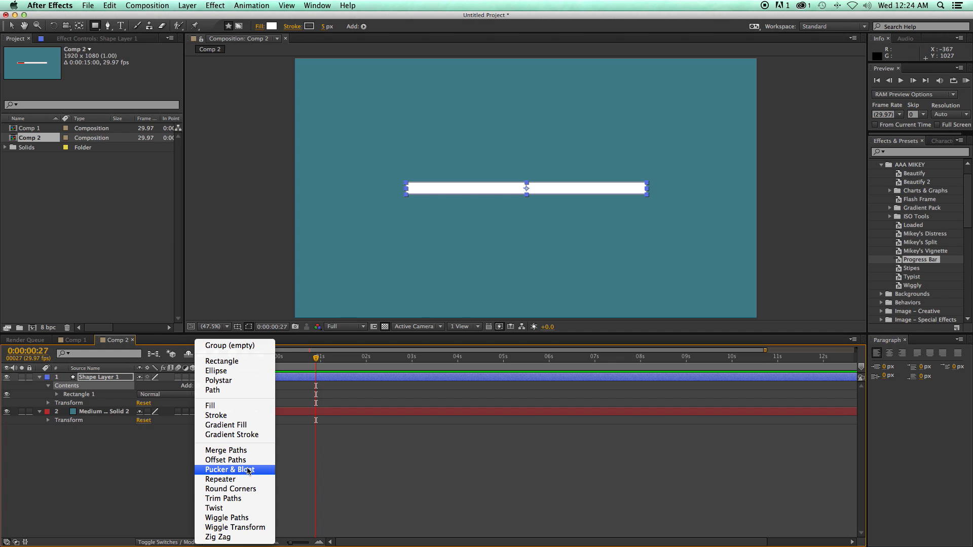
mouse_move(145, 448)
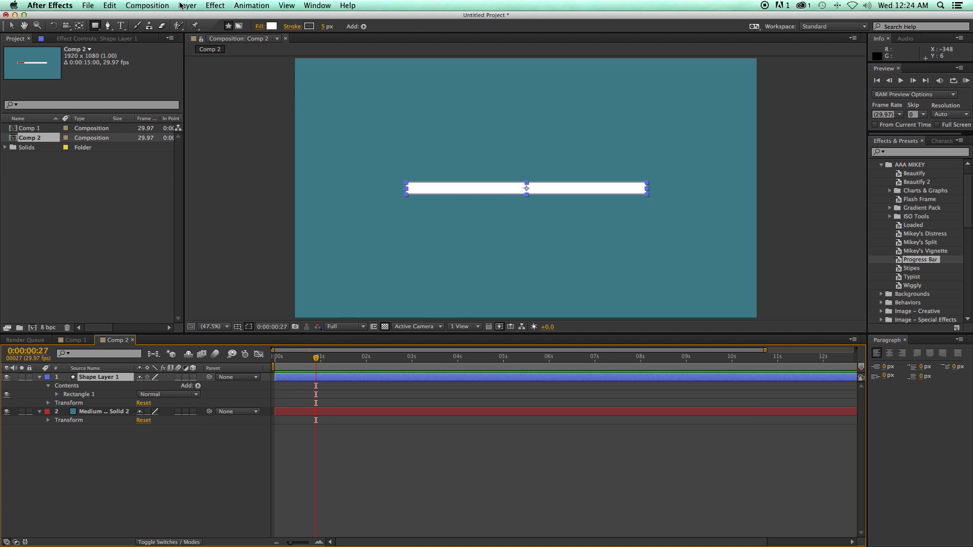
left_click(186, 5)
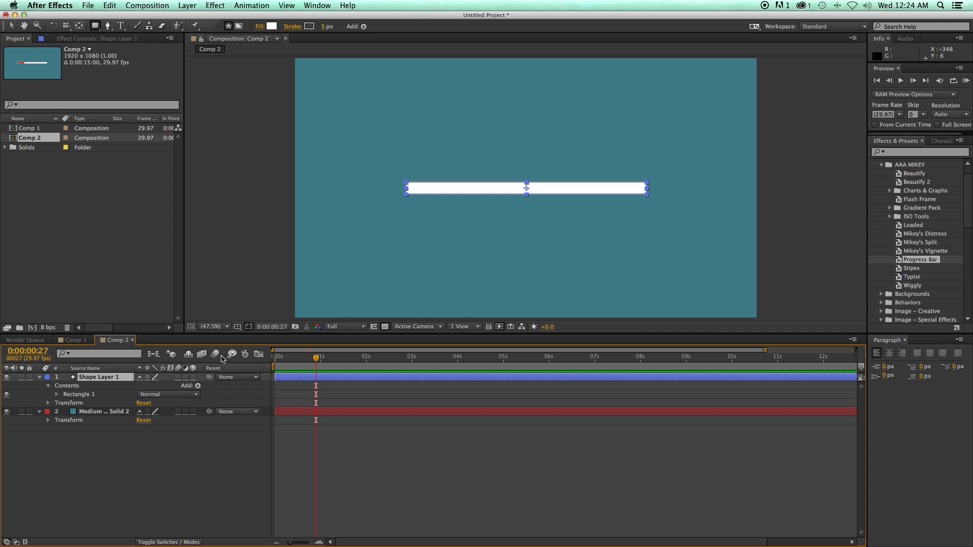
Rename the rectangle group 'Progress Bar' and its duplicate 'Back'
left_click(56, 395)
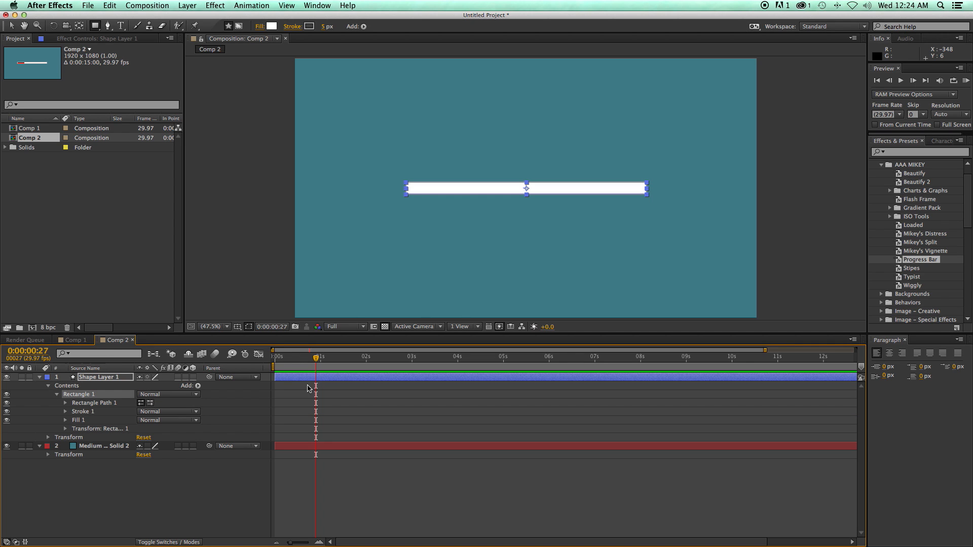
left_click(57, 394)
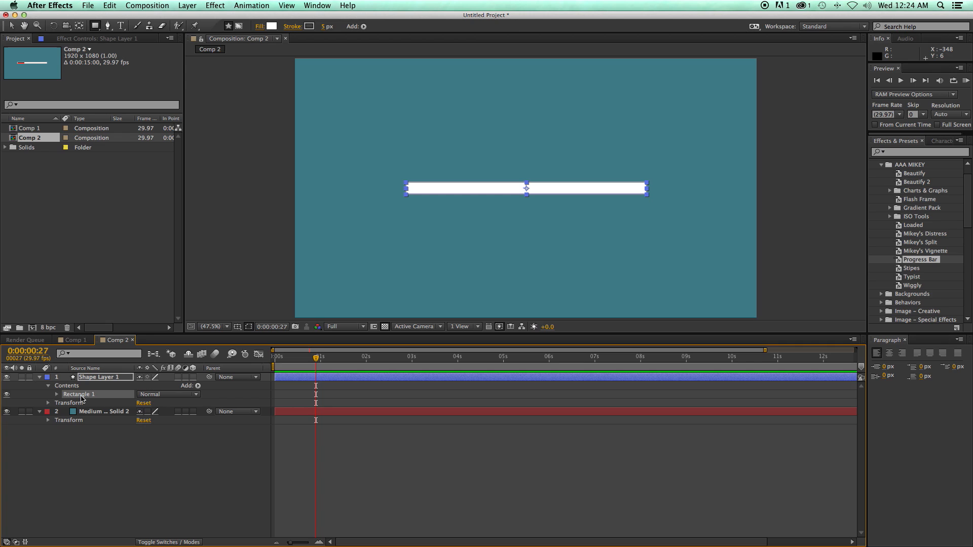
double_click(79, 394)
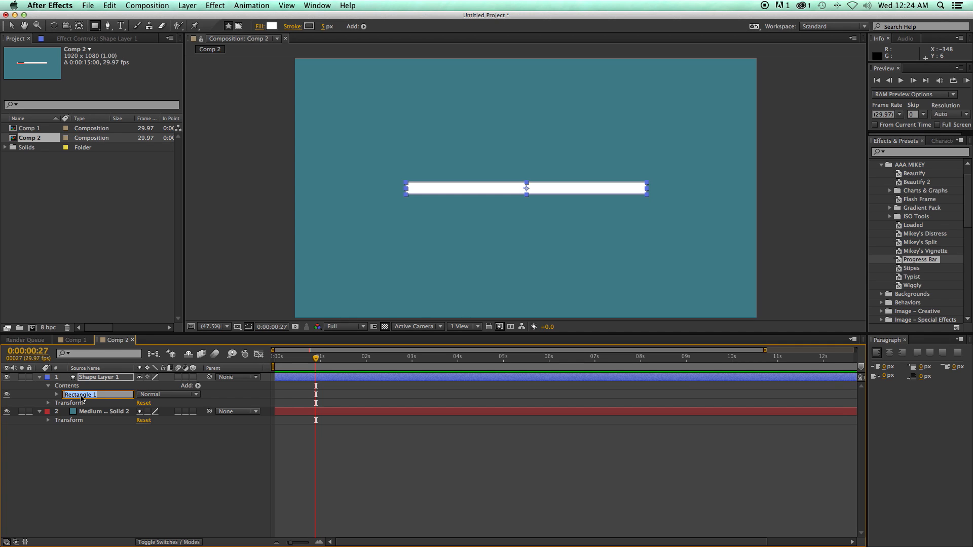
type("Progress Bar")
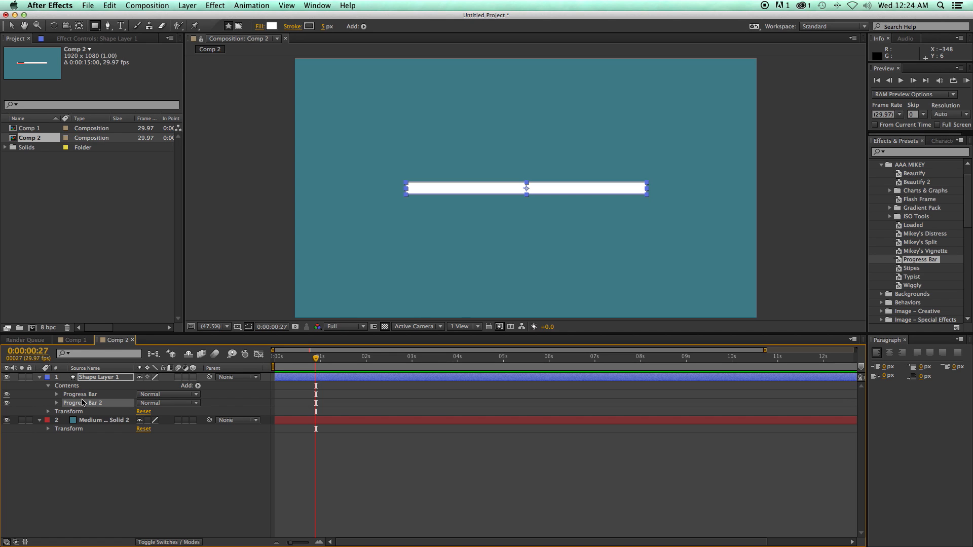
double_click(81, 403)
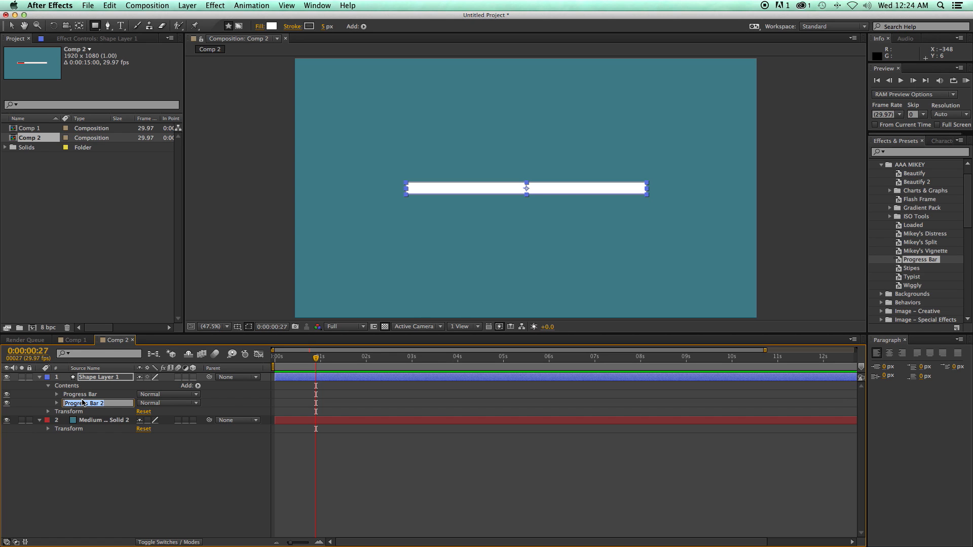
type("Back")
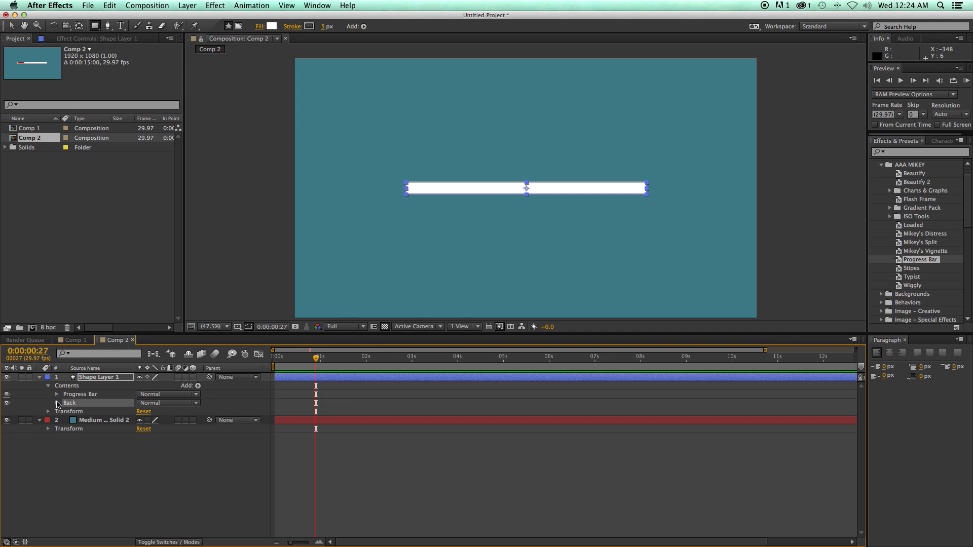
Widen the Back rectangle's path to 1020 so it frames the progress bar
left_click(53, 404)
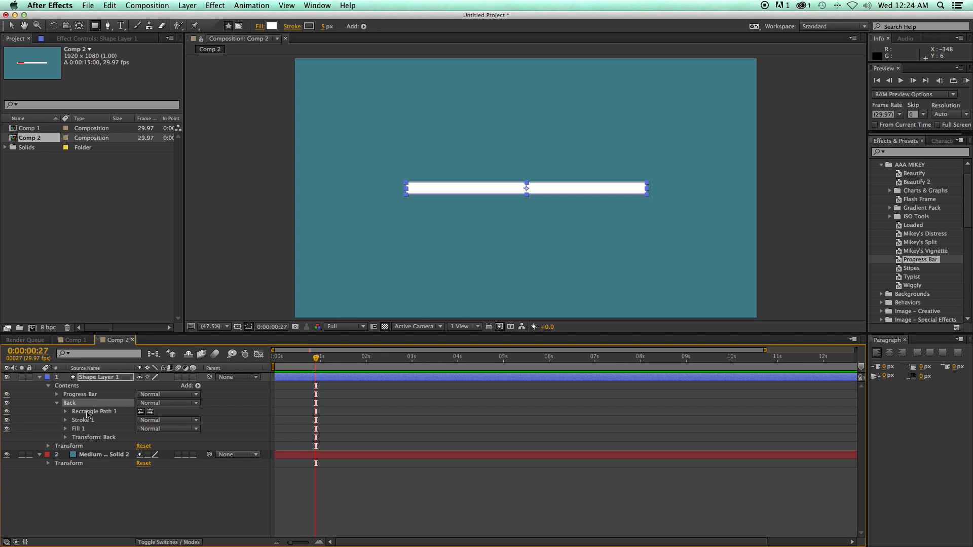
left_click(64, 412)
type("70")
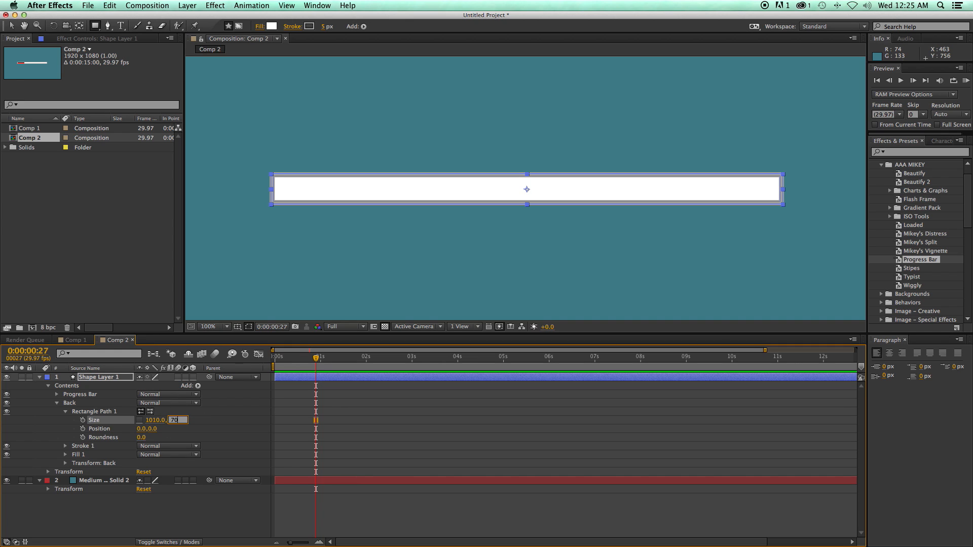
left_click(154, 419)
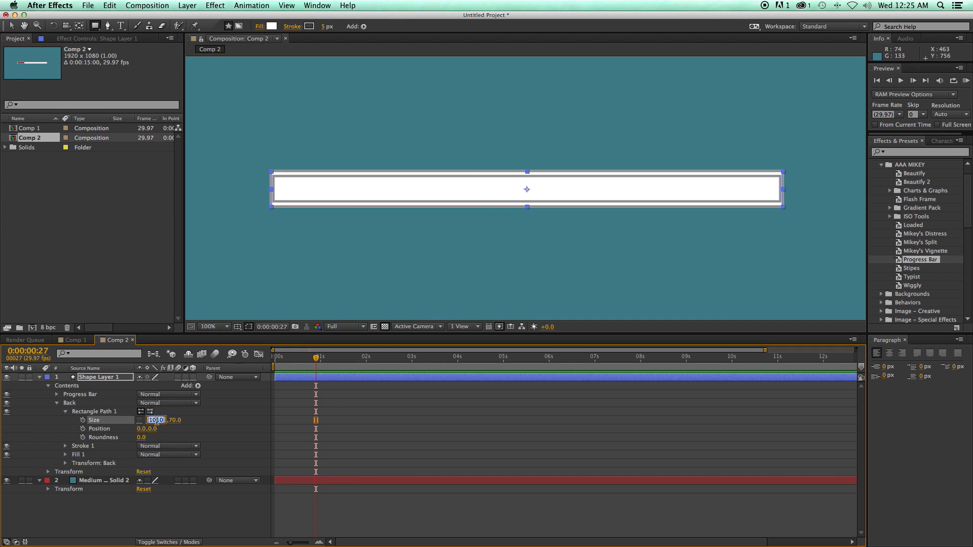
type("1020")
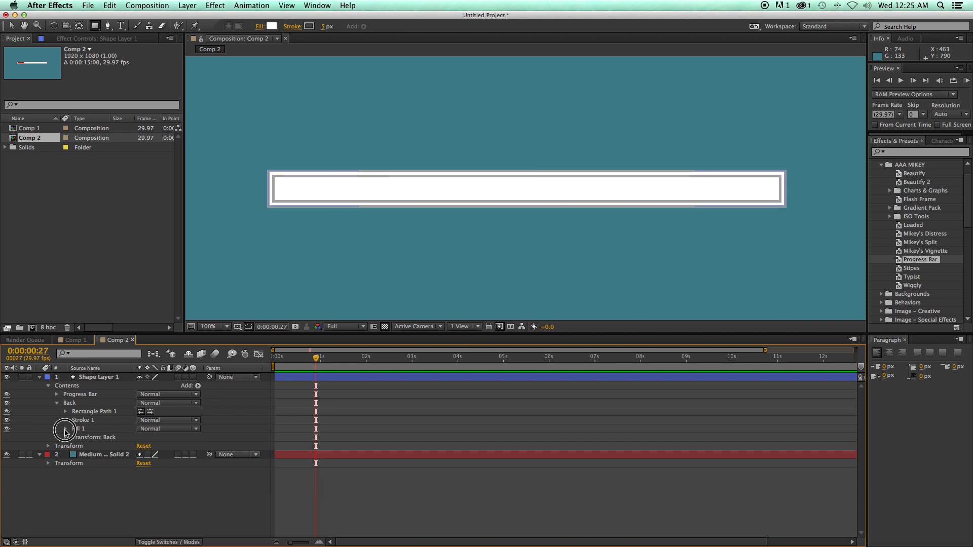
Give the Back group's Fill 1 the dark grey colour 4A4A4A and collapse the group
left_click(65, 429)
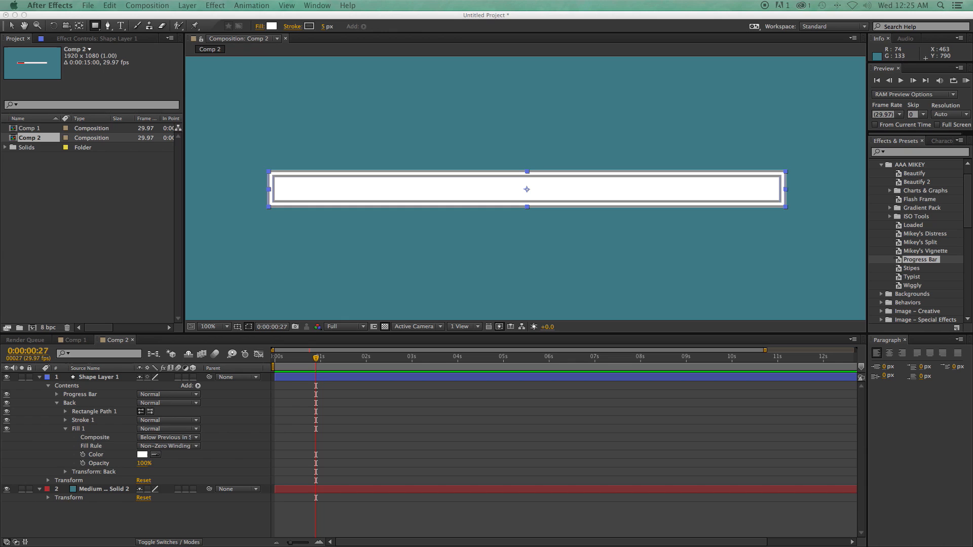
left_click(141, 454)
type("4A4A4A")
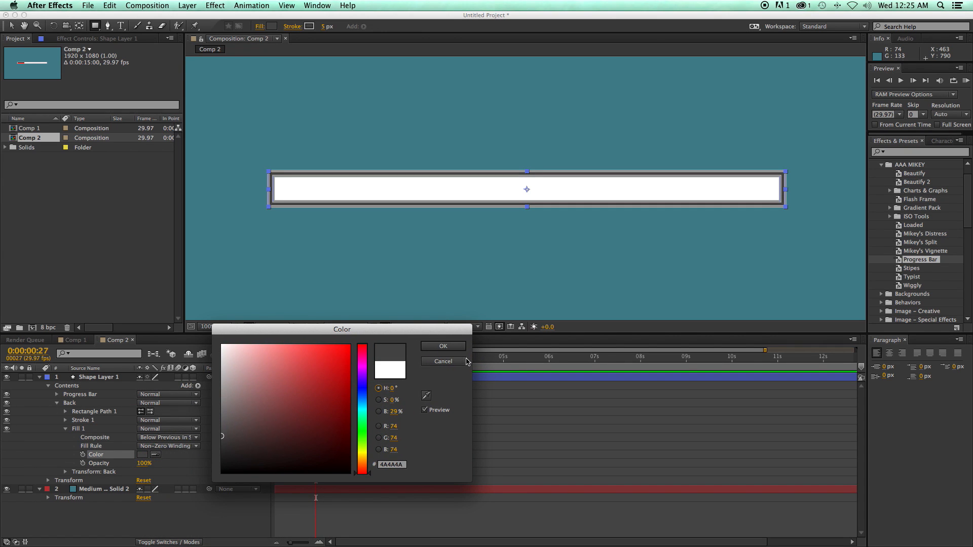
left_click(443, 347)
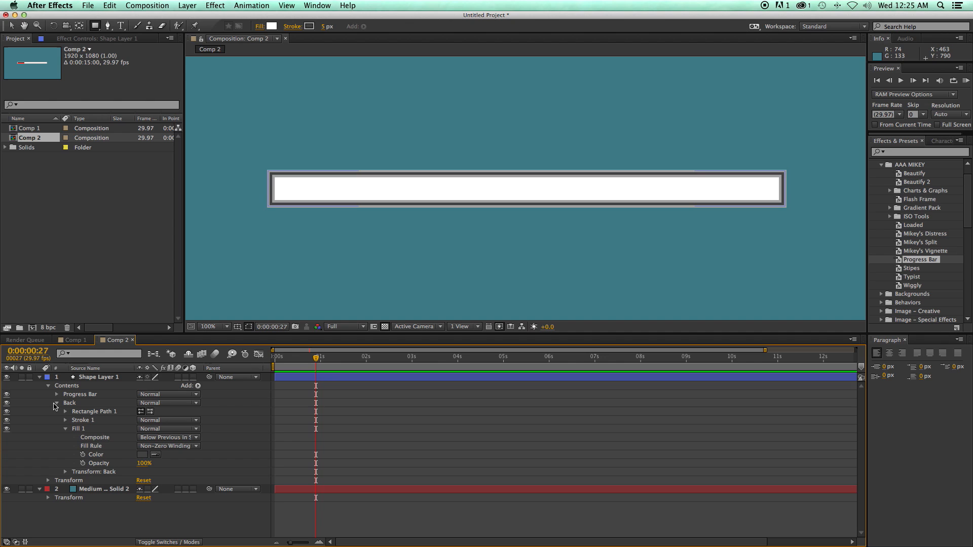
left_click(56, 403)
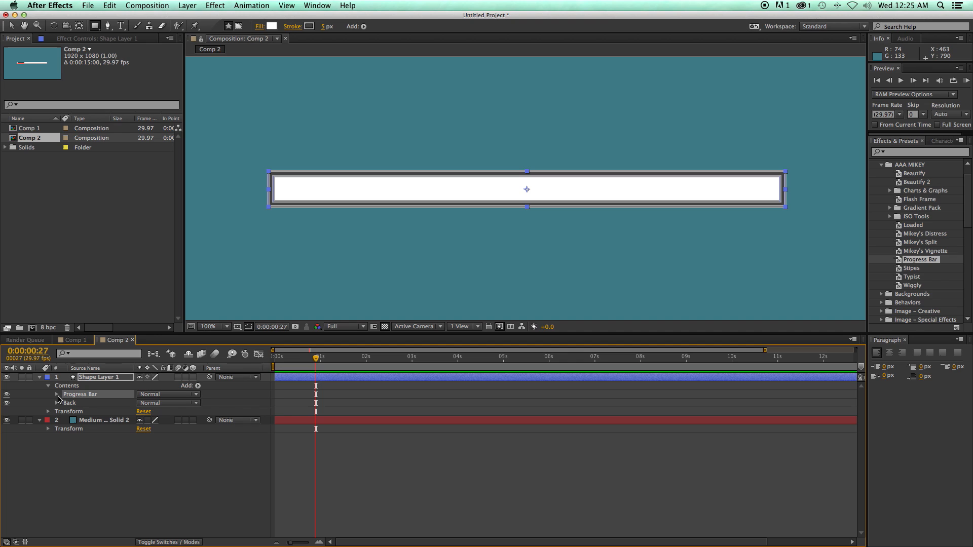
Add a Slider Control expression-control effect and reveal the Progress Bar rectangle's size
left_click(52, 395)
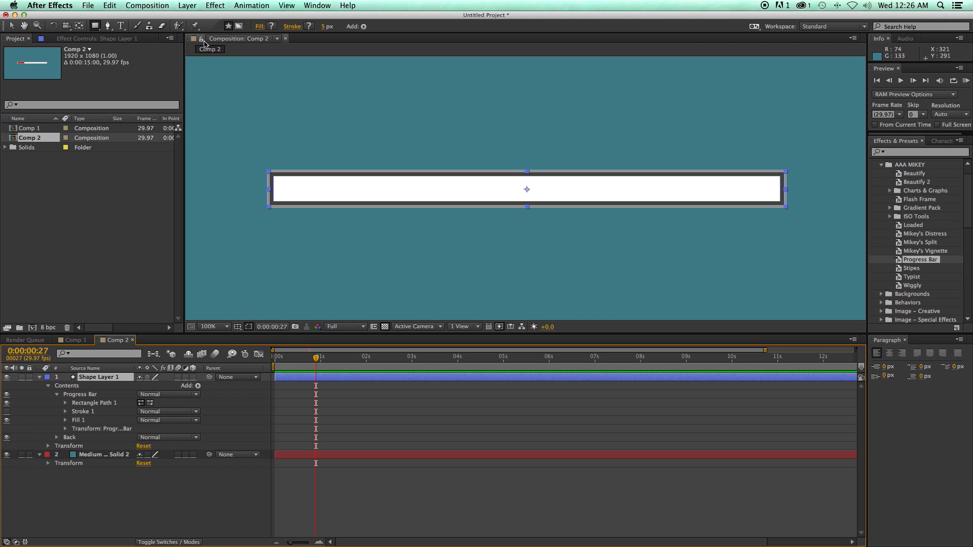
left_click(214, 5)
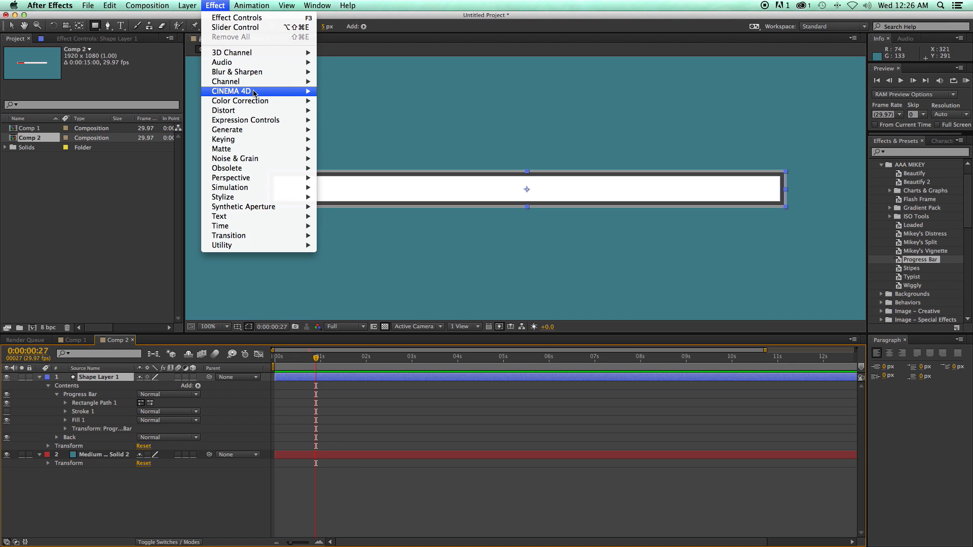
mouse_move(245, 120)
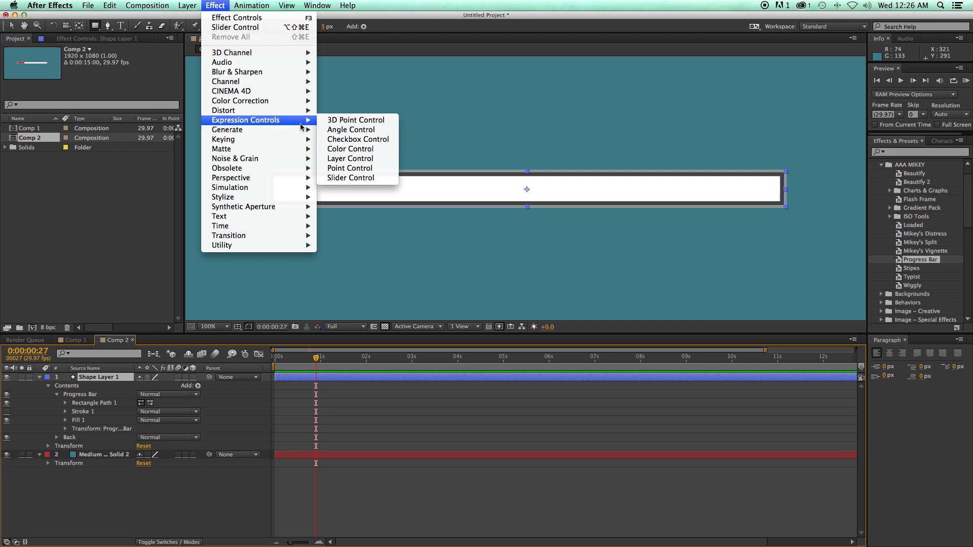
left_click(350, 177)
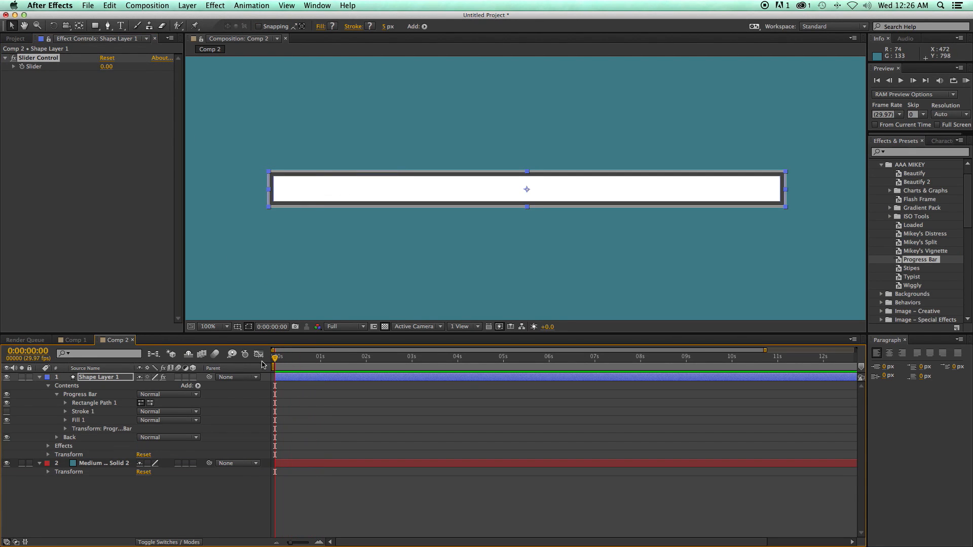
mouse_move(73, 402)
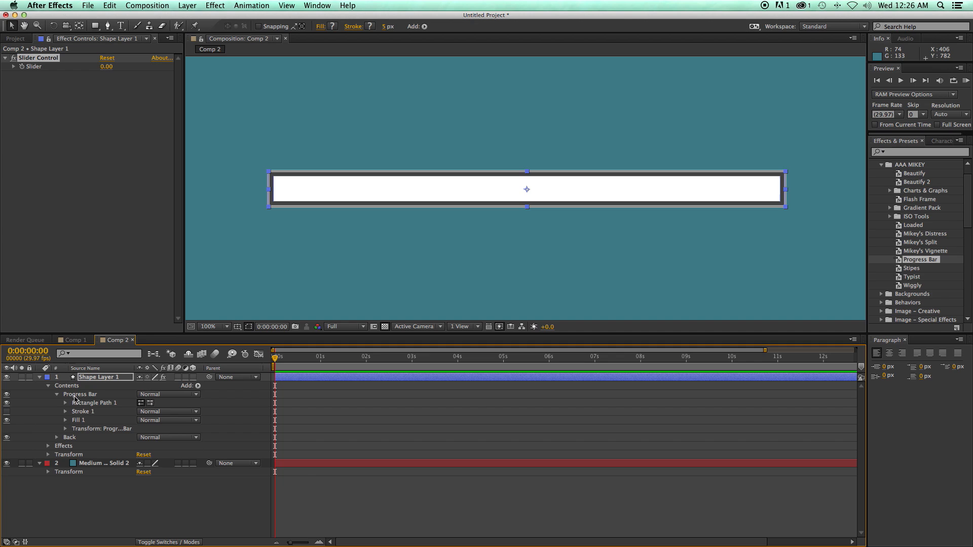
left_click(64, 404)
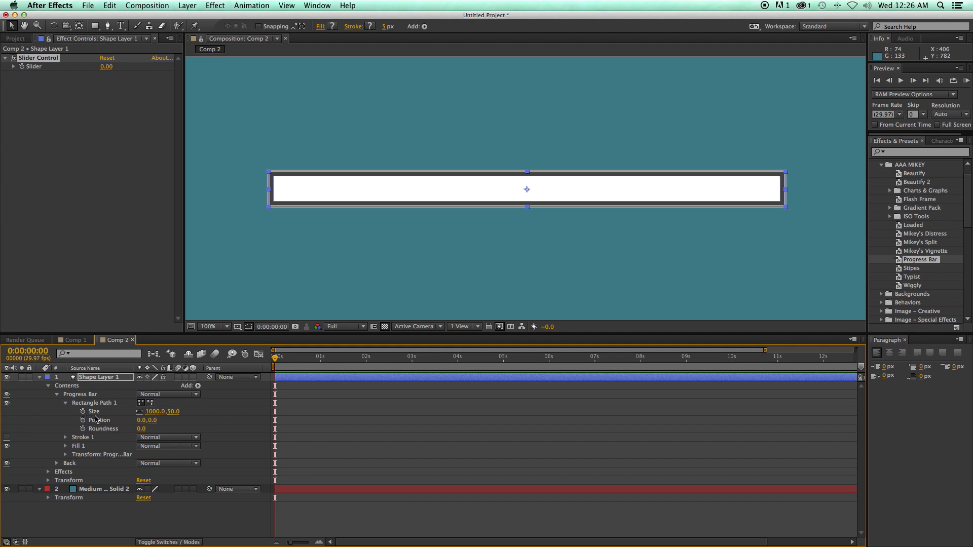
mouse_move(81, 412)
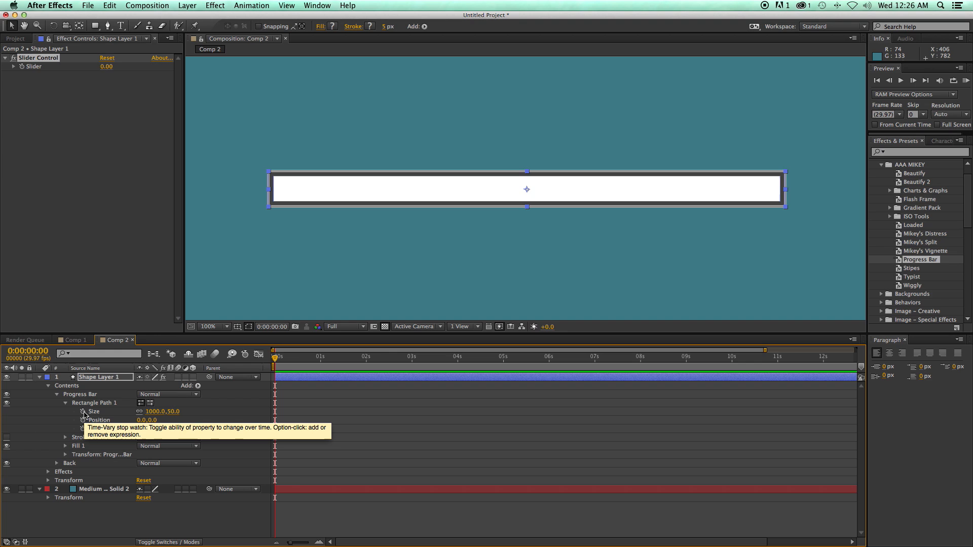
Drive the rectangle Size with [effect("Slider Control")("Slider")*10,50] so width follows the slider
left_click(83, 412)
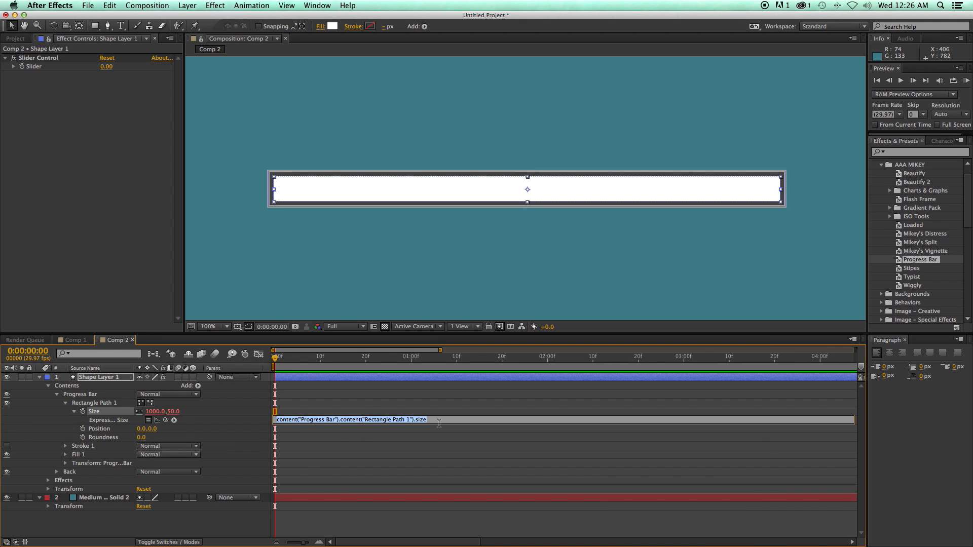
left_click(437, 423)
type("[effect(\"Slider Control\")(\"Slider")
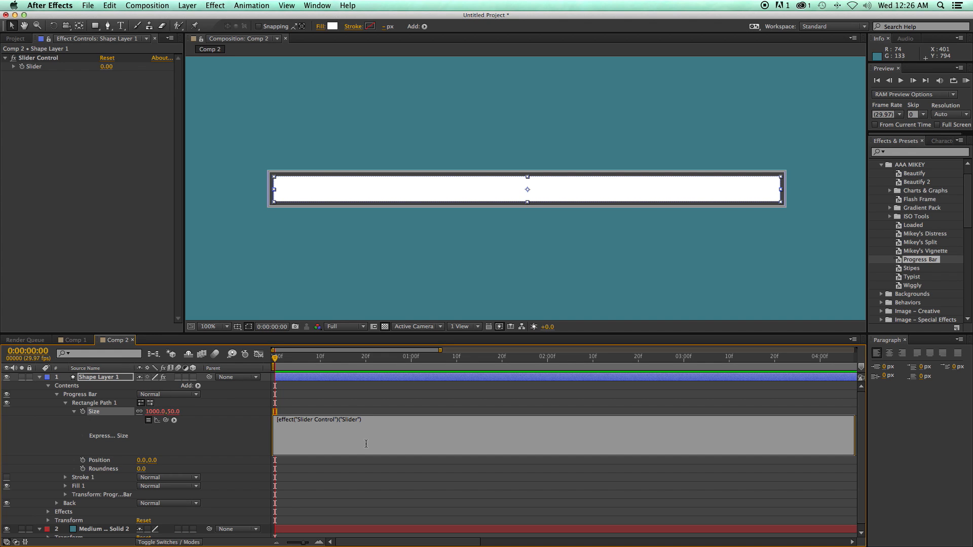
type("*")
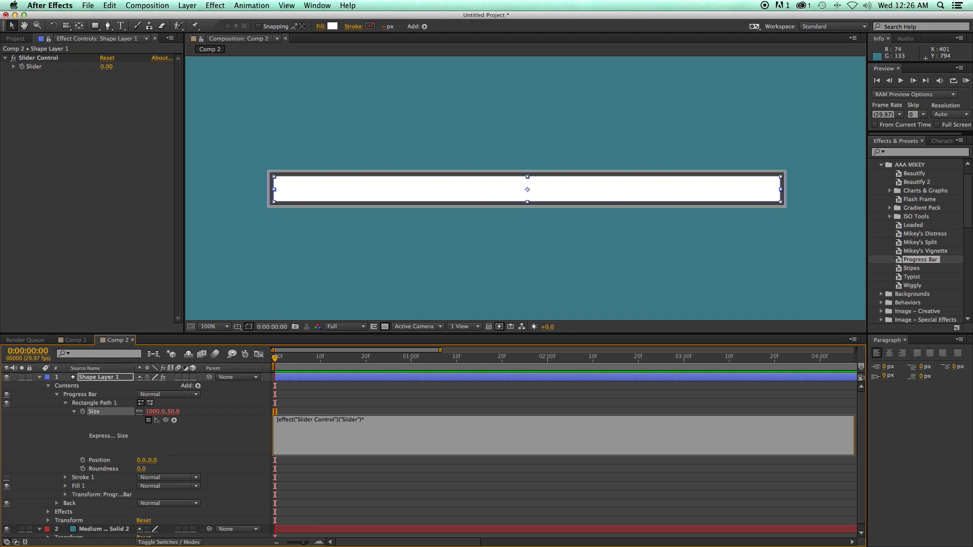
type("10,")
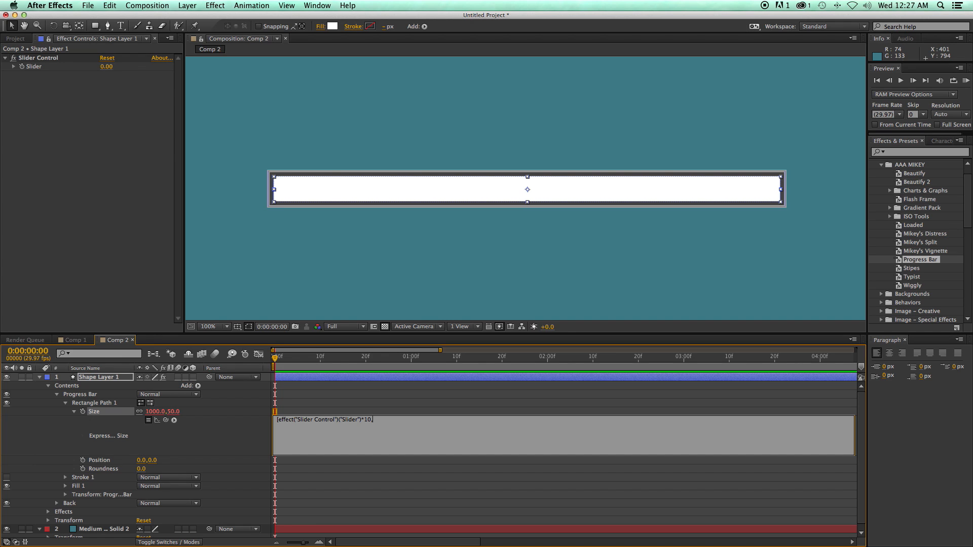
type("50];")
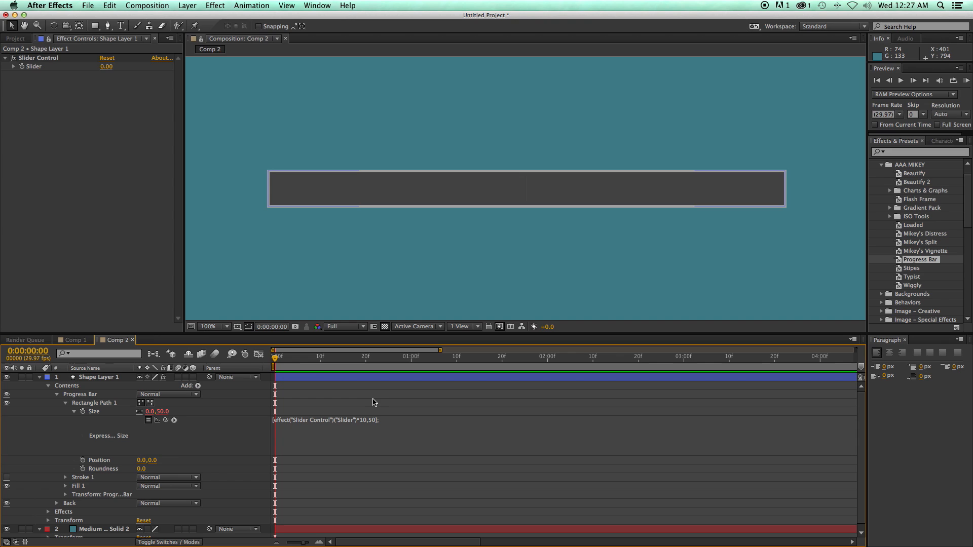
Scrub the slider between 0 and 100 to test the bar width, leaving it at 0
left_click(13, 67)
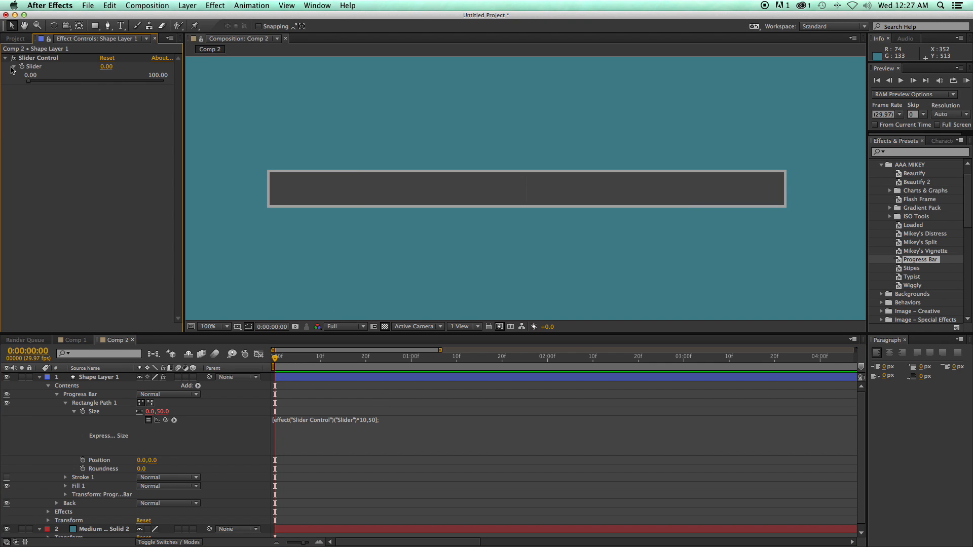
left_click_drag(30, 76, 156, 81)
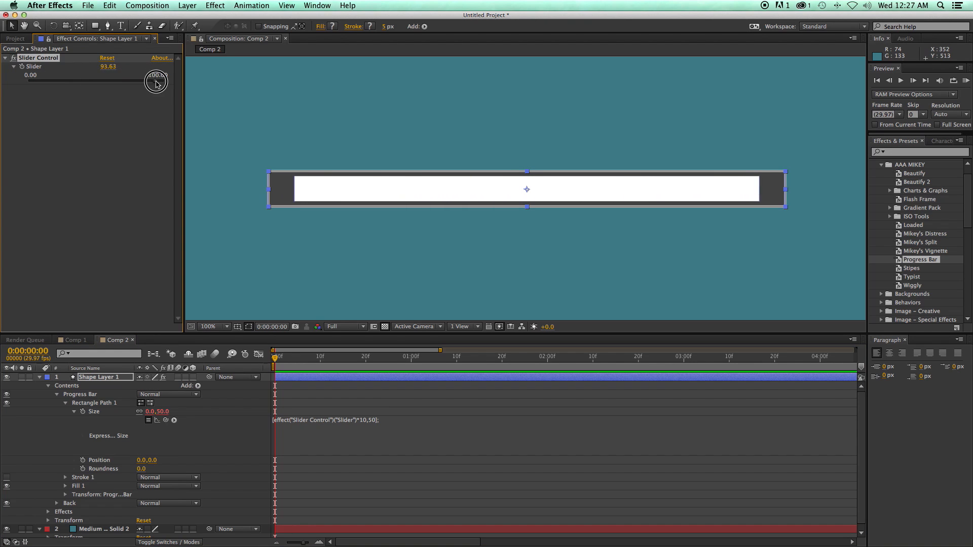
left_click_drag(156, 82, 47, 82)
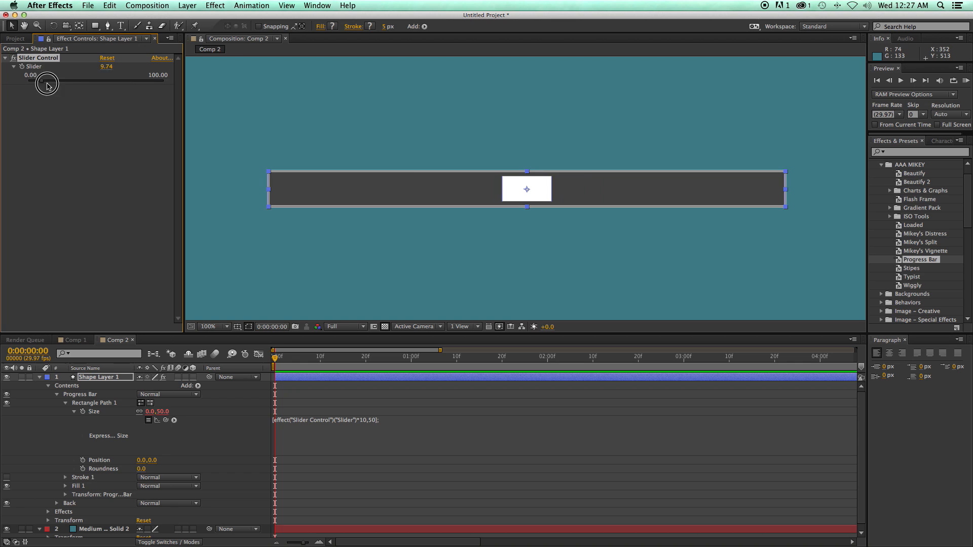
left_click_drag(45, 84, 26, 84)
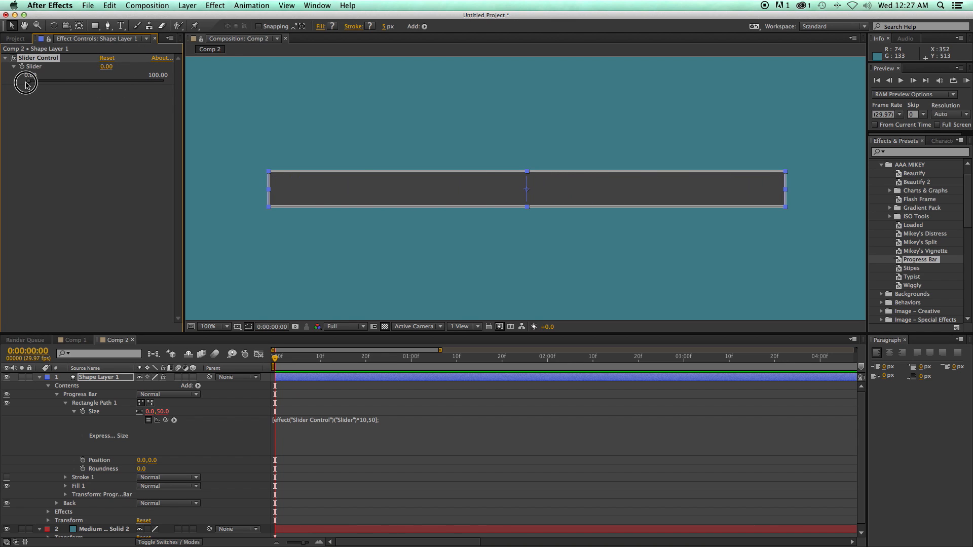
left_click_drag(26, 82, 87, 85)
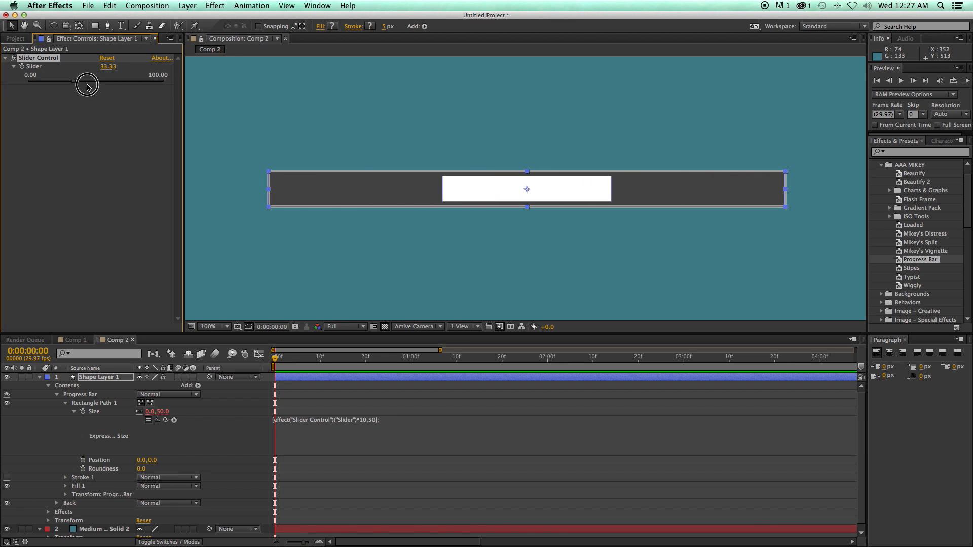
left_click_drag(87, 85, 27, 86)
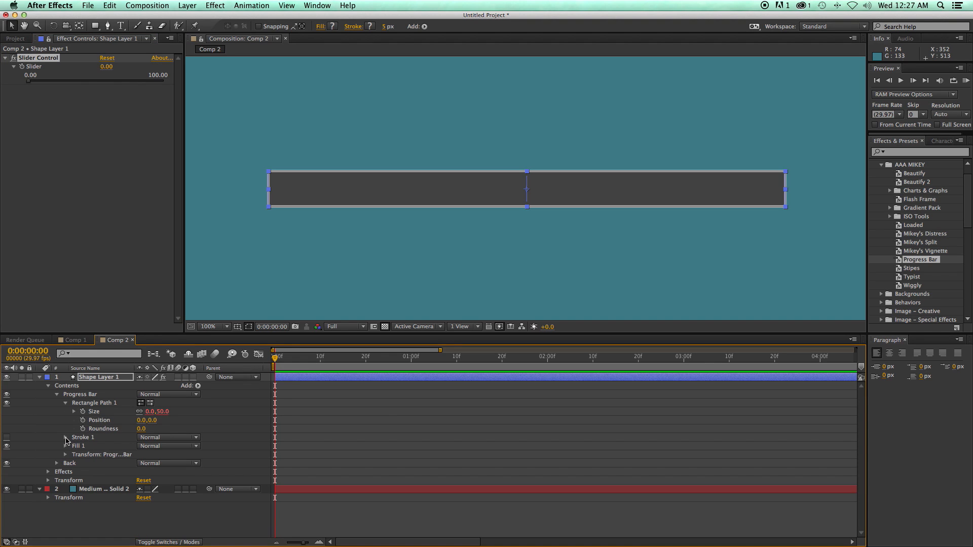
Drive the Progress Bar position with [-500+effect("Slider Control")("Slider")*5,0] so it grows from the left
left_click(65, 454)
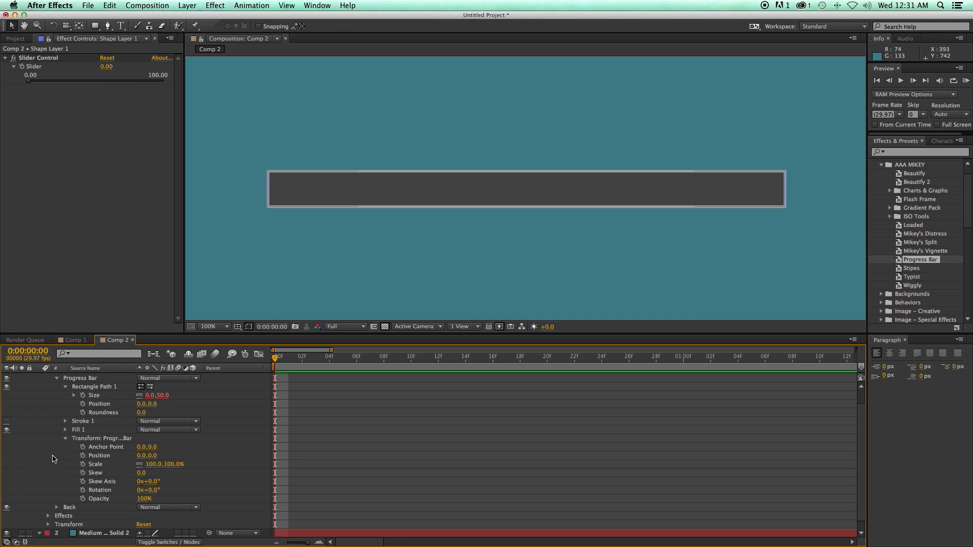
mouse_move(83, 460)
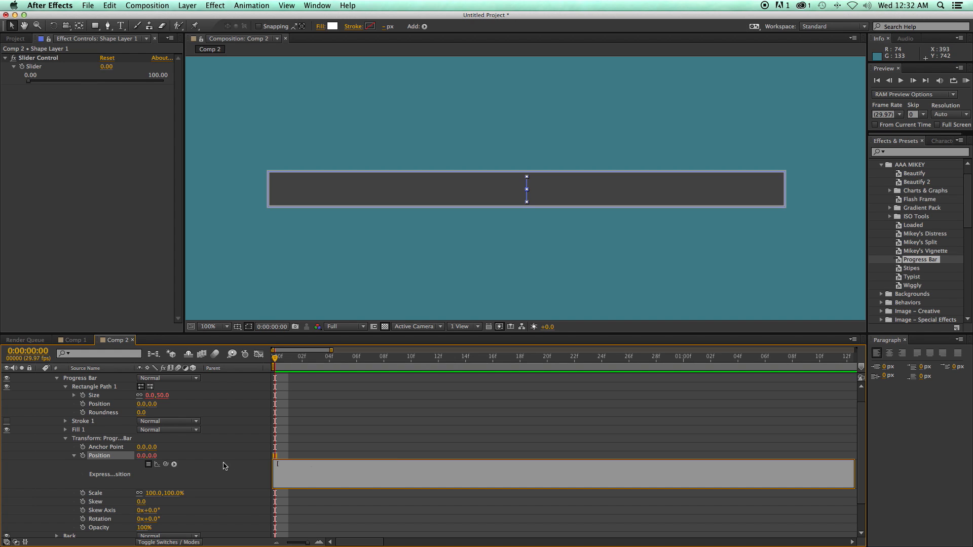
mouse_move(300, 185)
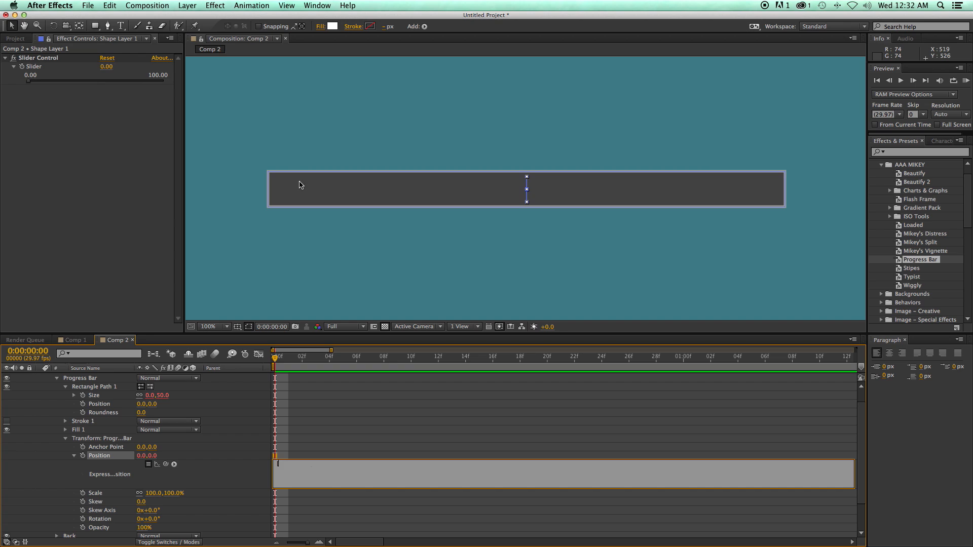
mouse_move(530, 202)
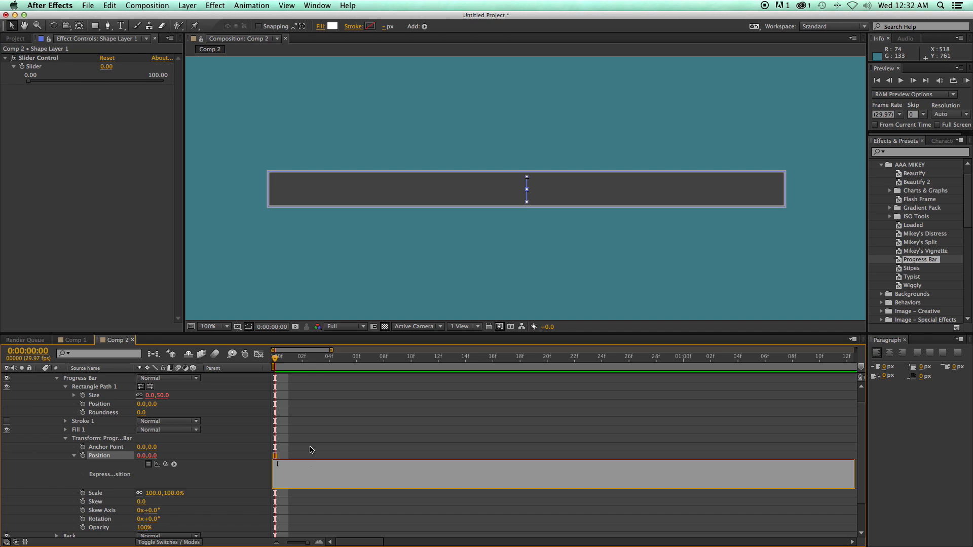
type("[-500")
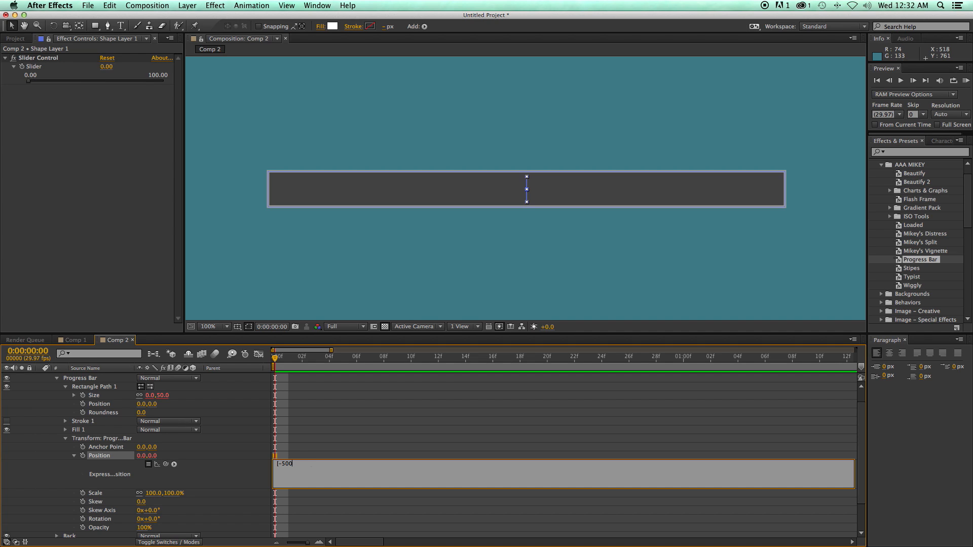
type("+")
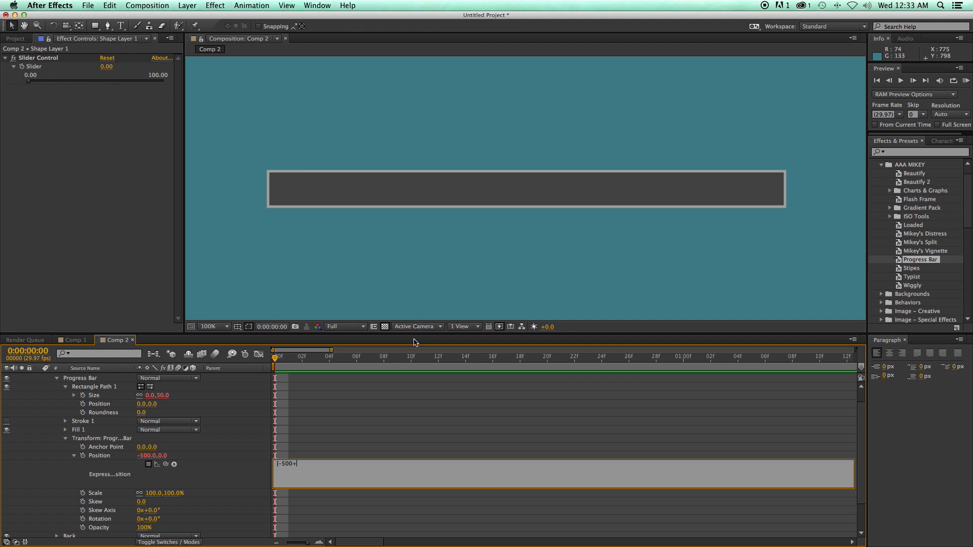
mouse_move(412, 326)
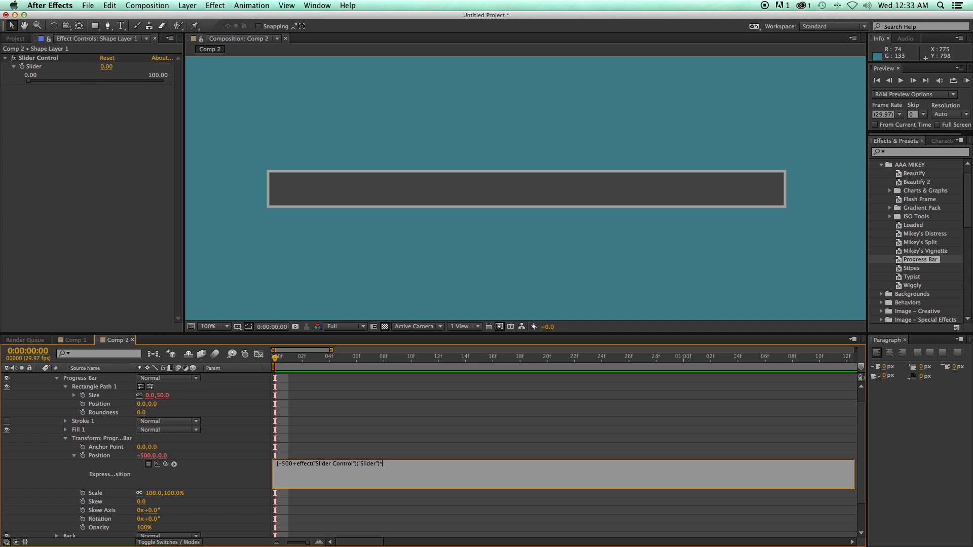
type("*5")
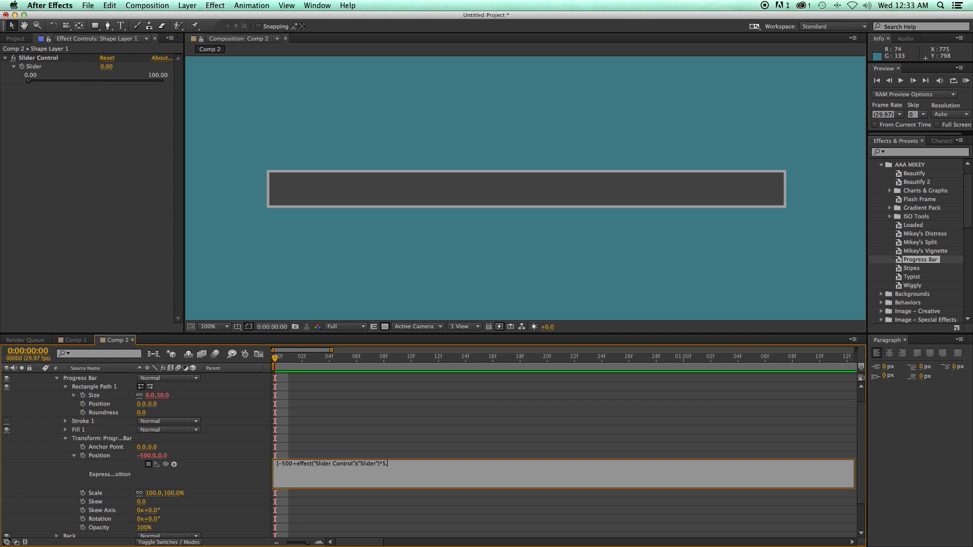
type(",0];")
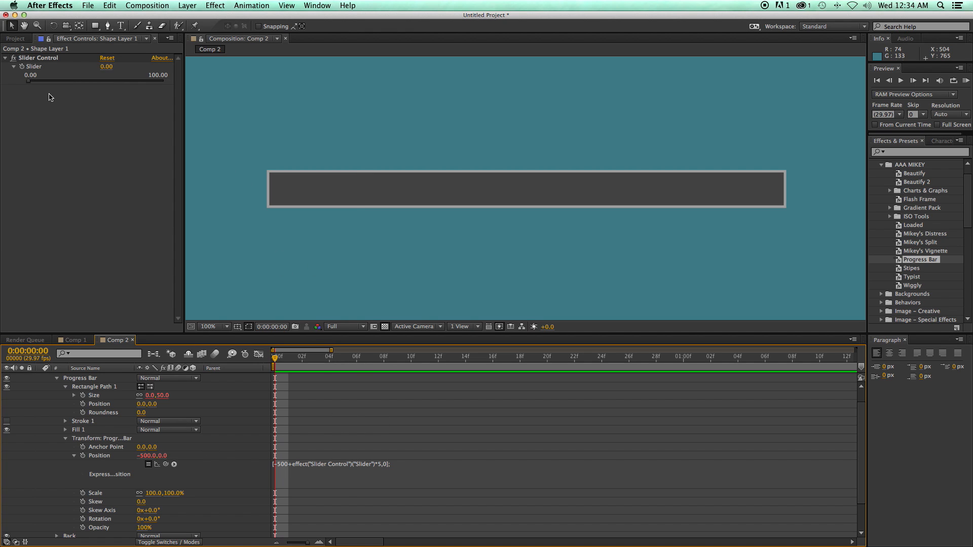
Raise the slider from 0 up to 100 so the white bar fills the whole track
left_click_drag(28, 81, 149, 81)
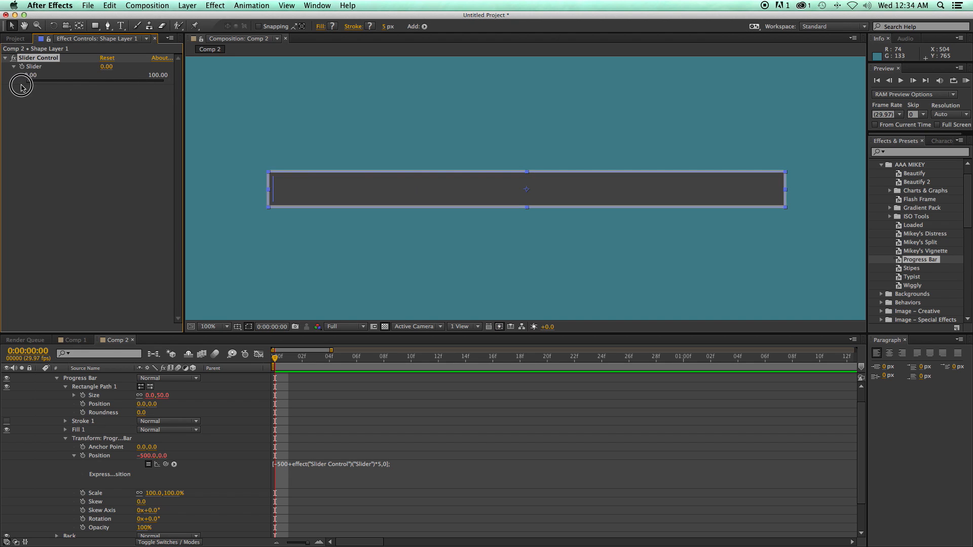
left_click_drag(20, 85, 118, 81)
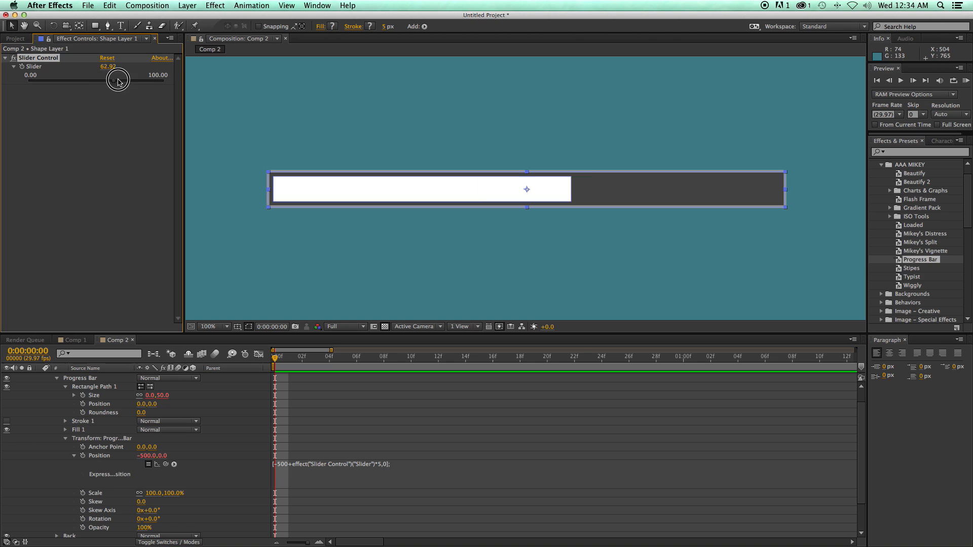
left_click_drag(120, 81, 114, 84)
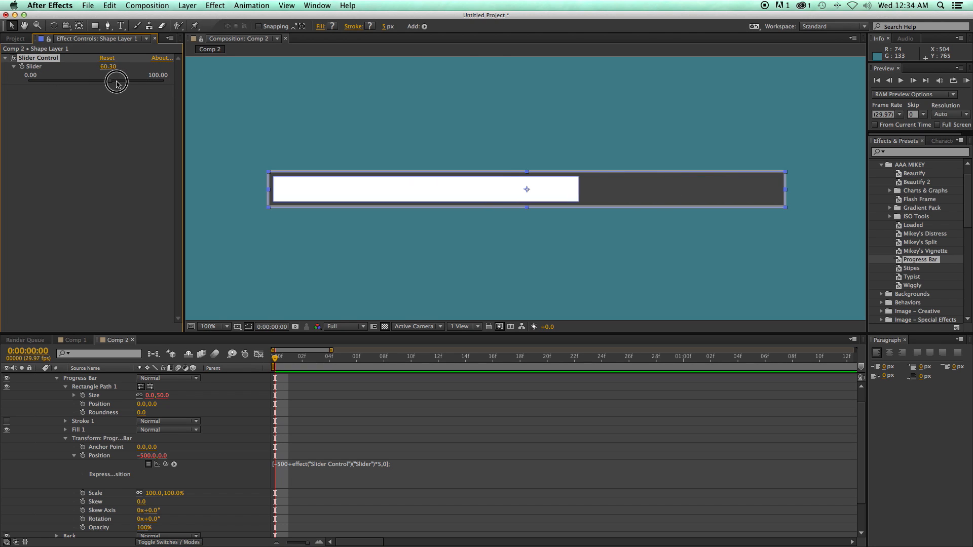
left_click_drag(117, 84, 186, 84)
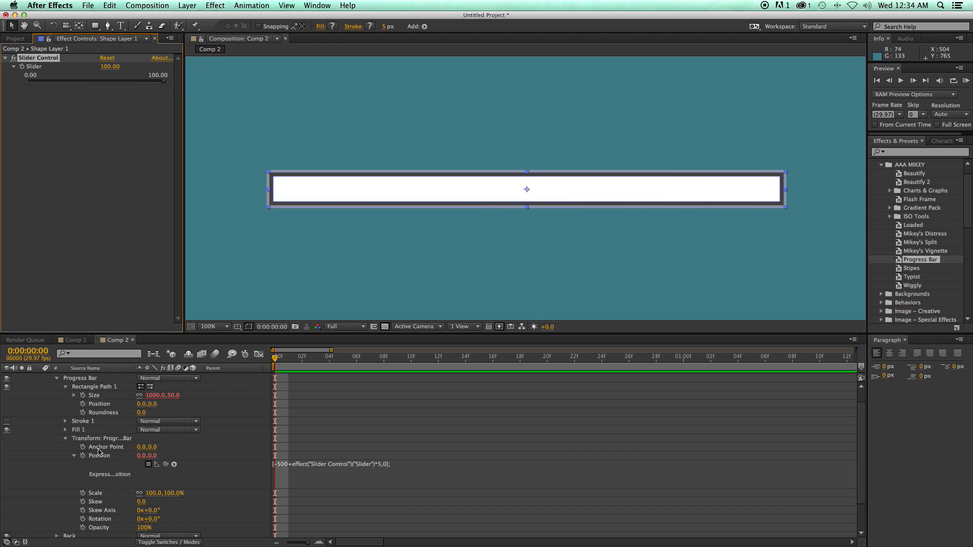
mouse_move(113, 413)
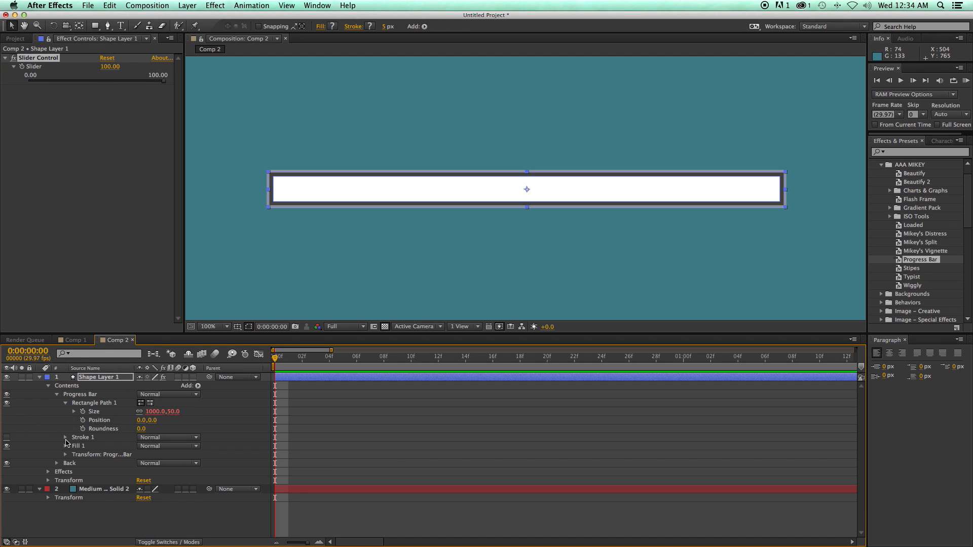
Duplicate the slider effect, naming the copy Roundness and the original Progress
left_click(66, 454)
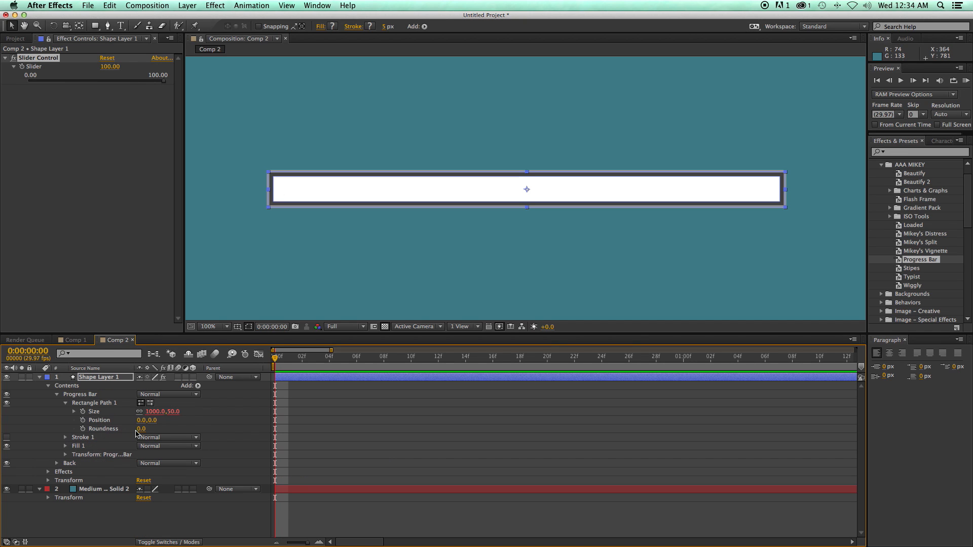
left_click(130, 429)
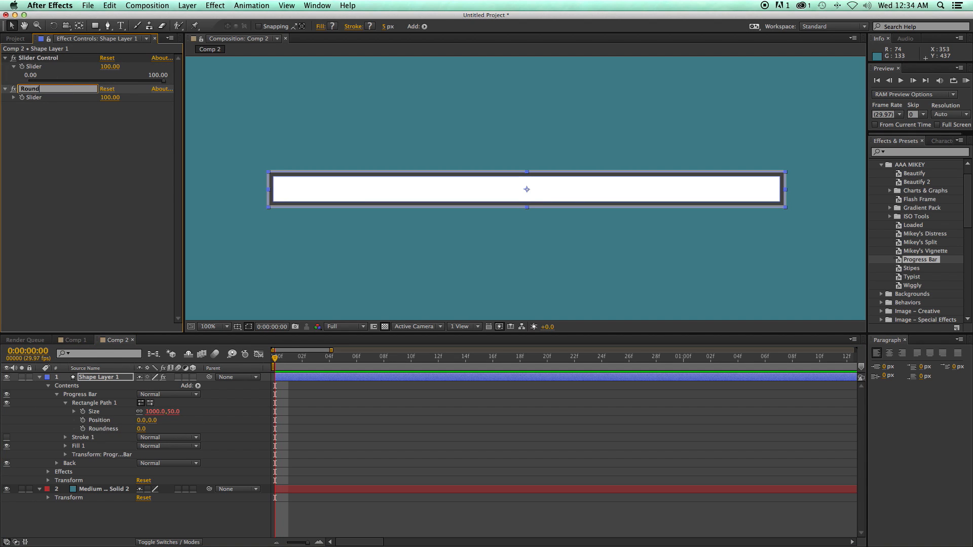
type("Roundness")
left_click(54, 58)
type("Progress")
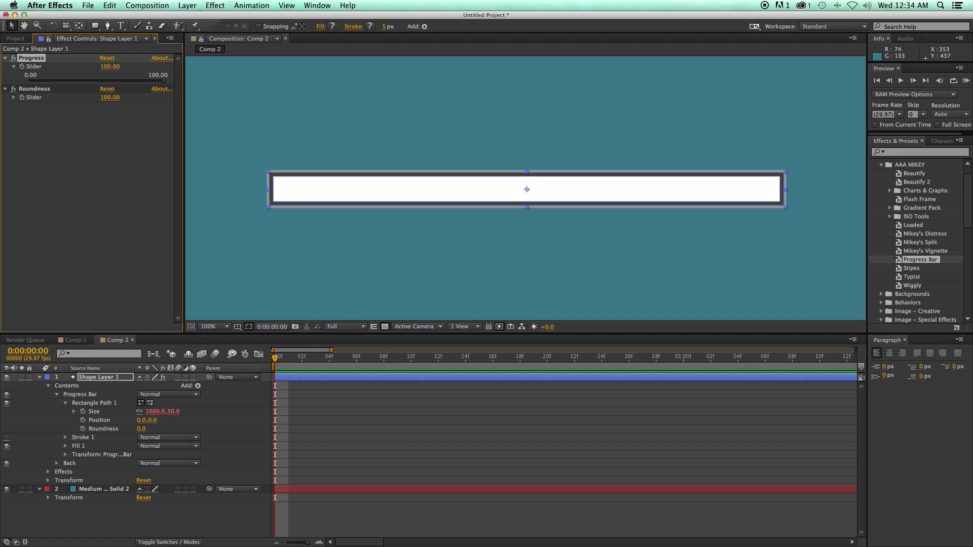
Try corner roundness values on the Progress Bar rectangle by hand, settling near 21
left_click_drag(110, 97, 24, 108)
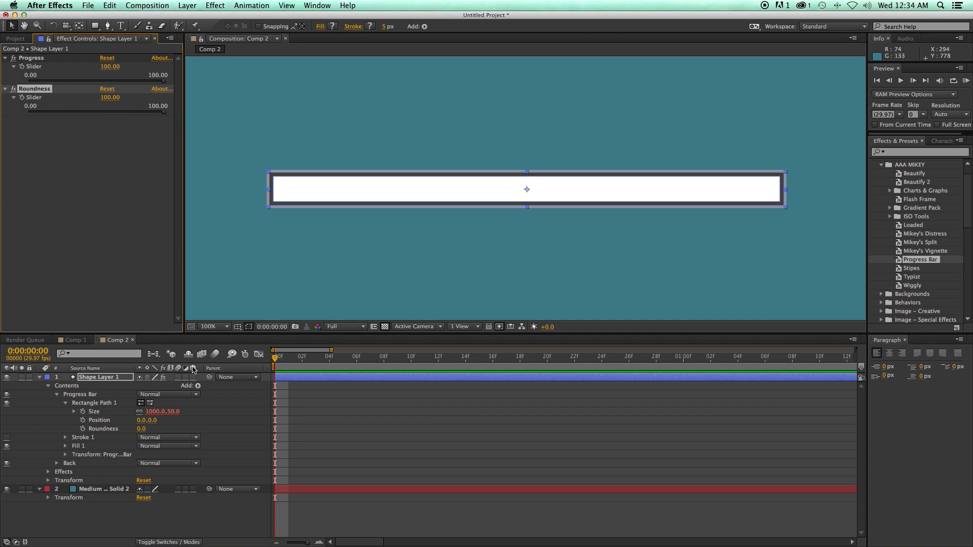
mouse_move(142, 438)
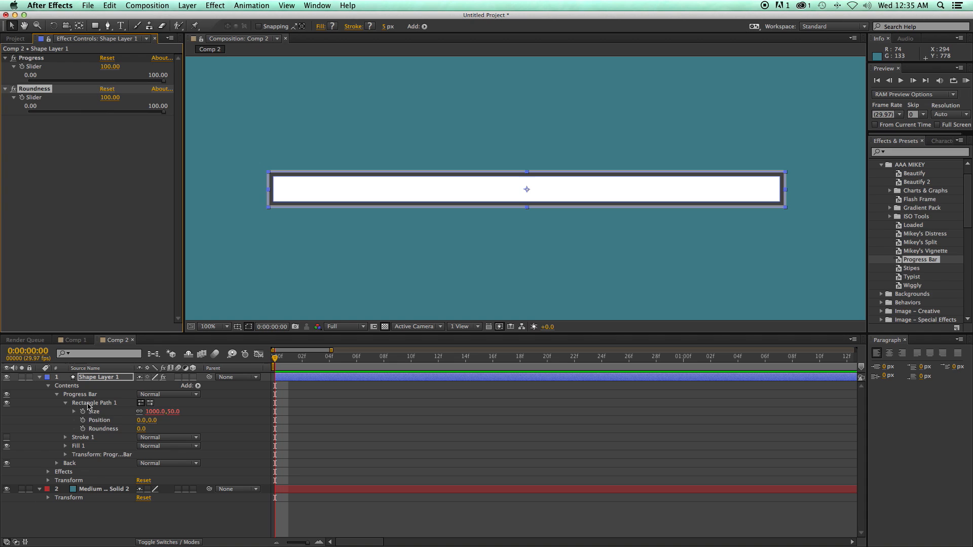
mouse_move(148, 432)
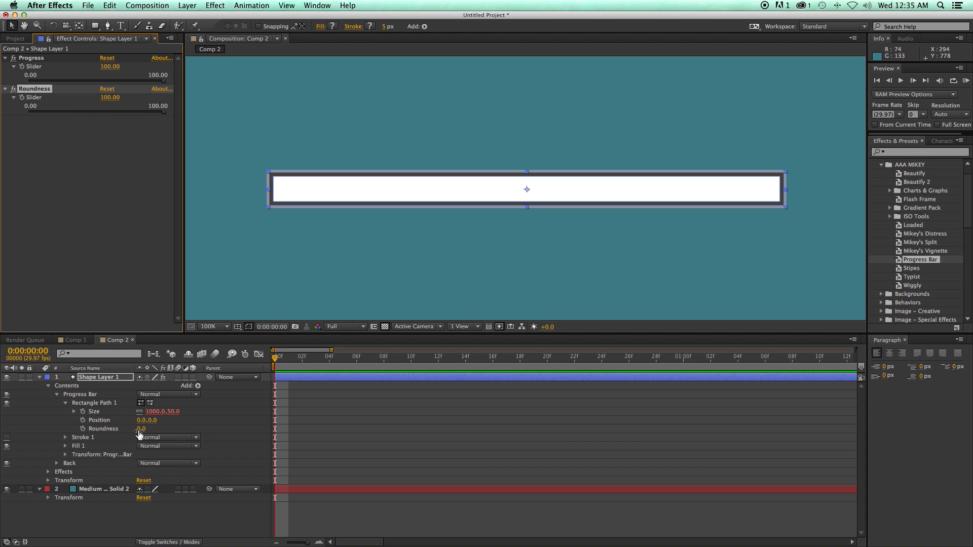
left_click_drag(140, 429, 165, 429)
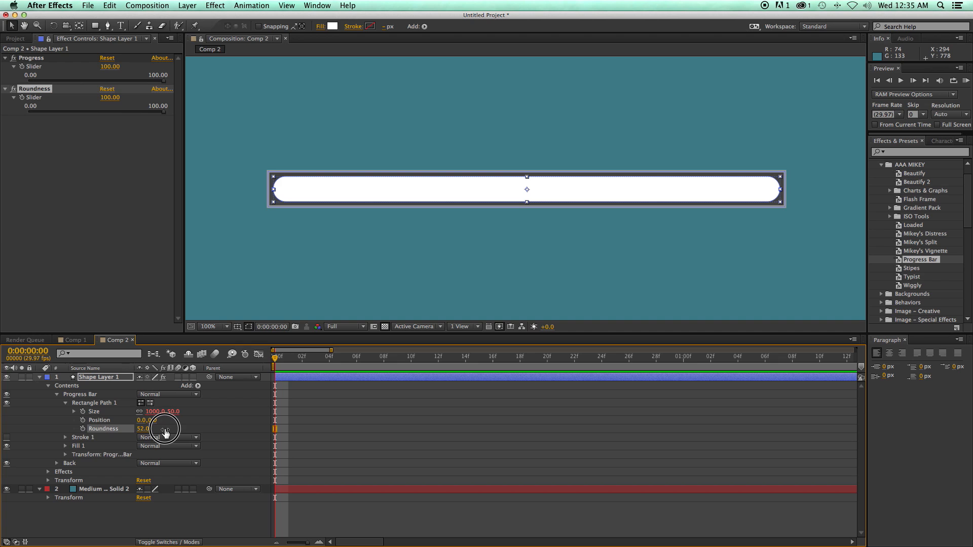
left_click_drag(144, 428, 142, 429)
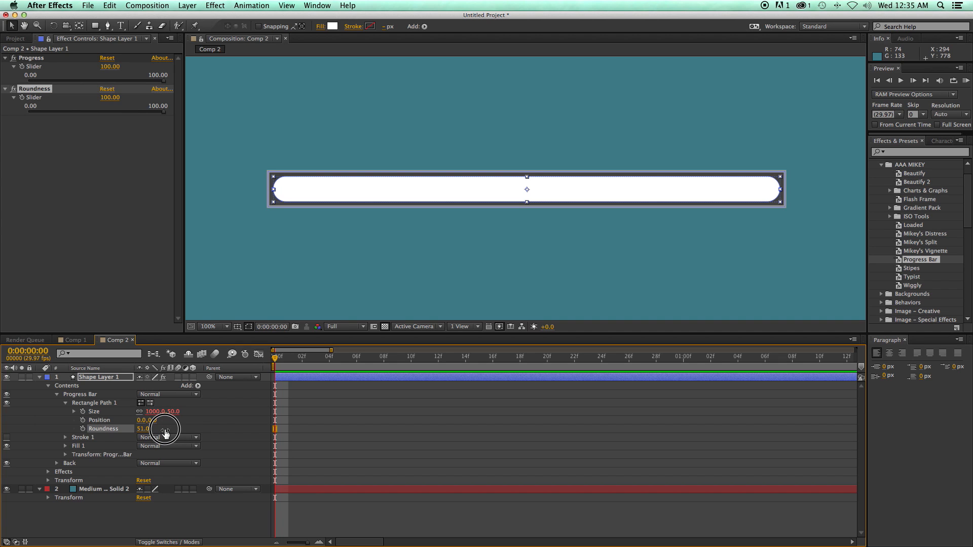
left_click_drag(162, 428, 250, 429)
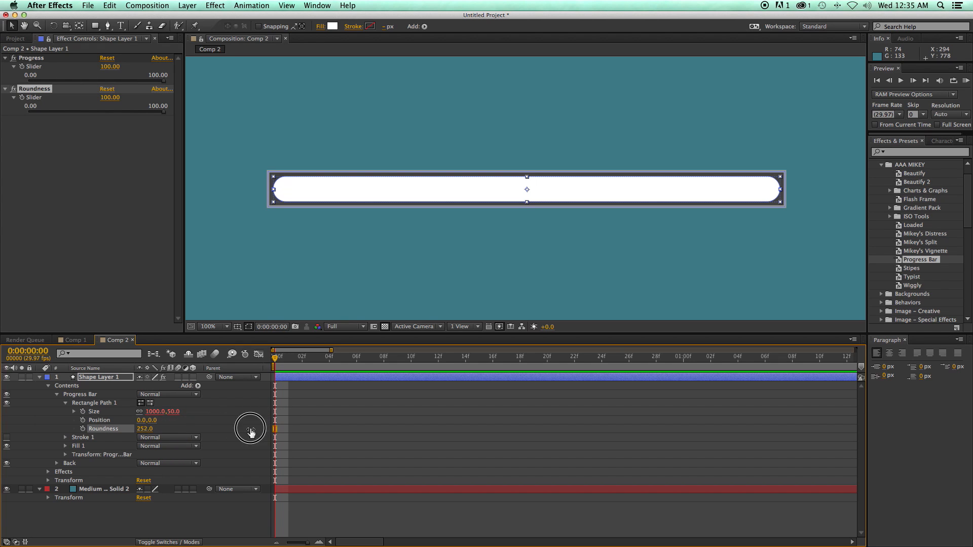
left_click_drag(250, 429, 126, 429)
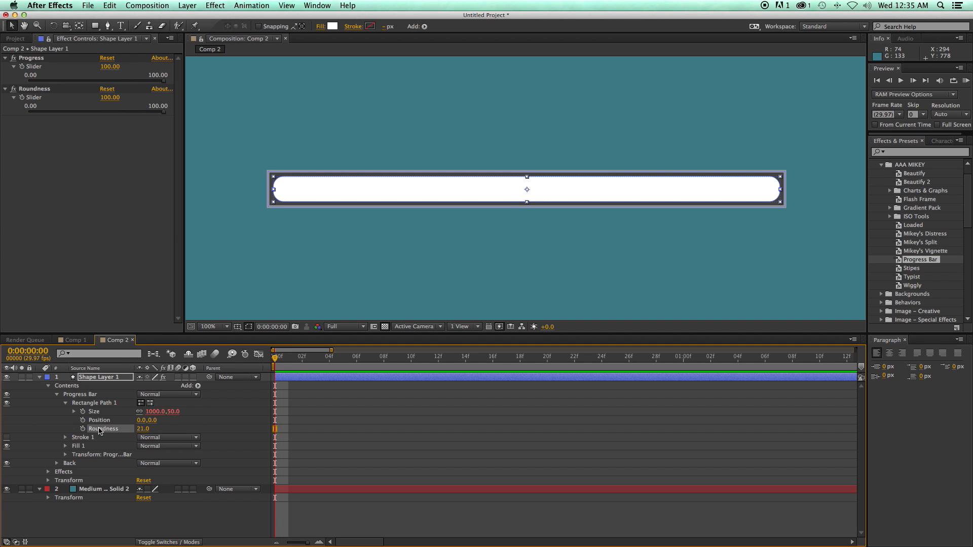
Link the rectangle's roundness to the Roundness slider divided by 2 and raise Roundness to 100
left_click(84, 429)
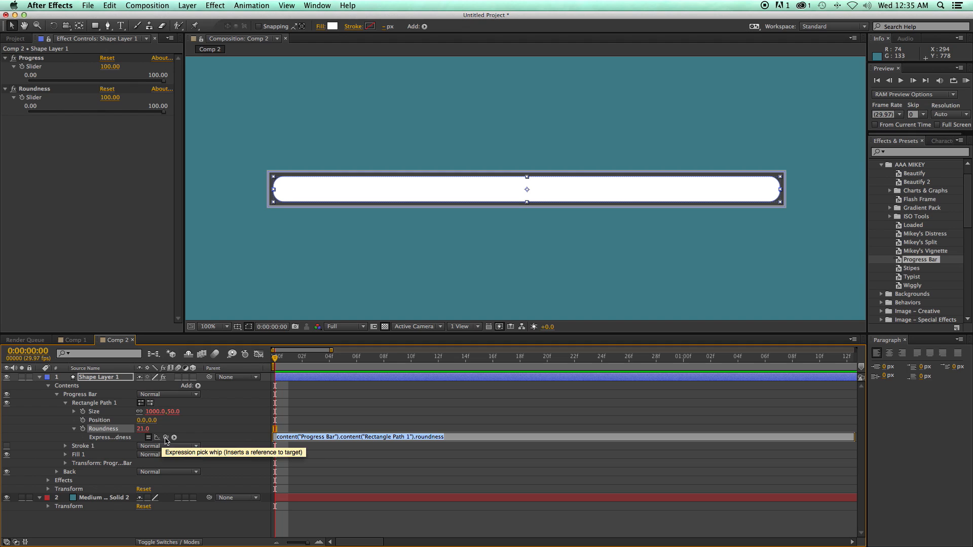
left_click(109, 97)
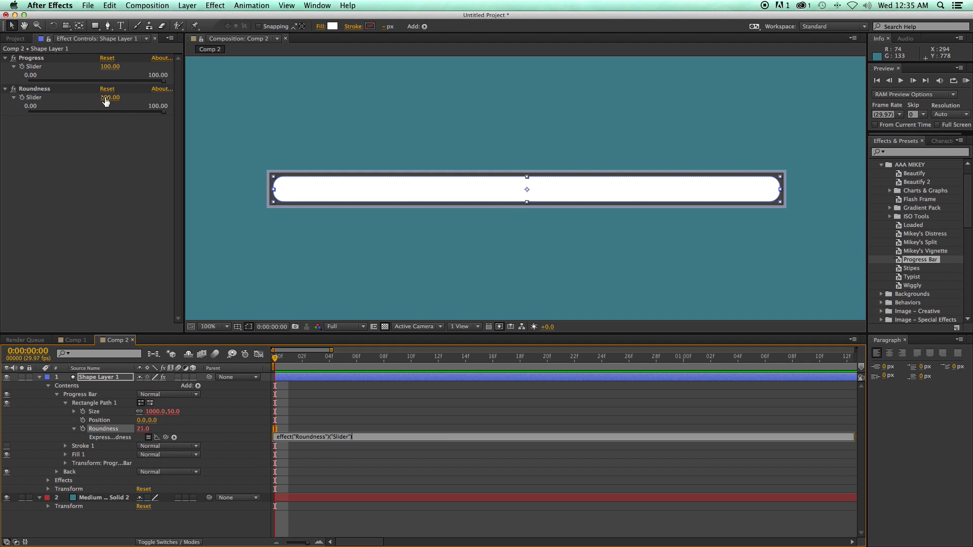
type("/2")
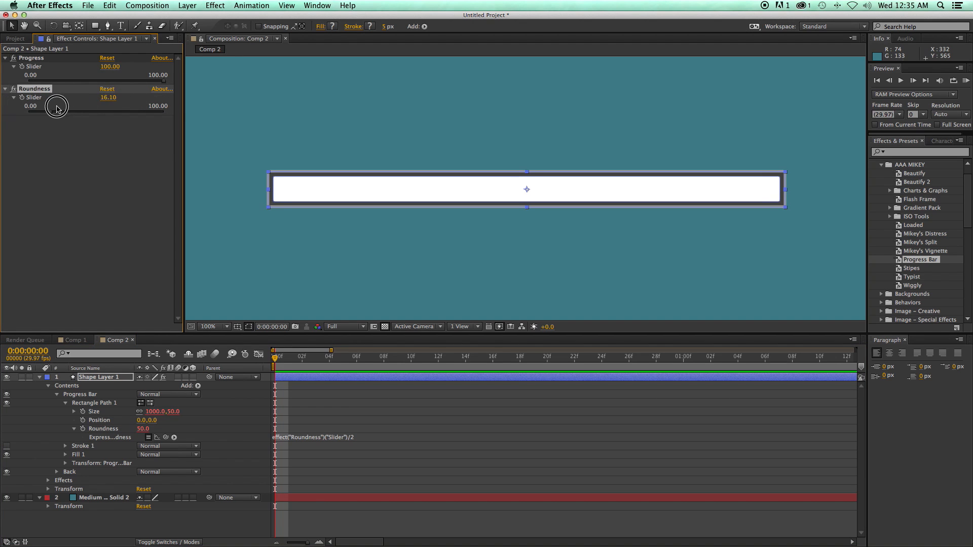
left_click_drag(56, 105, 3, 110)
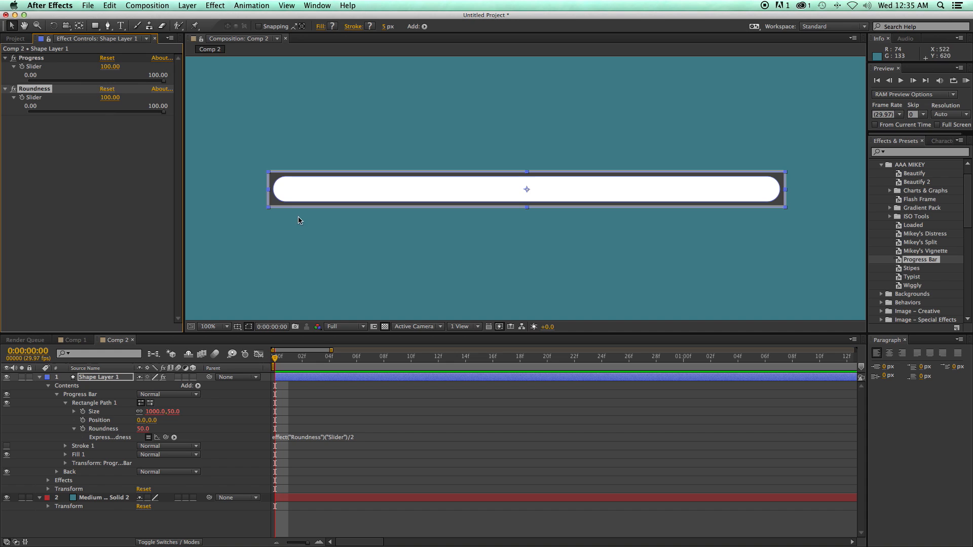
mouse_move(55, 474)
type("effect(\"Roundness\")(\"Slider\")*")
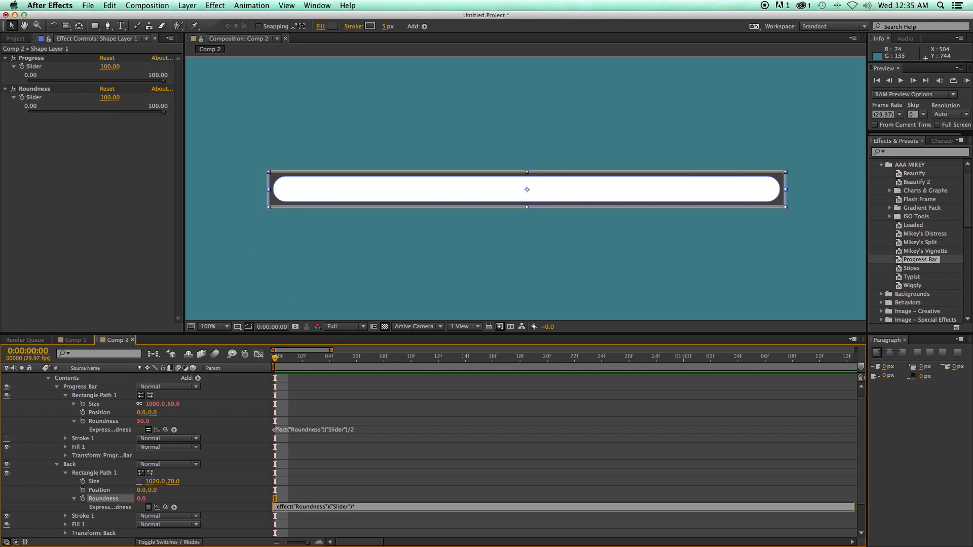
Multiply the Back roundness expression by .7, set Roundness 100 and Progress just above zero
type(".7")
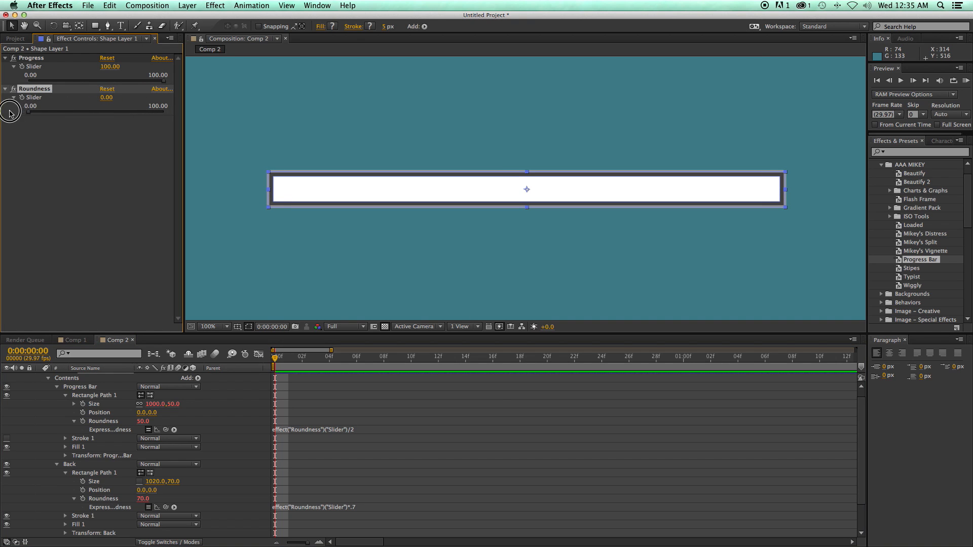
left_click_drag(10, 112, 131, 112)
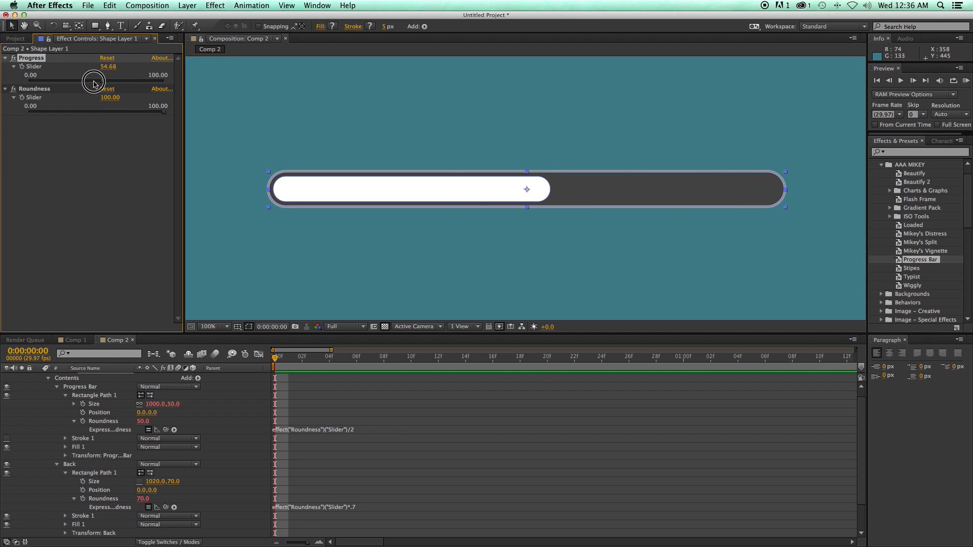
left_click_drag(102, 67, 31, 67)
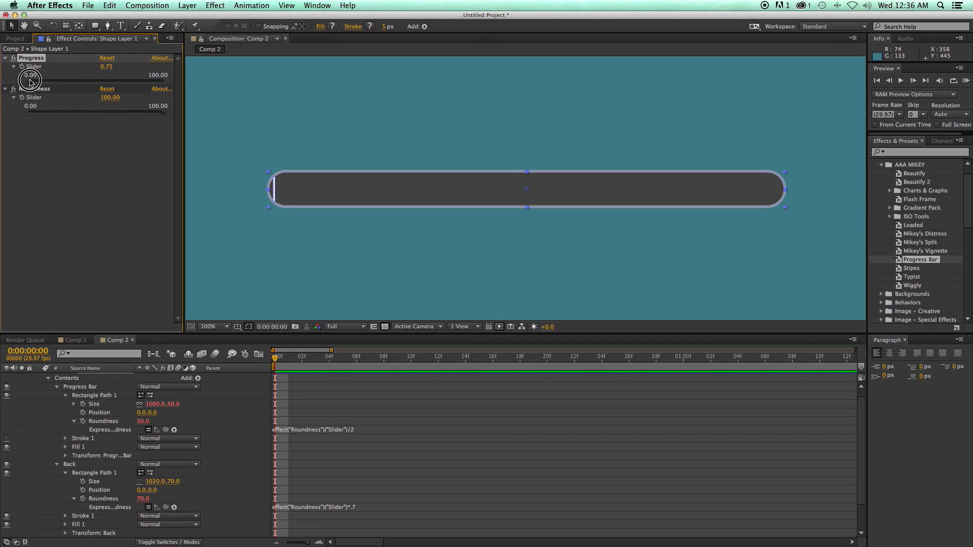
left_click_drag(31, 81, 56, 78)
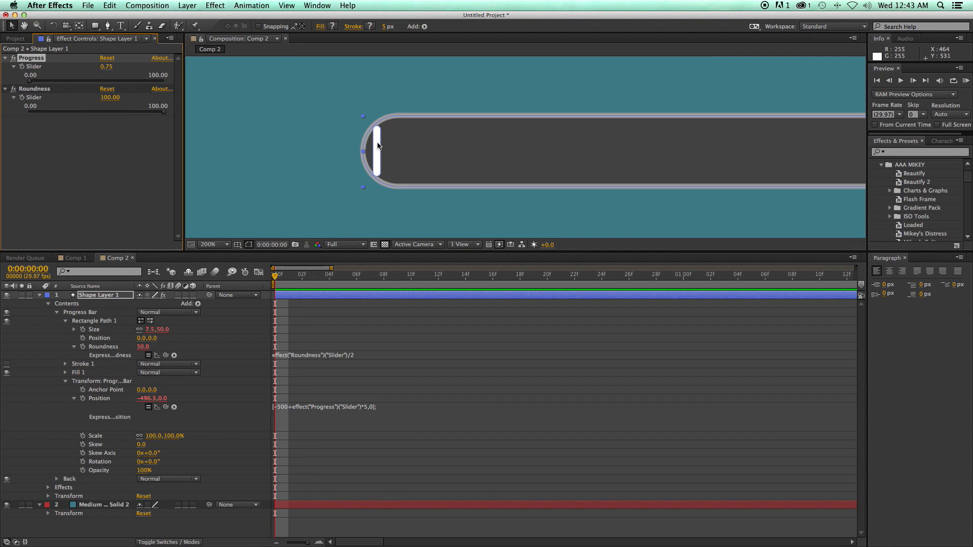
mouse_move(364, 137)
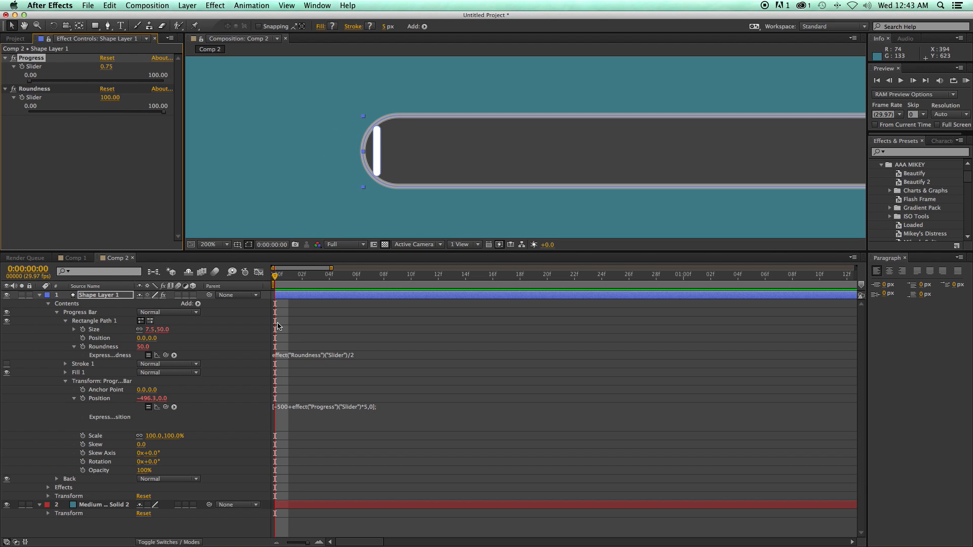
mouse_move(266, 330)
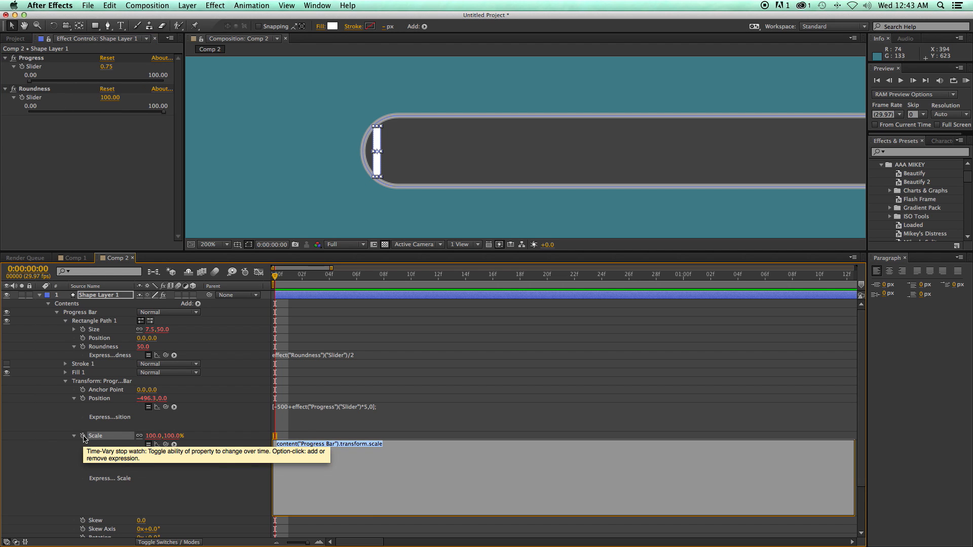
mouse_move(326, 475)
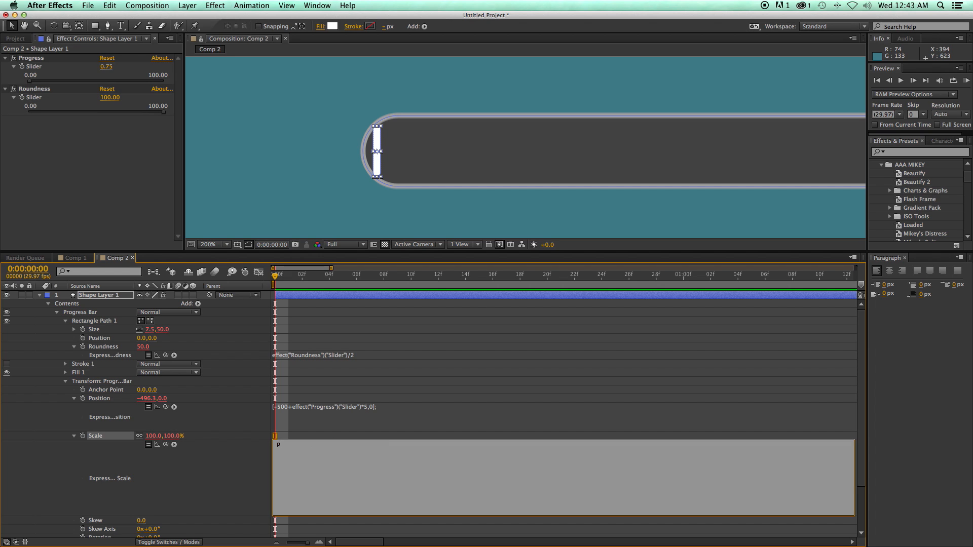
Write prog=effect("Progress")("Slider") and the condition if (prog<2) in the Scale expression
type("rog")
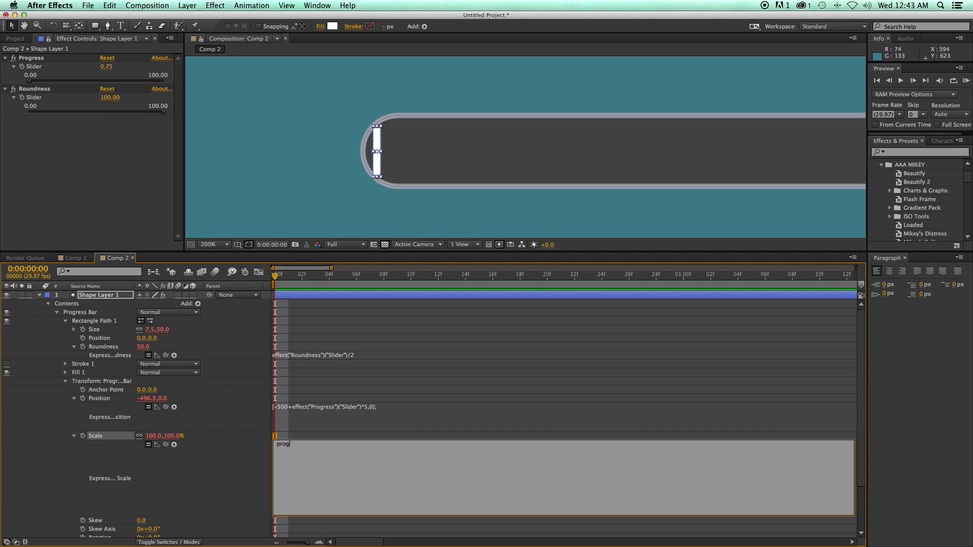
type("=")
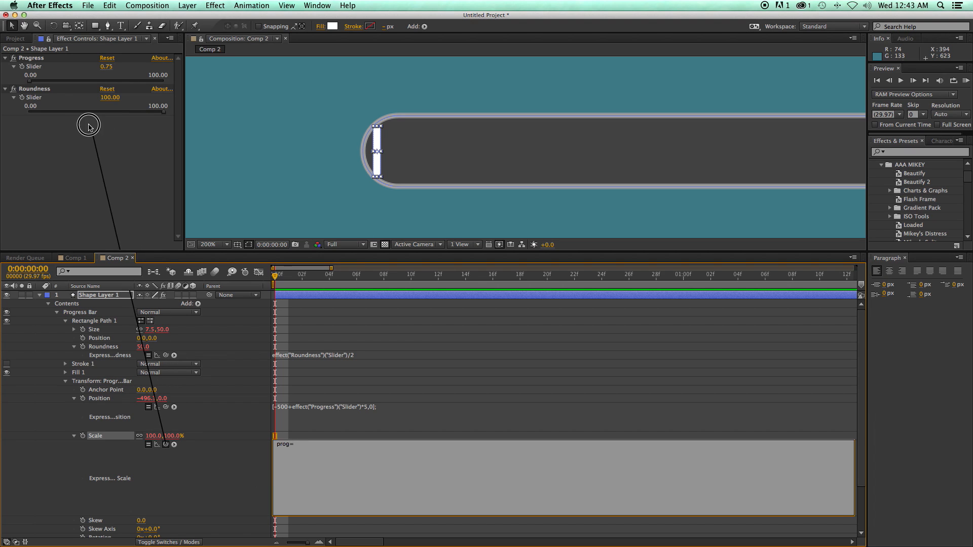
type("effect(\"Progress\")(\"Slider\");")
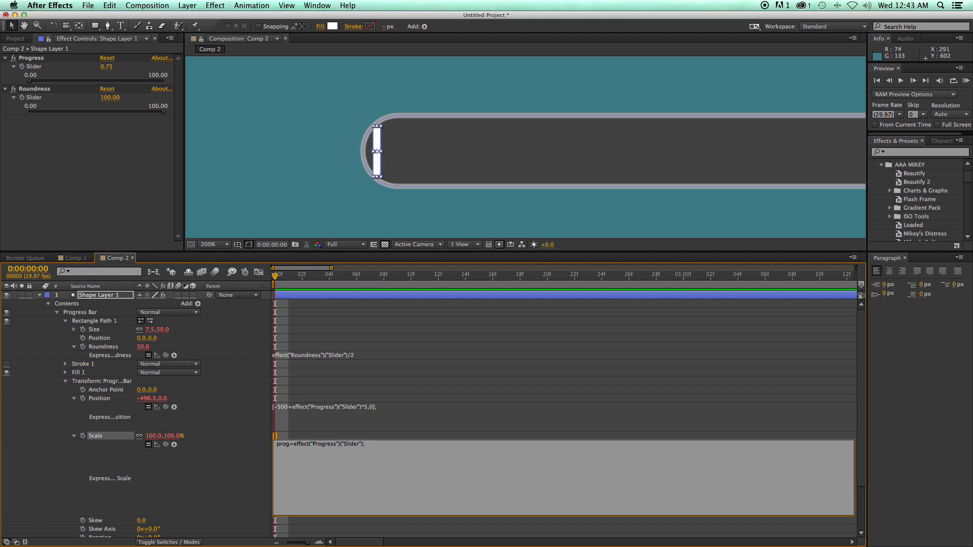
type("if")
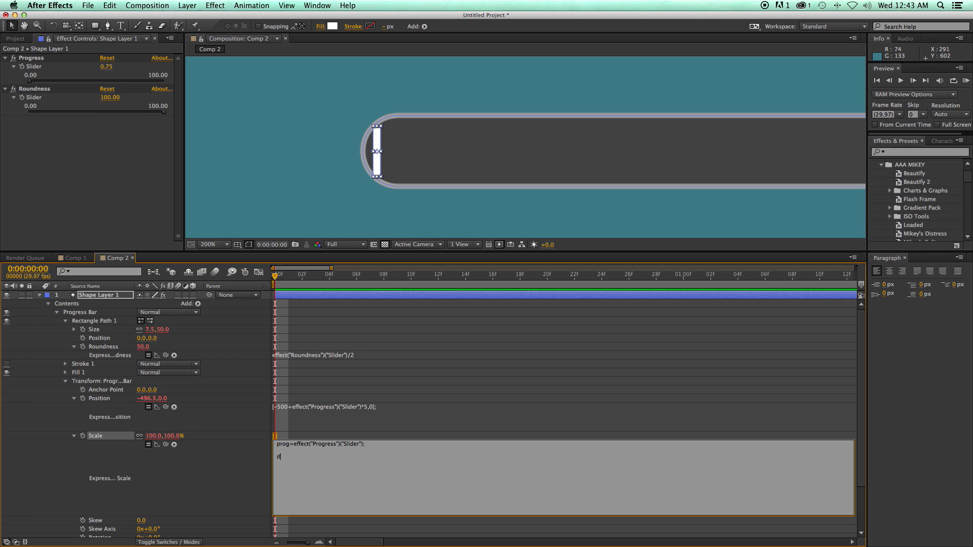
type("()")
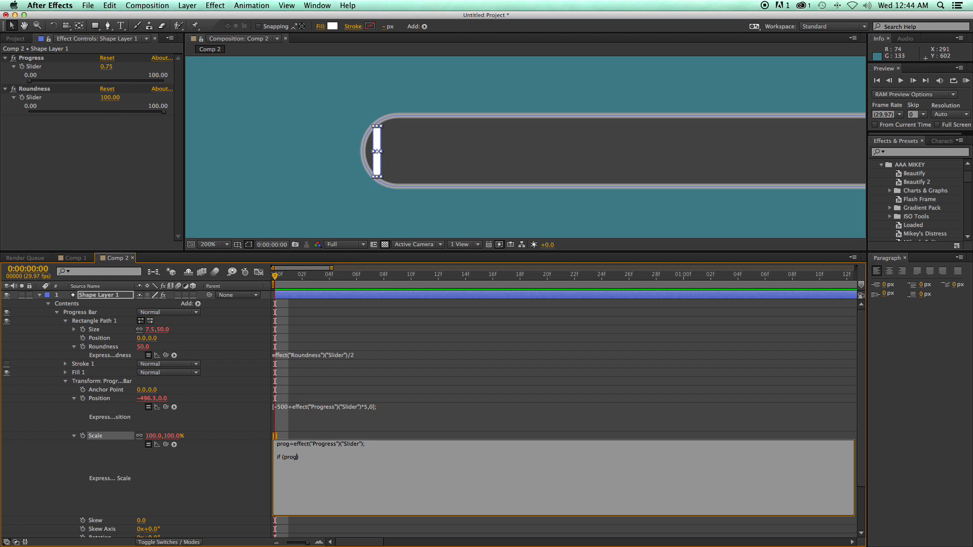
type("<2")
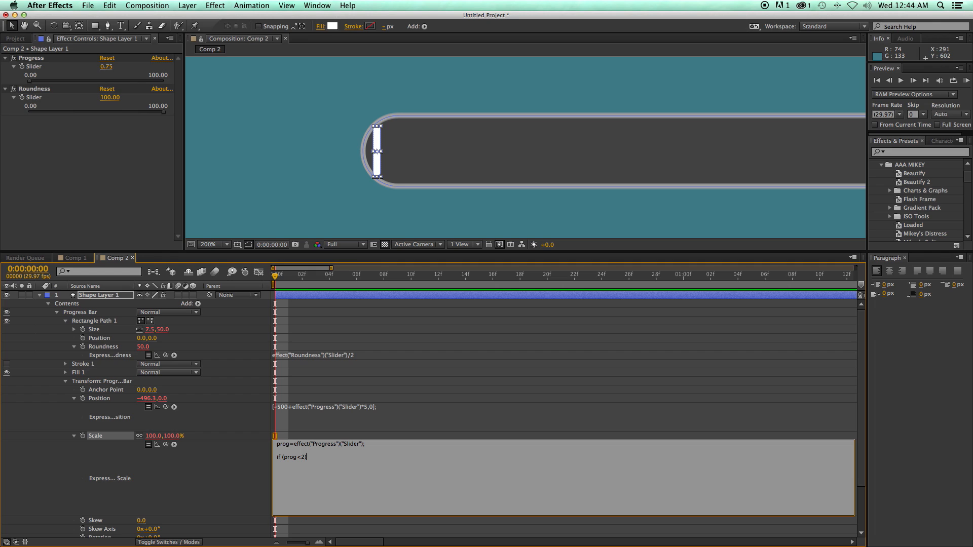
key("Enter")
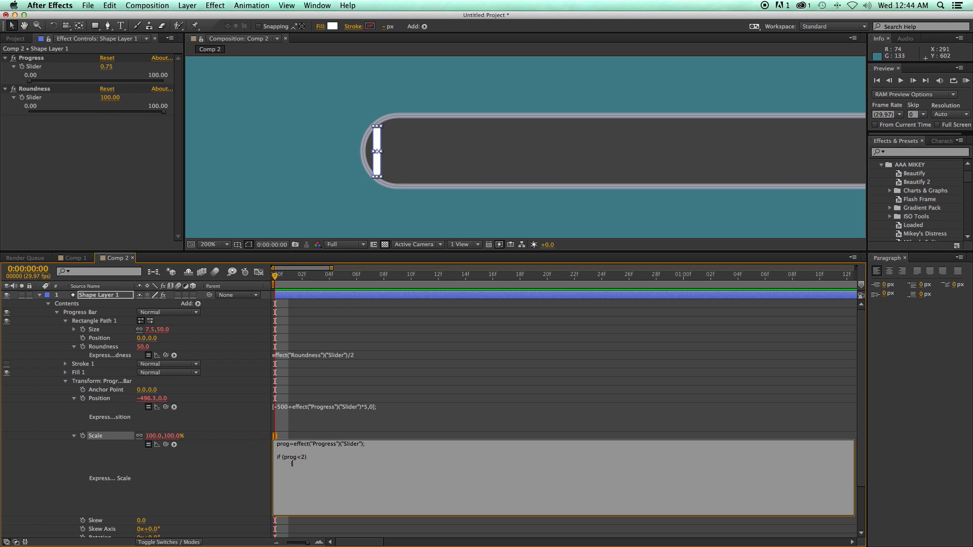
Fill the if branch with scl=prog*50 so the bar shrinks below Progress 2
type("{")
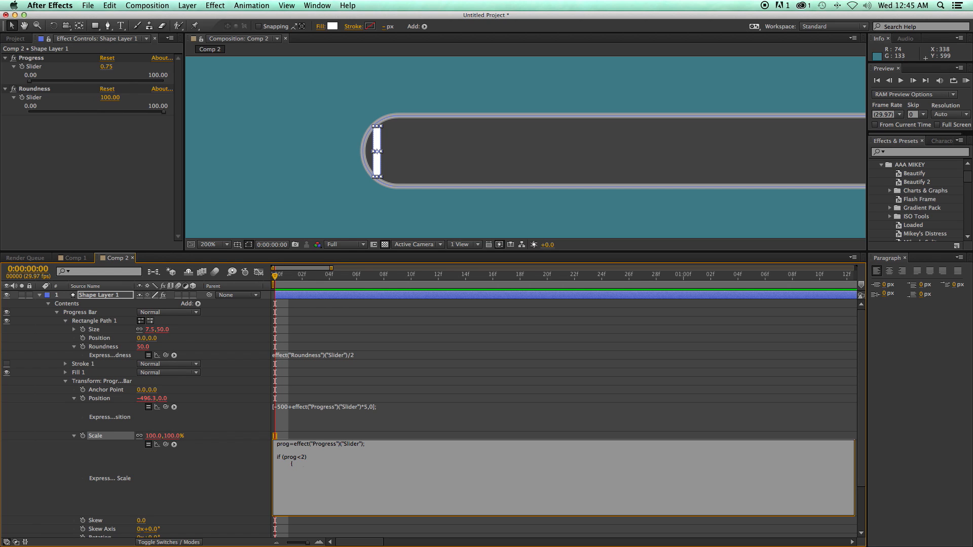
type("S")
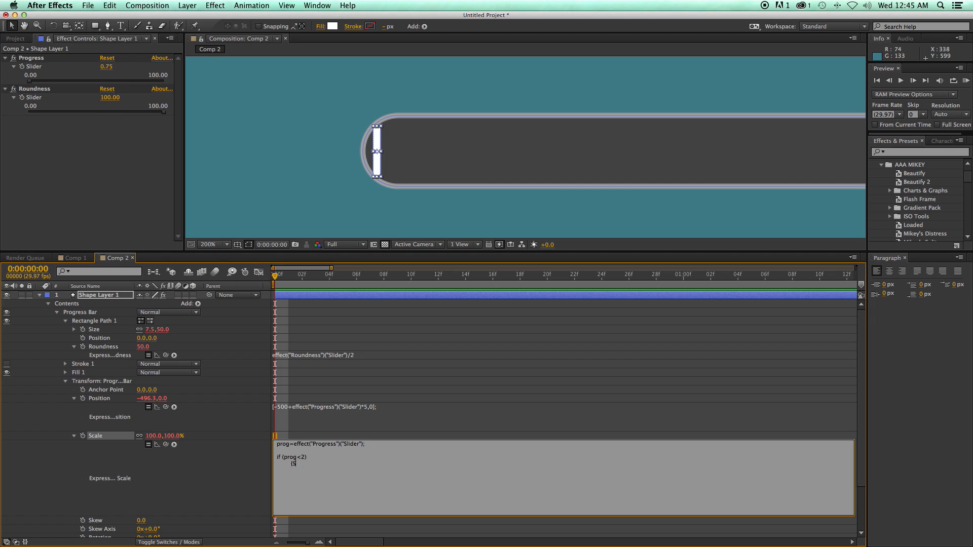
type("cl=prog*5")
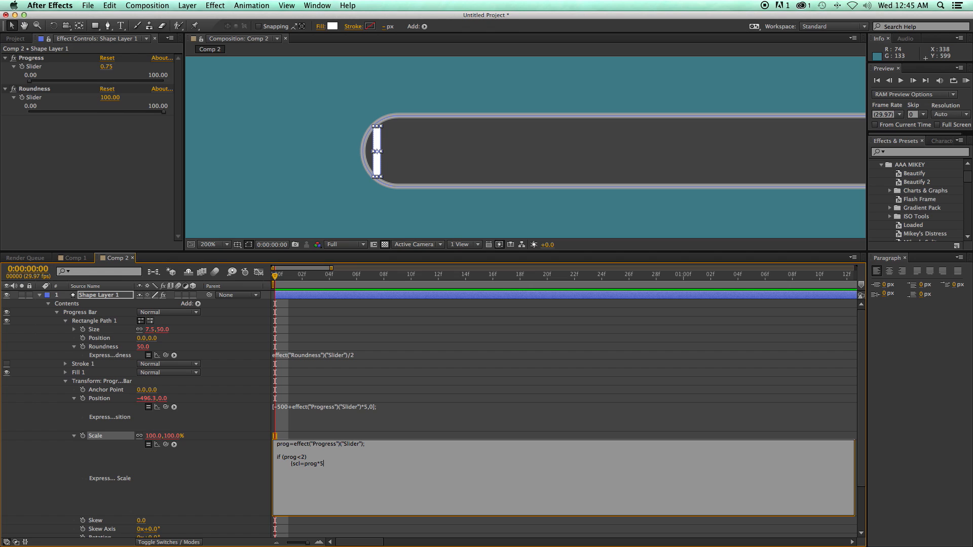
type("0;")
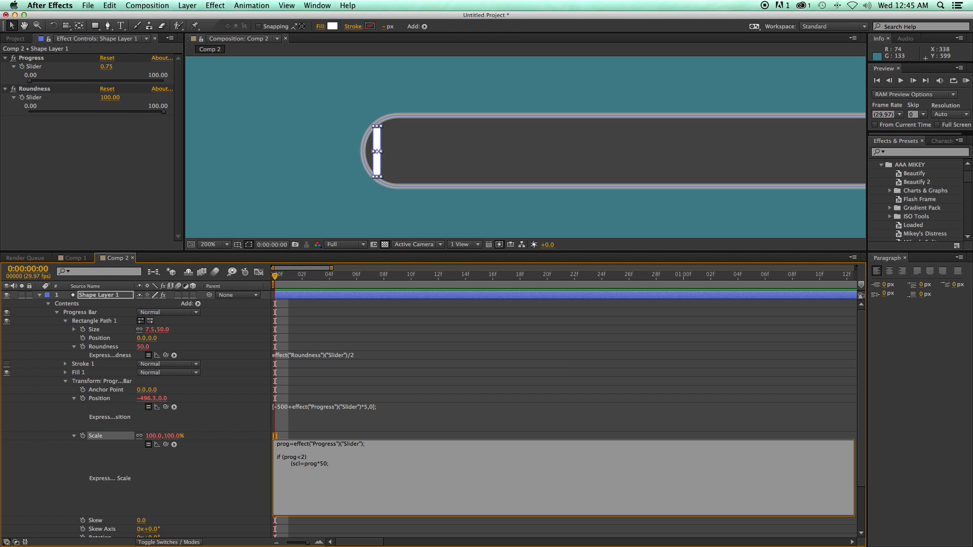
type("}")
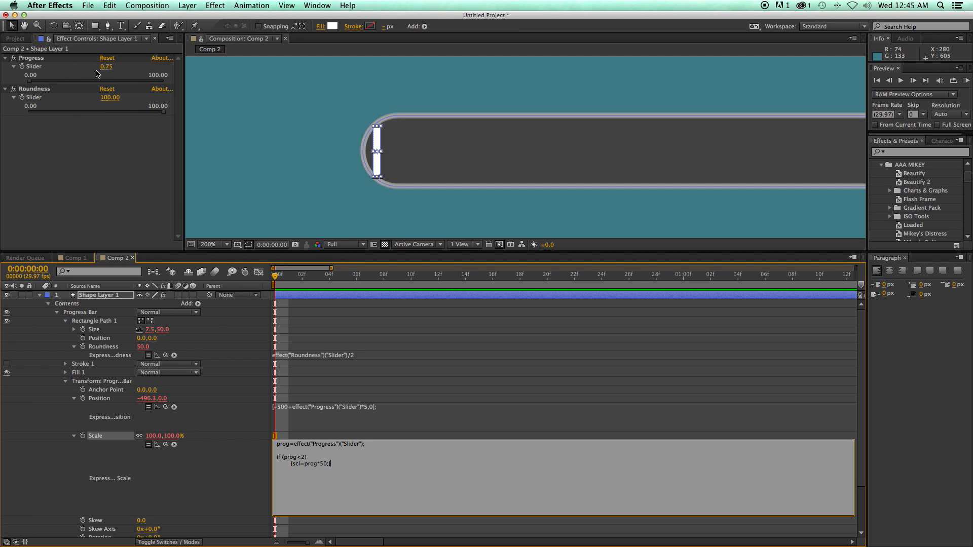
mouse_move(315, 398)
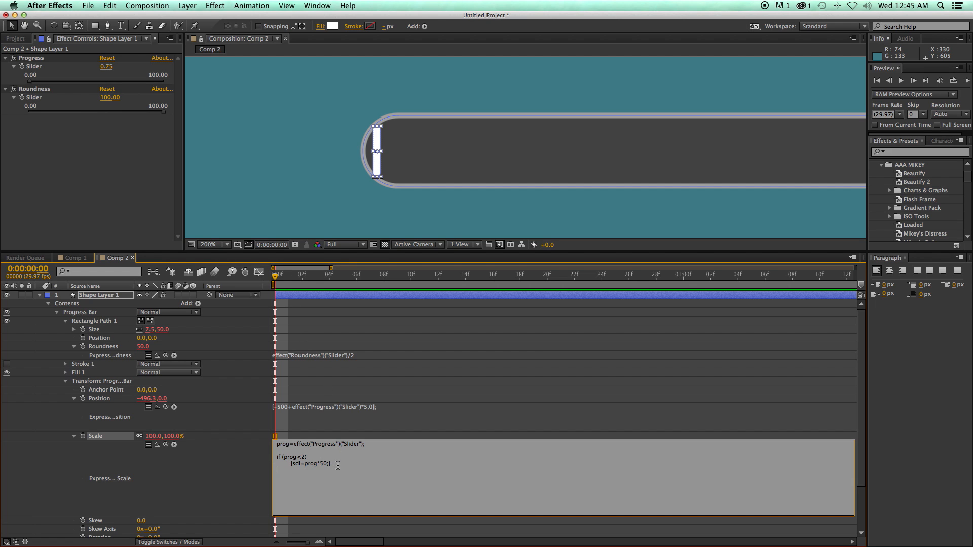
Add the else branch scl=prog and return [scl,scl] as the scale
type("else")
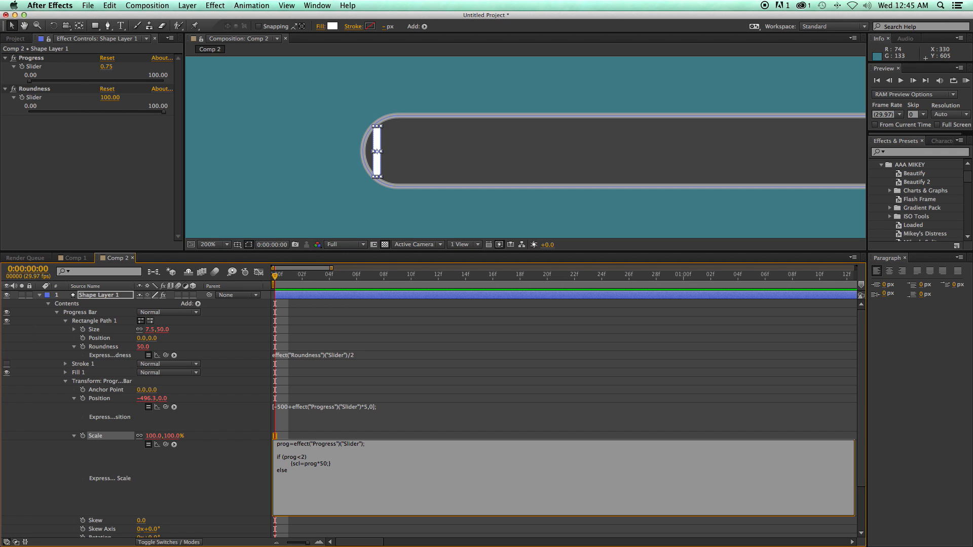
type("{")
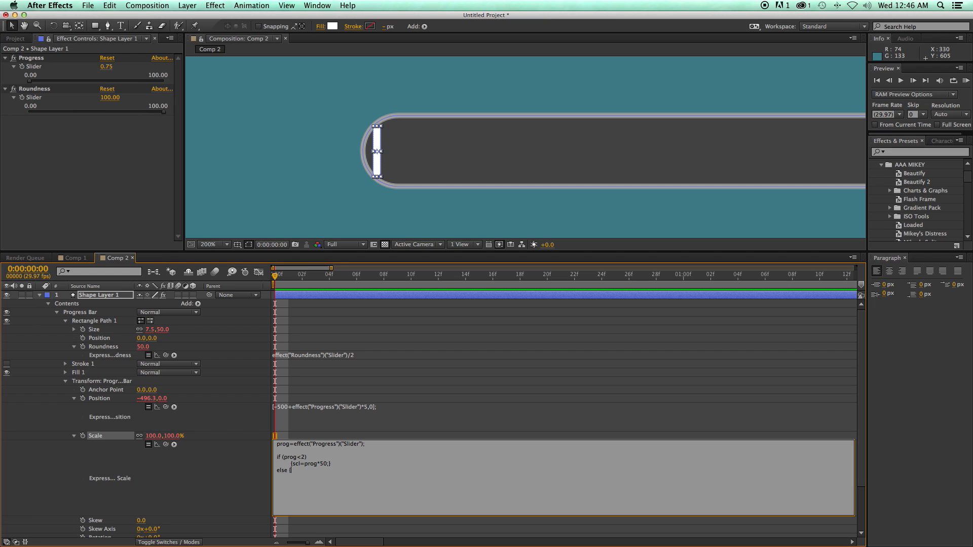
type("{s")
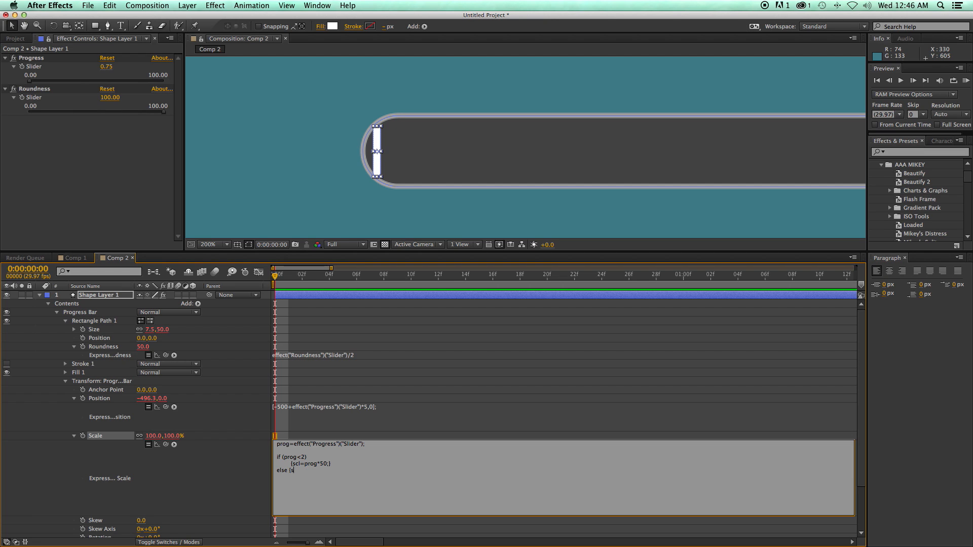
type("cl=")
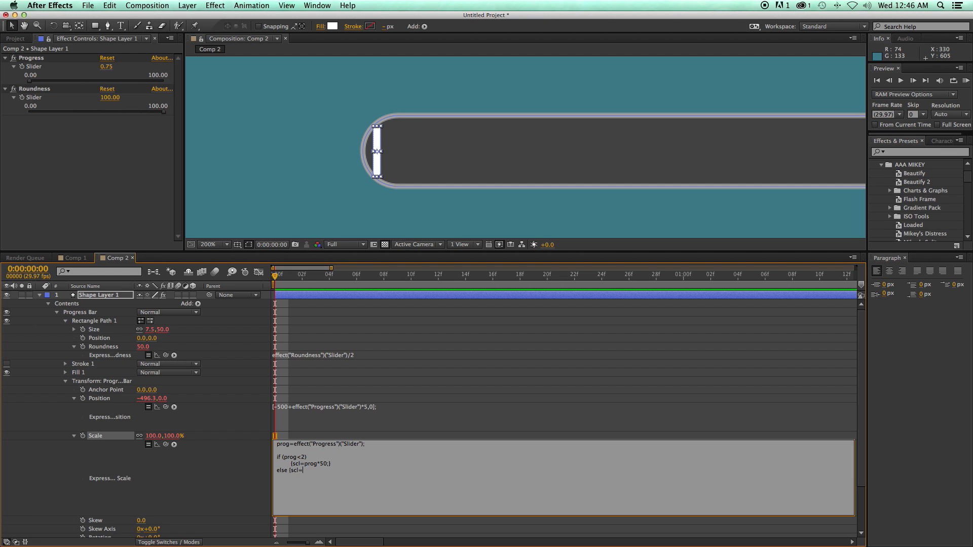
type("prog")
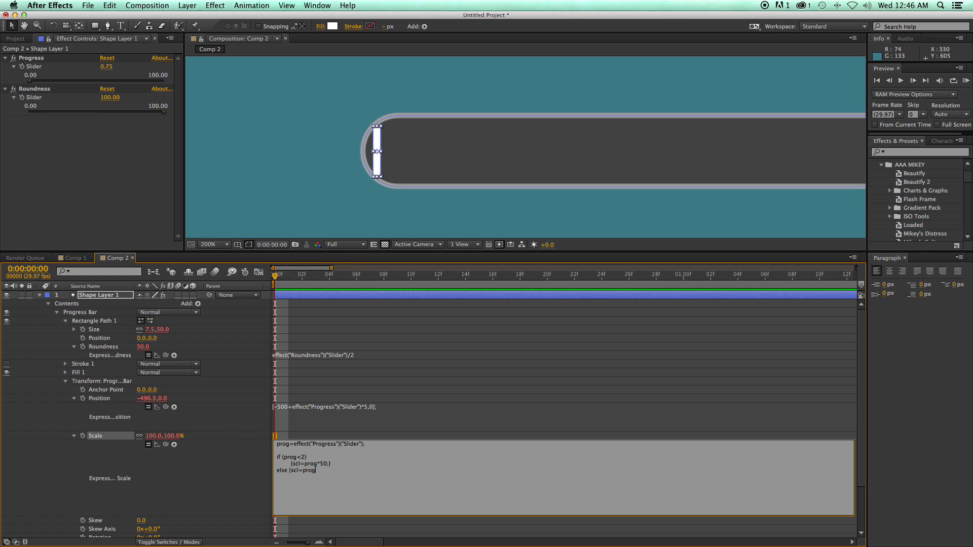
type(";")
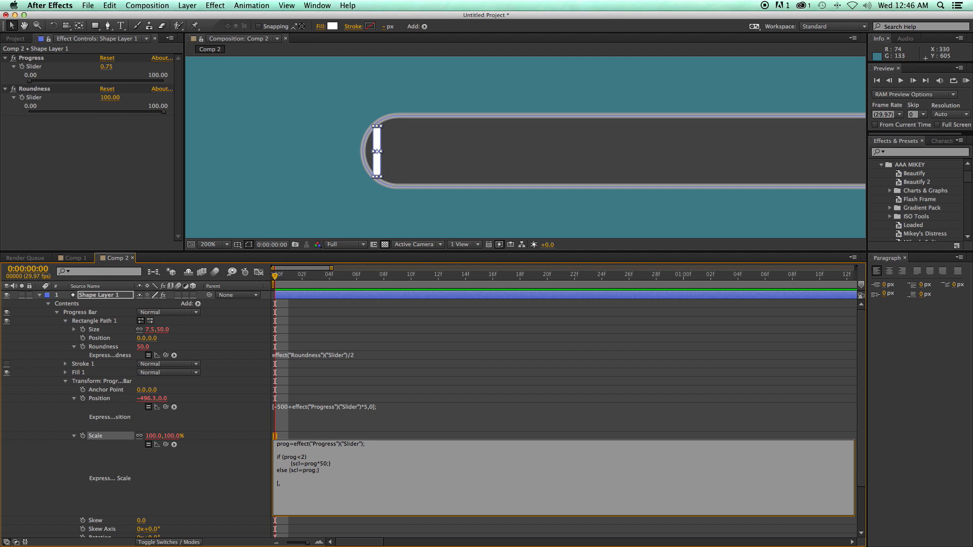
type("scl")
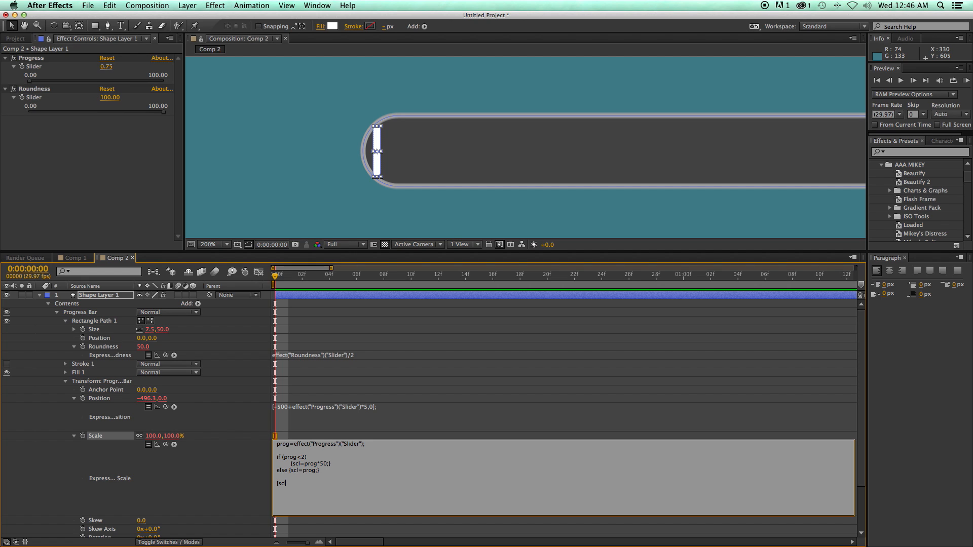
type(",scl];")
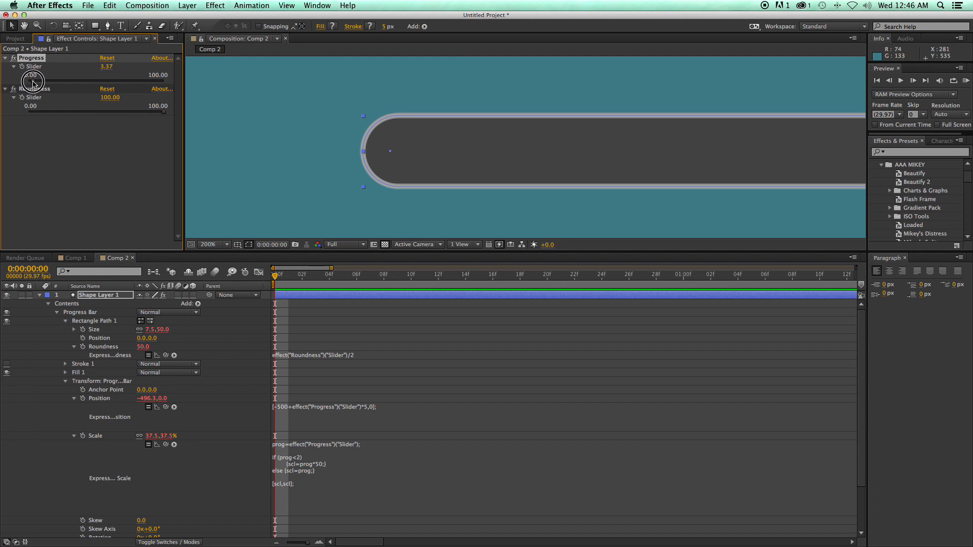
Scrub Progress to about 2.25 and lower Roundness to about 28 to test the scaling
left_click_drag(34, 81, 62, 81)
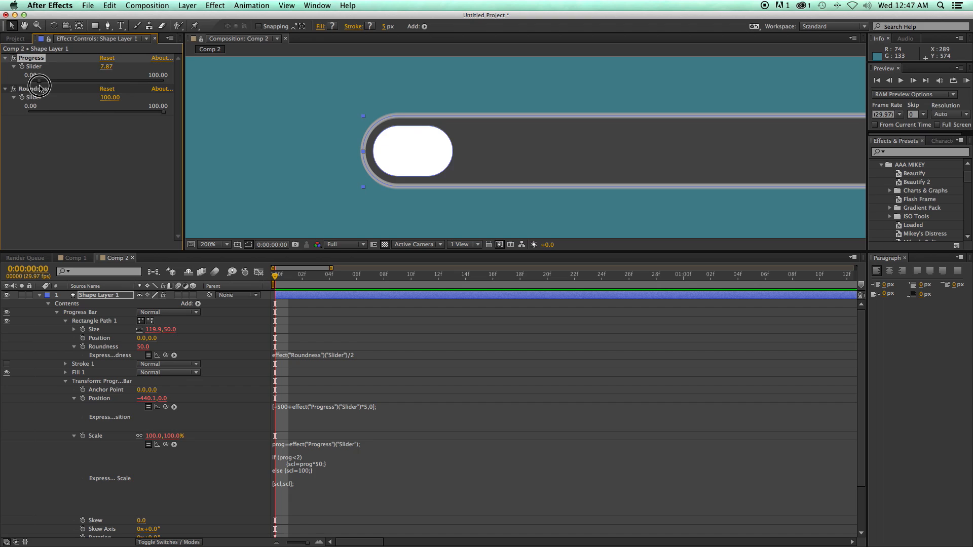
left_click_drag(81, 105, 65, 105)
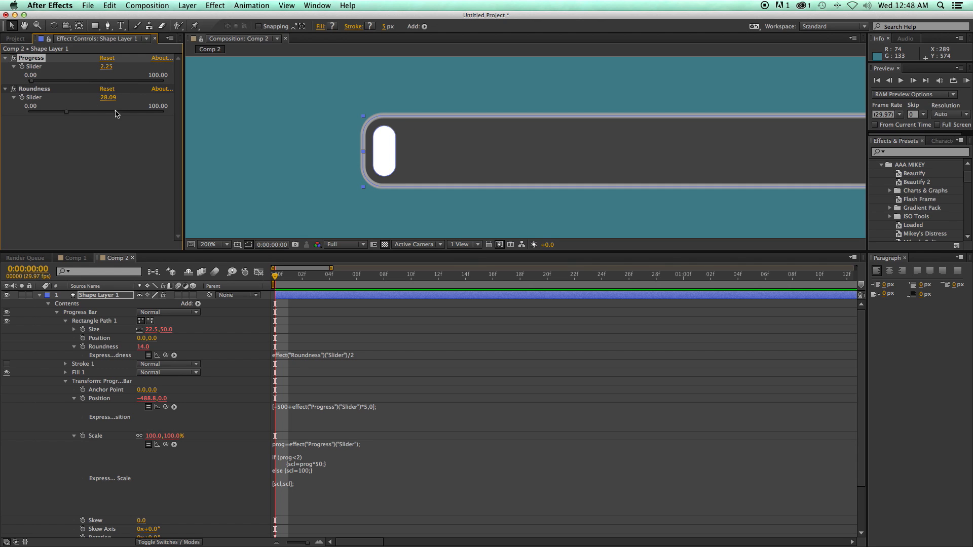
mouse_move(312, 460)
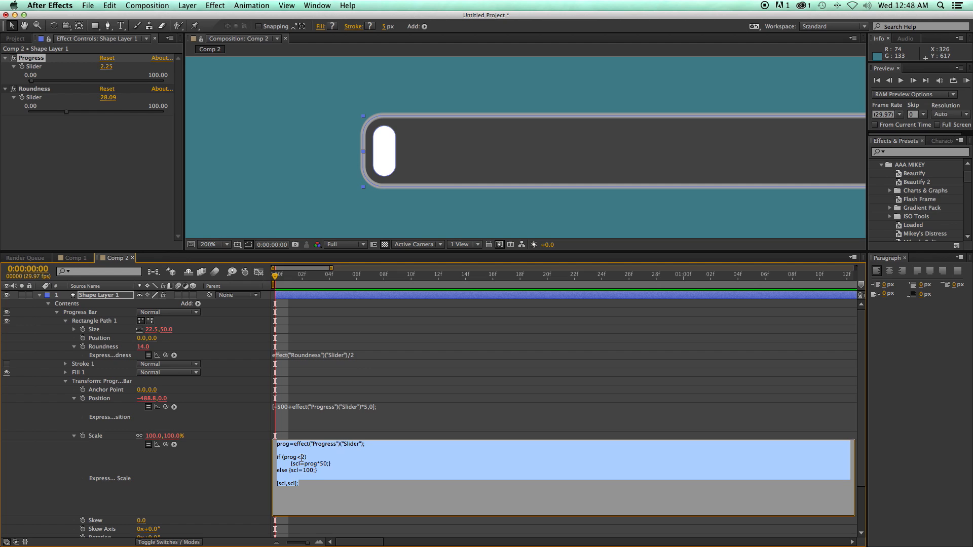
Add rnd=effect("Roundness")("Slider")/100 and change the condition to prog<2*rnd
left_click(303, 456)
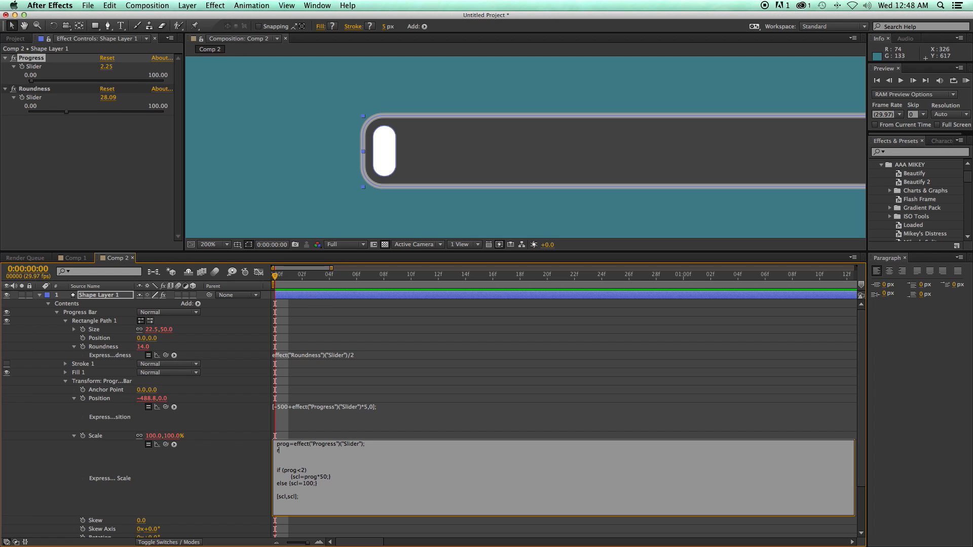
type("rnd=effect(\"Roundness\")(\"Slider\")/100")
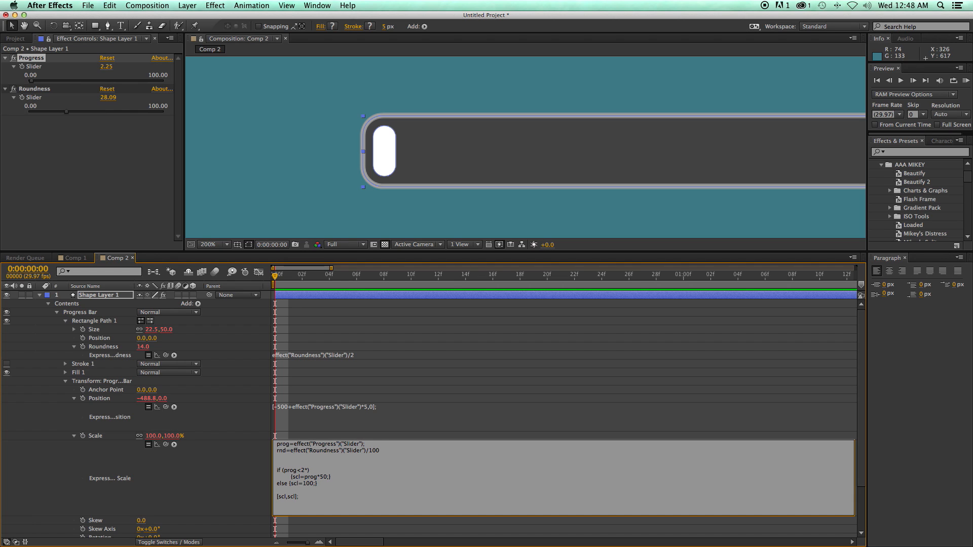
type("rnd")
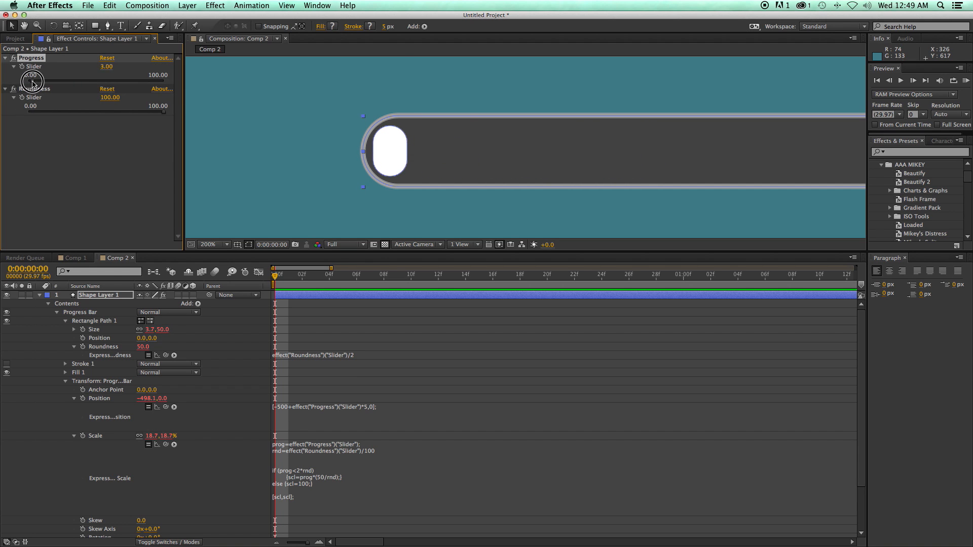
Scrub Progress up to about 61 to check the revised scl=prog*(50/rnd) scaling
left_click_drag(31, 67, 44, 67)
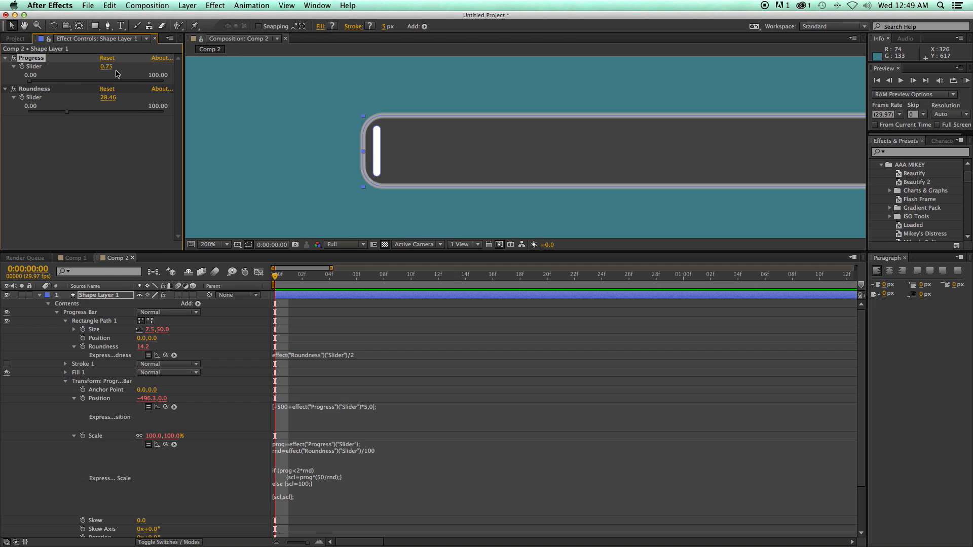
mouse_move(34, 83)
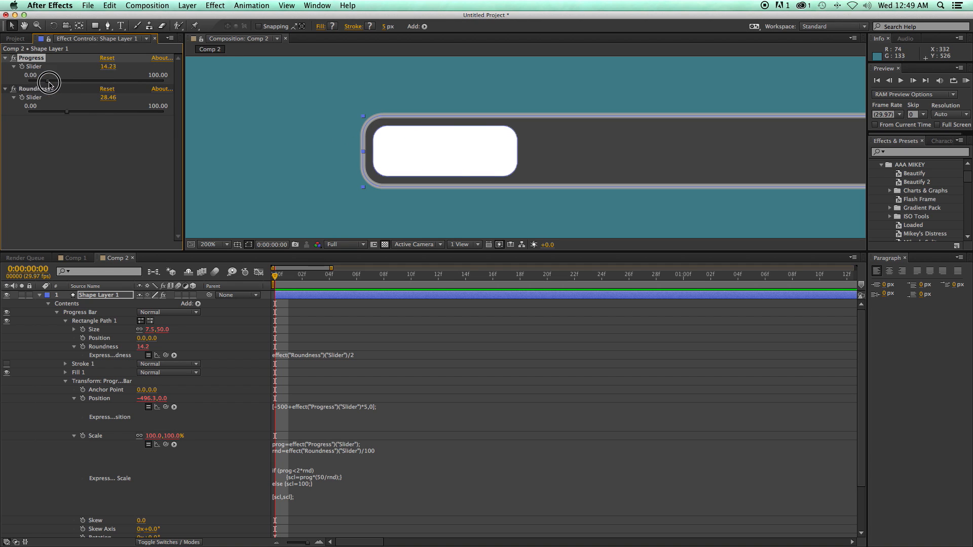
left_click_drag(50, 82, 111, 84)
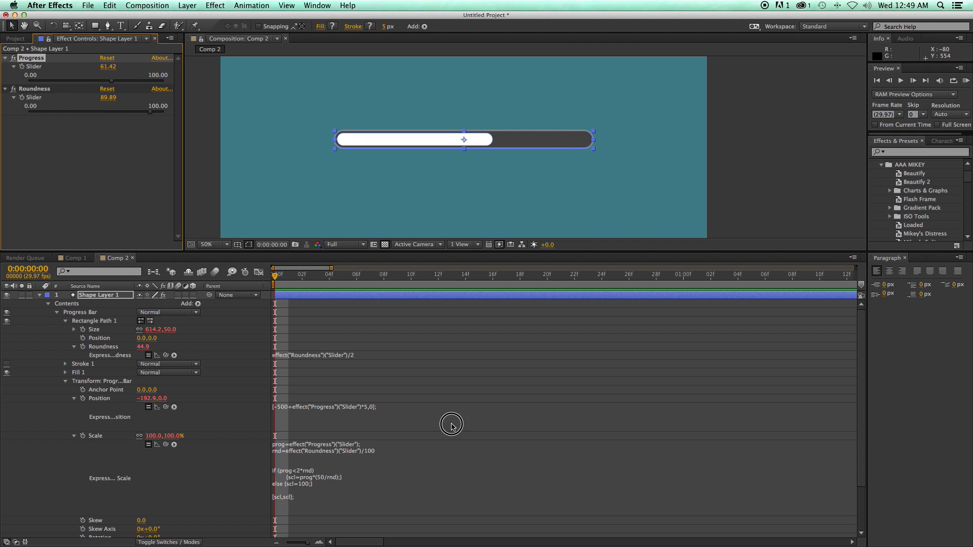
left_click(65, 320)
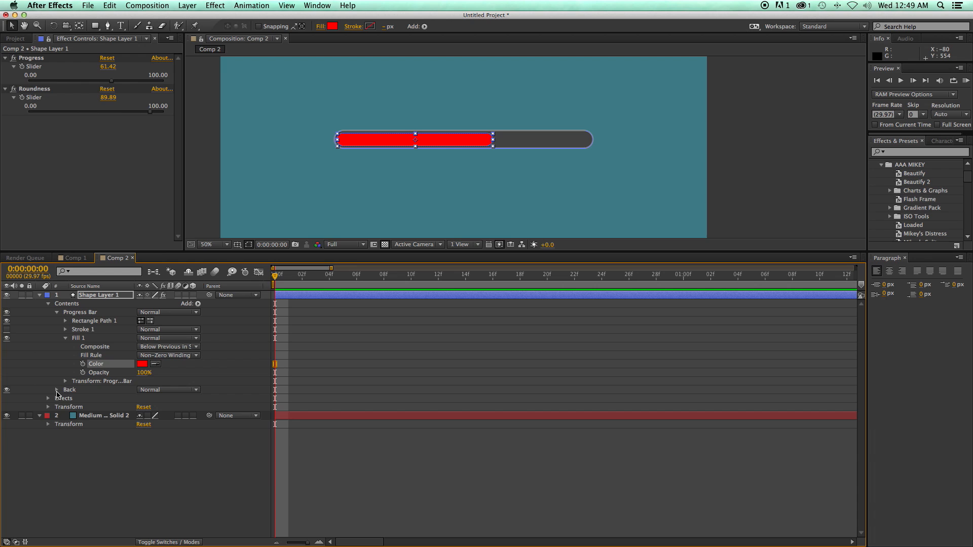
Give the Back rectangle a white fill
left_click(64, 389)
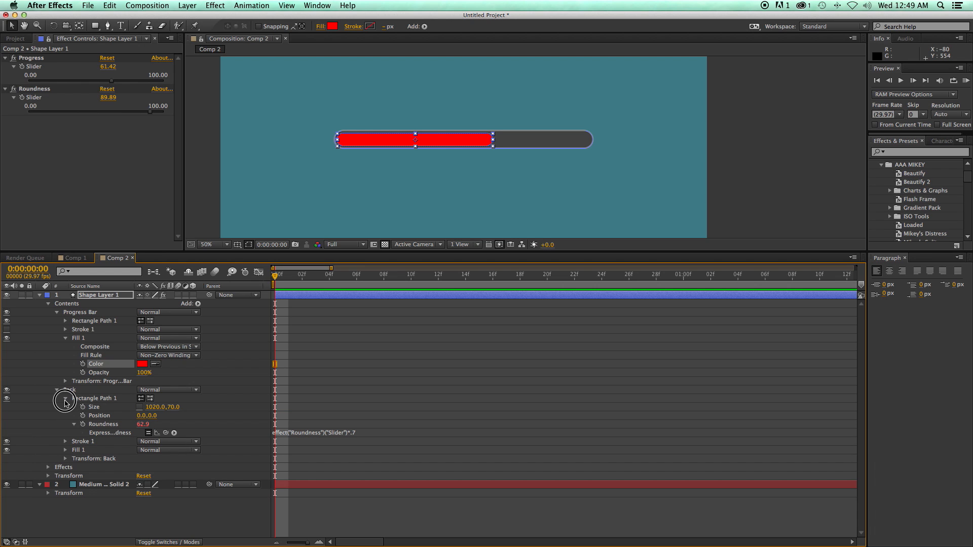
left_click(65, 398)
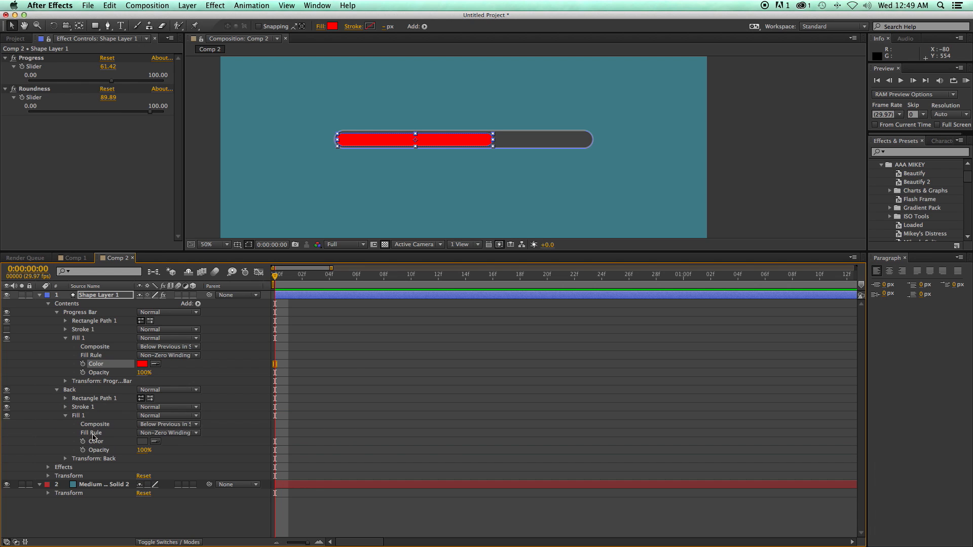
left_click(142, 442)
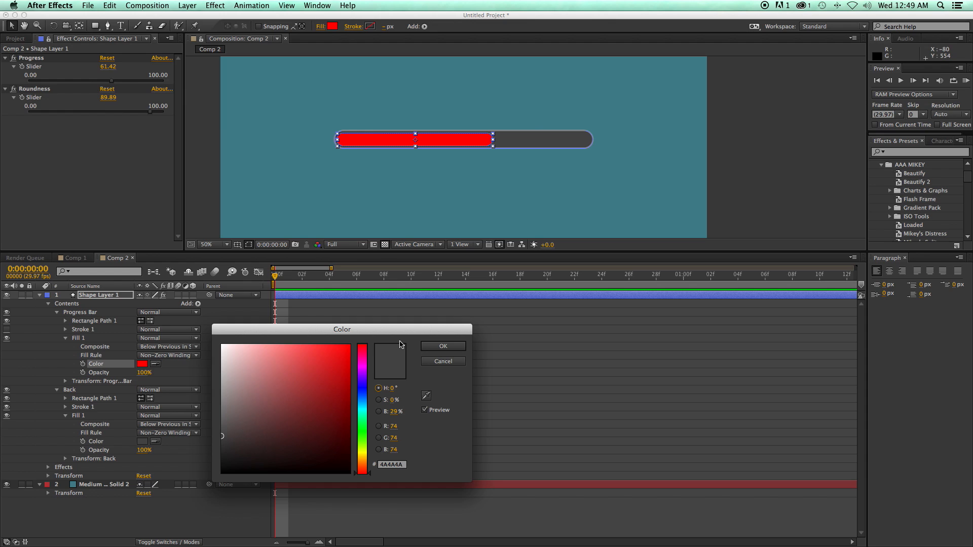
left_click(442, 347)
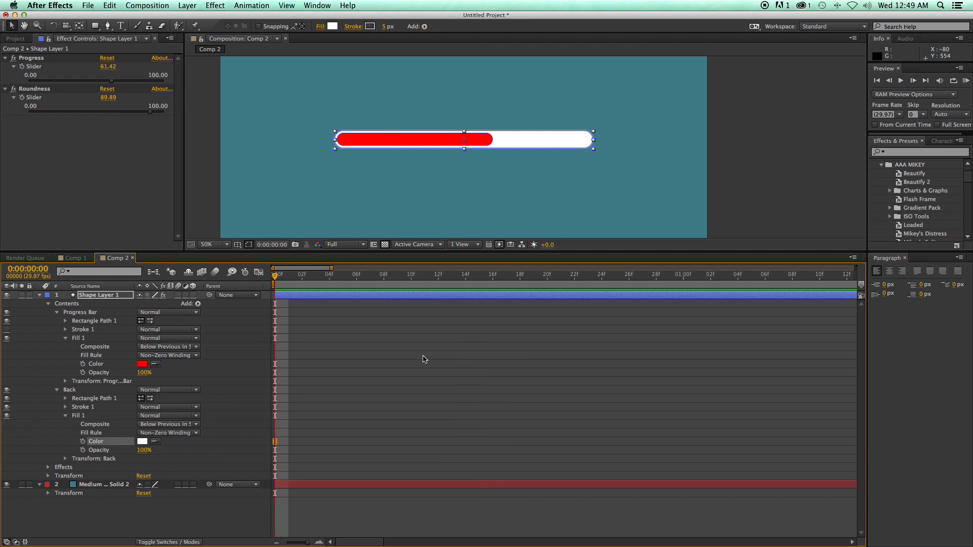
Give the Back rectangle a black stroke of width 9 and raise Progress to 100
left_click(65, 407)
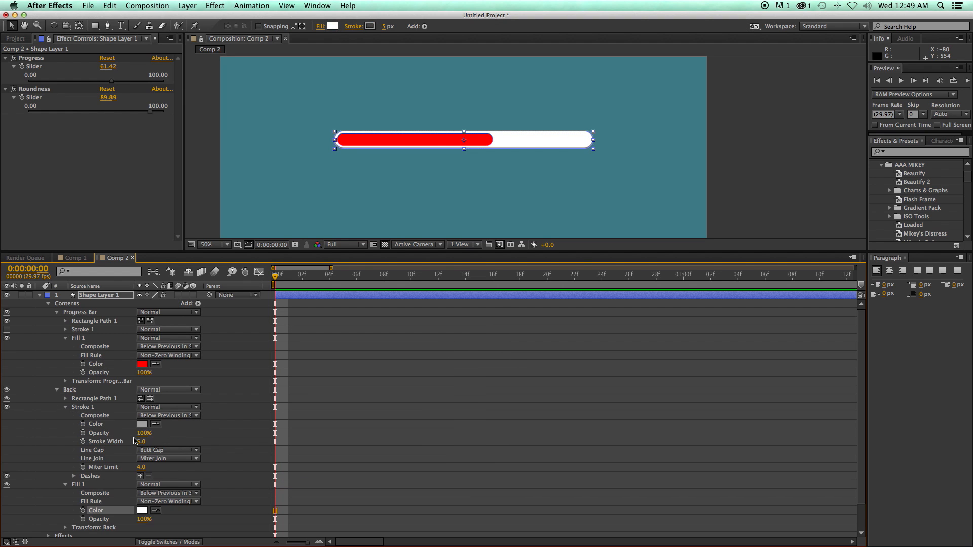
left_click(142, 424)
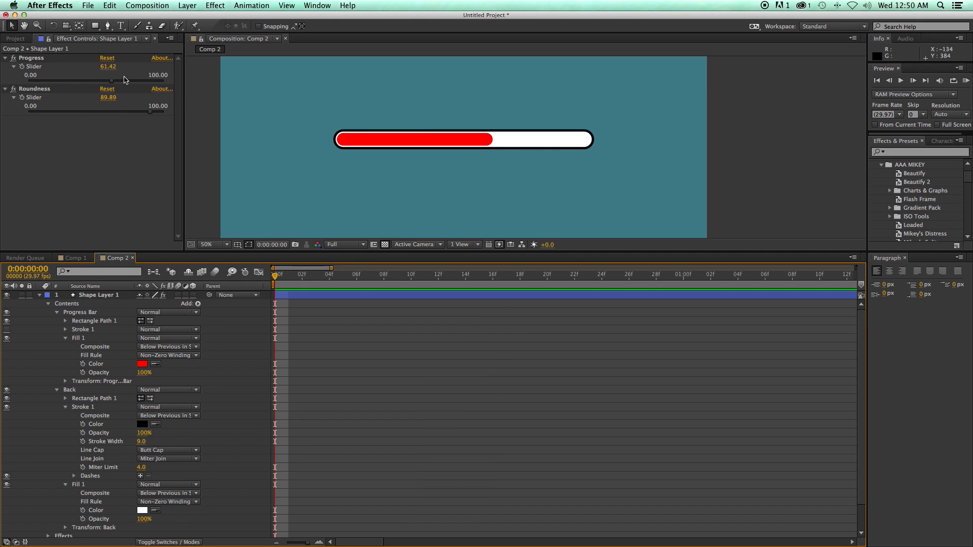
left_click_drag(111, 81, 104, 84)
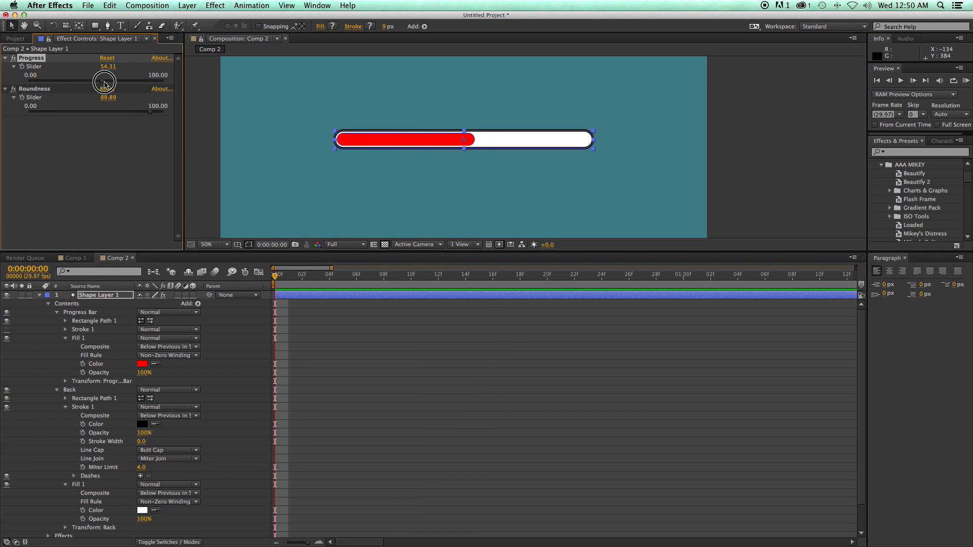
left_click_drag(105, 82, 115, 81)
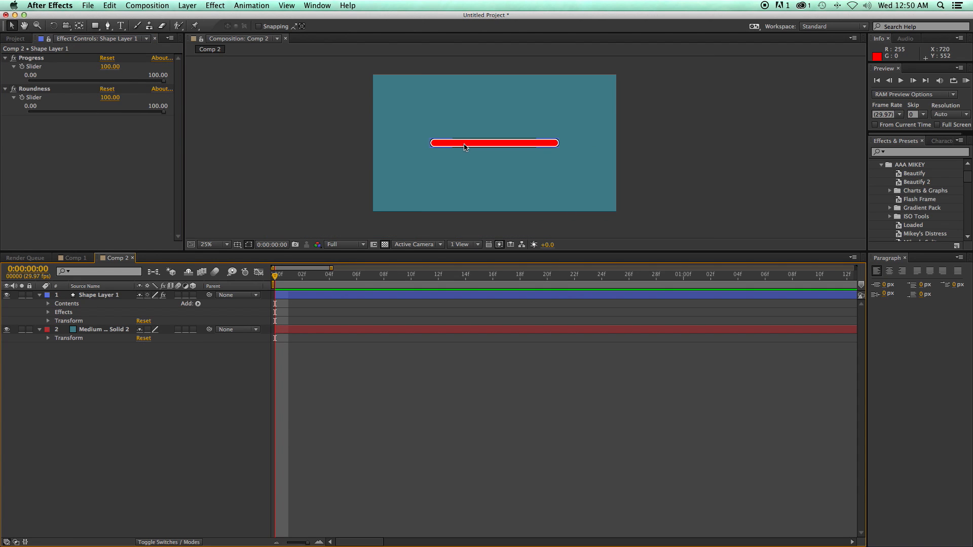
Switch to Comp 1, select Shape Layer 1 and reveal its Setup and Look properties
left_click(417, 195)
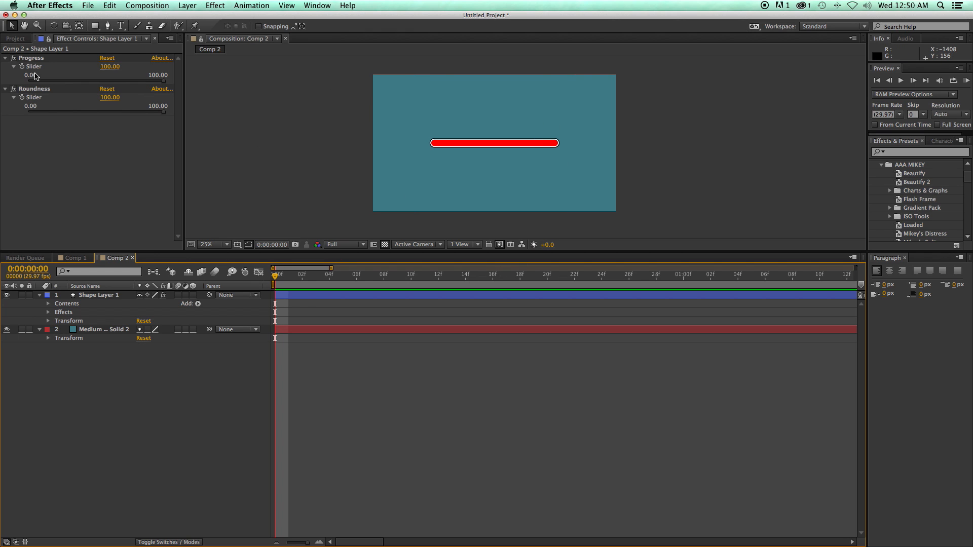
mouse_move(76, 136)
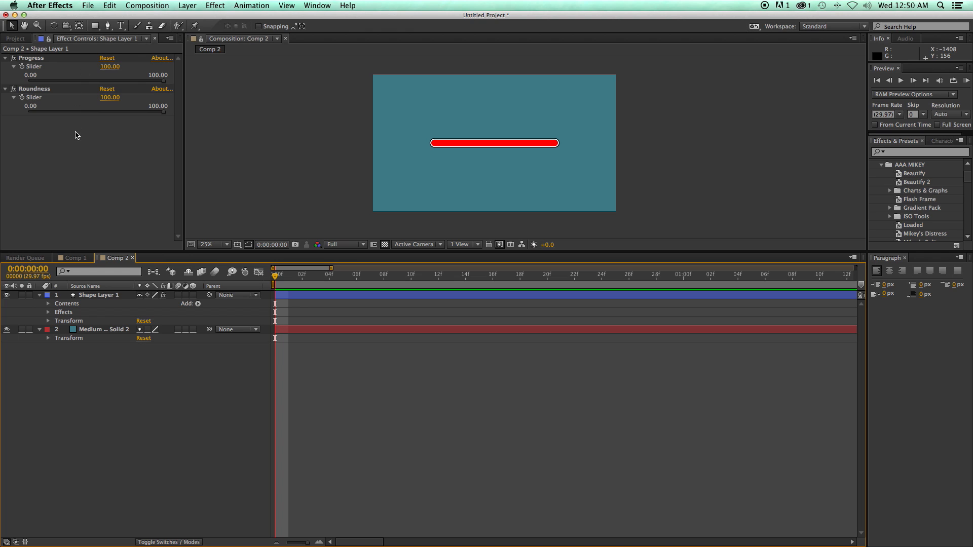
mouse_move(79, 237)
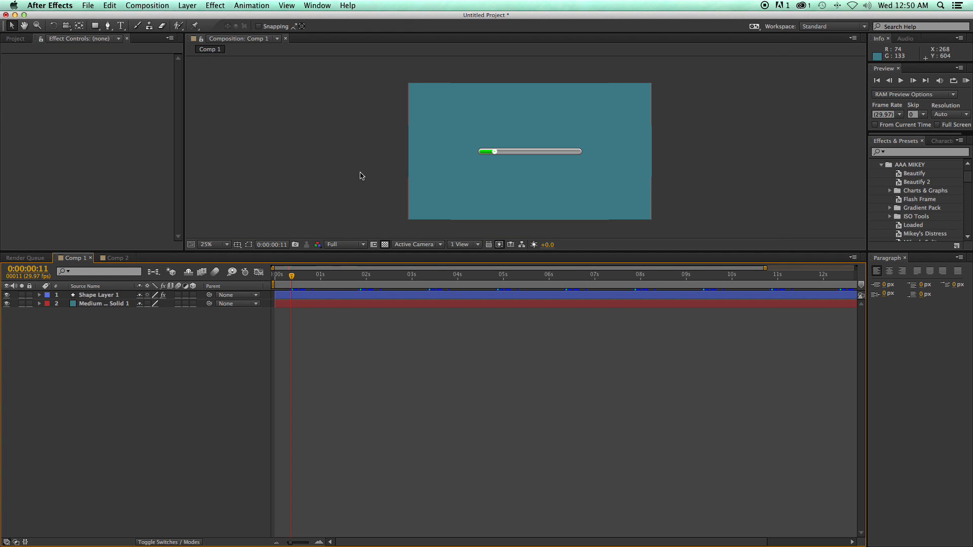
left_click(212, 244)
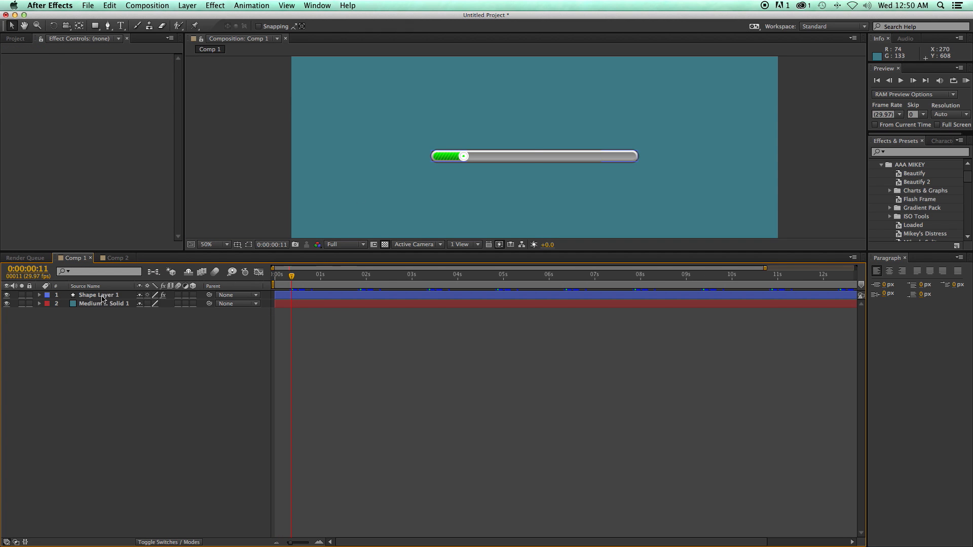
left_click(97, 294)
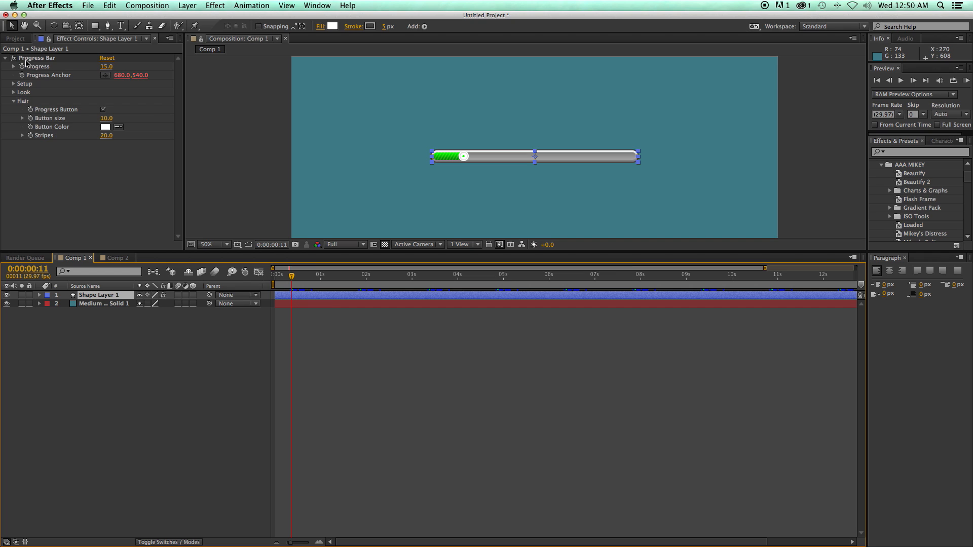
left_click(13, 83)
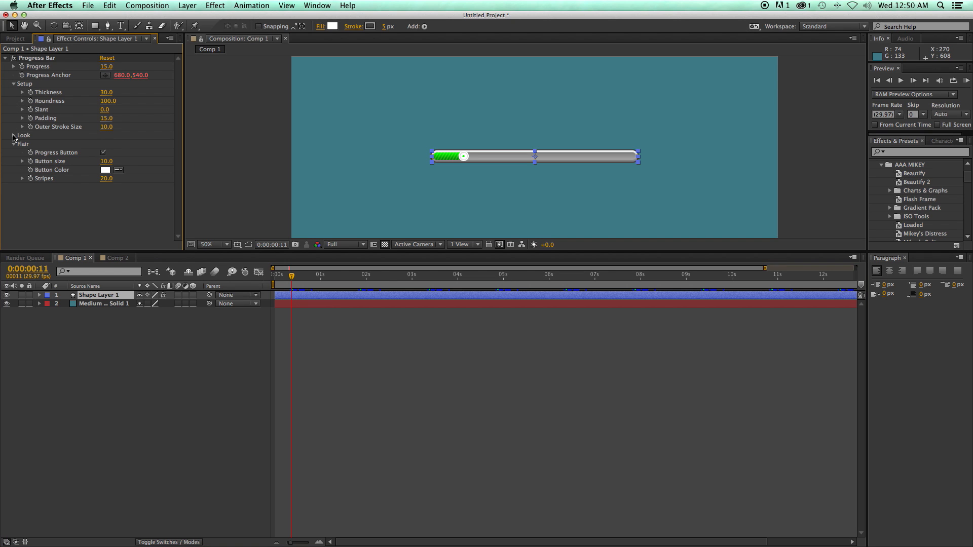
left_click(14, 136)
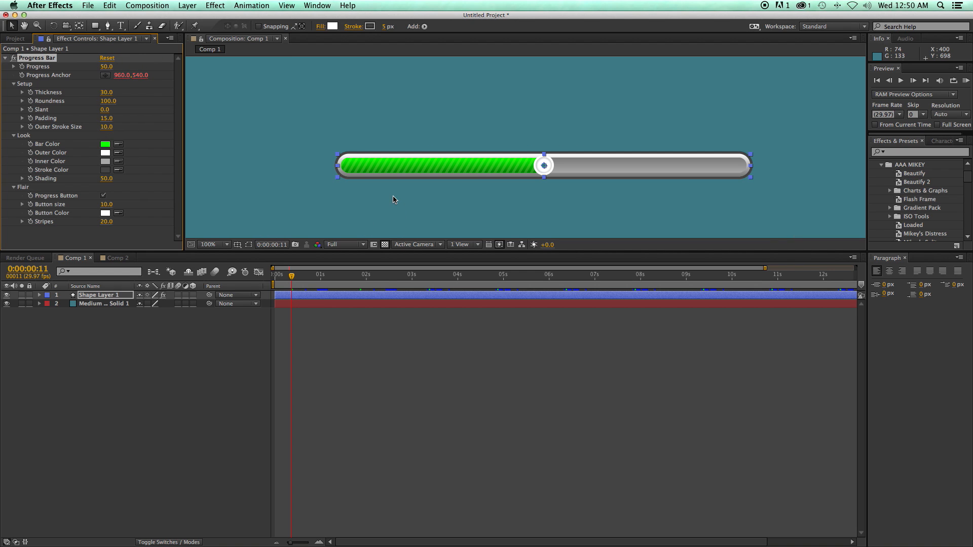
mouse_move(95, 123)
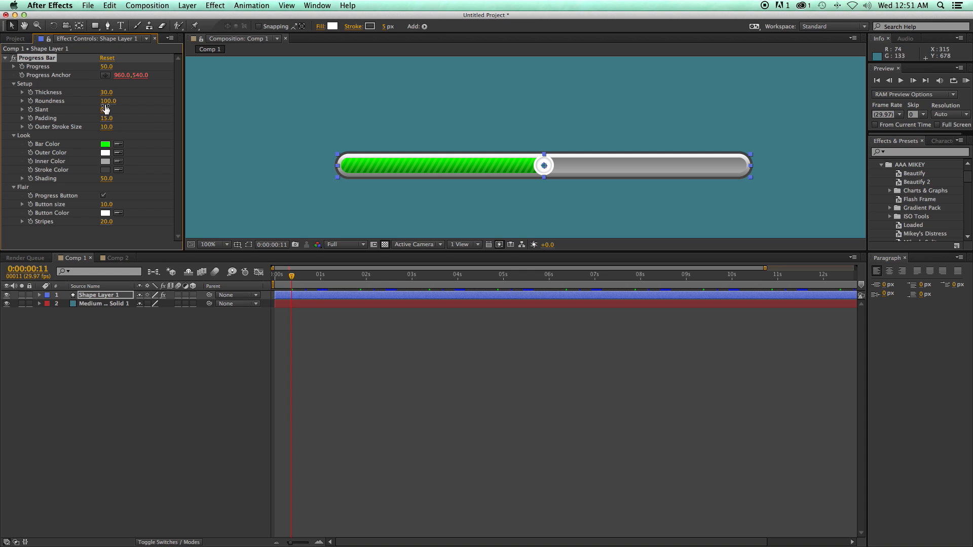
Set Roundness 0, Slant 30 and Padding 12 for a square-cornered slanted bar
left_click_drag(107, 93, 104, 99)
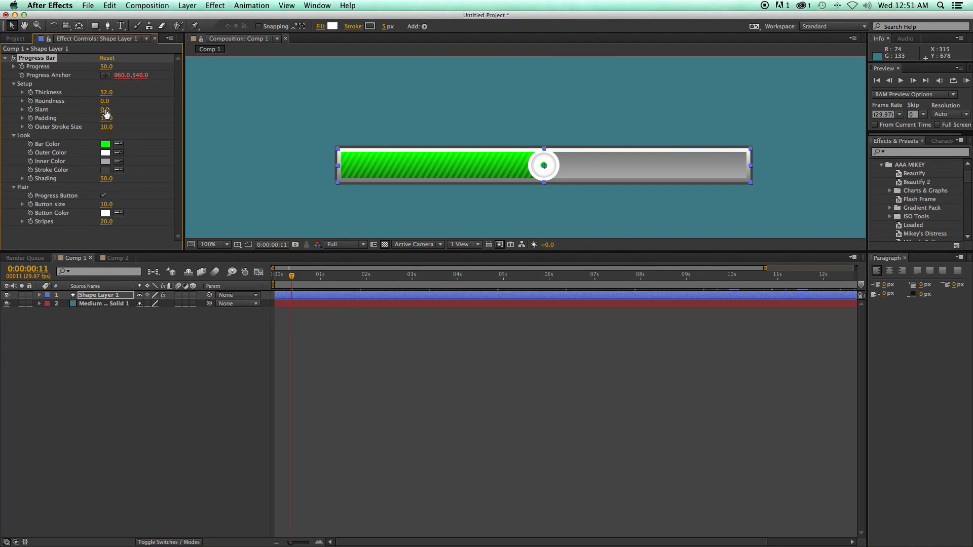
left_click_drag(106, 109, 162, 118)
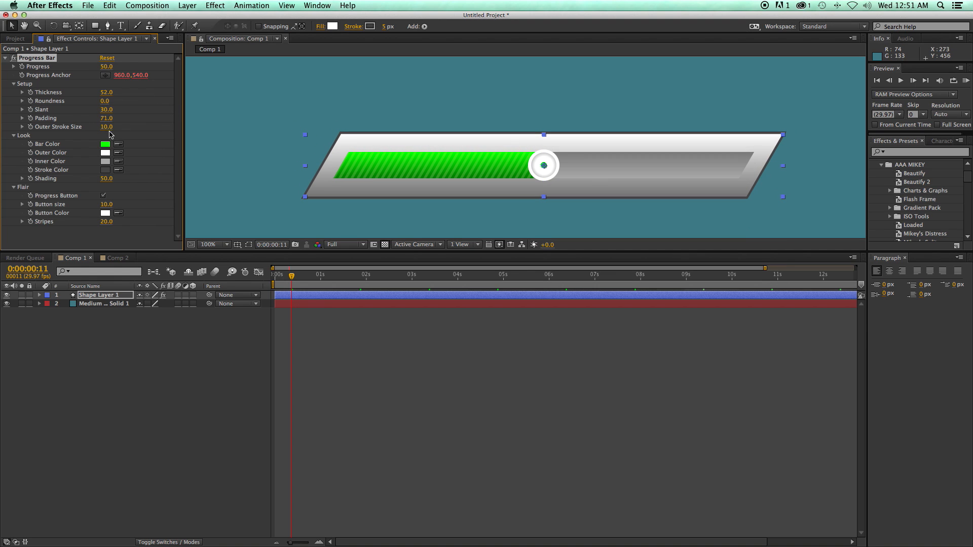
left_click_drag(106, 126, 137, 126)
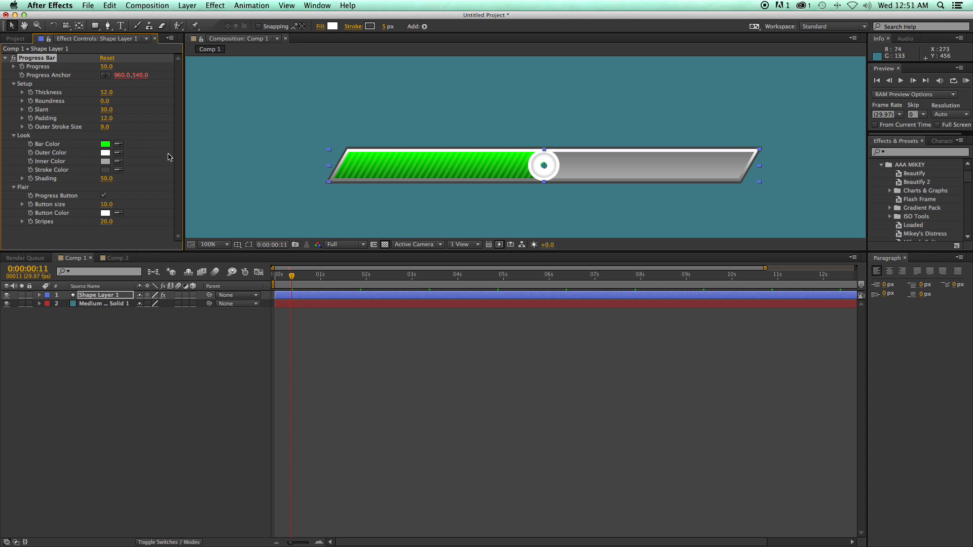
Colour the bar red, outer frame light blue, inner track dark grey and stroke black
left_click(104, 144)
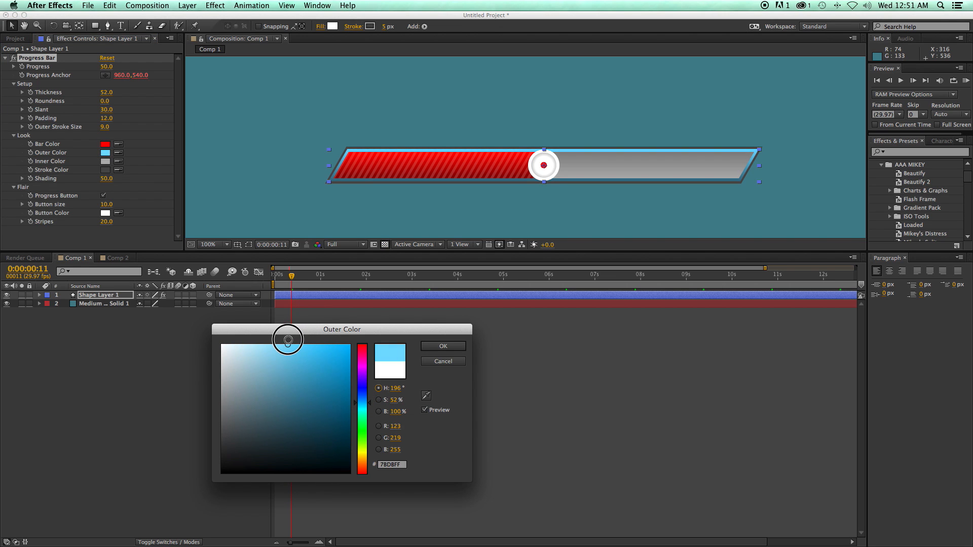
left_click(442, 346)
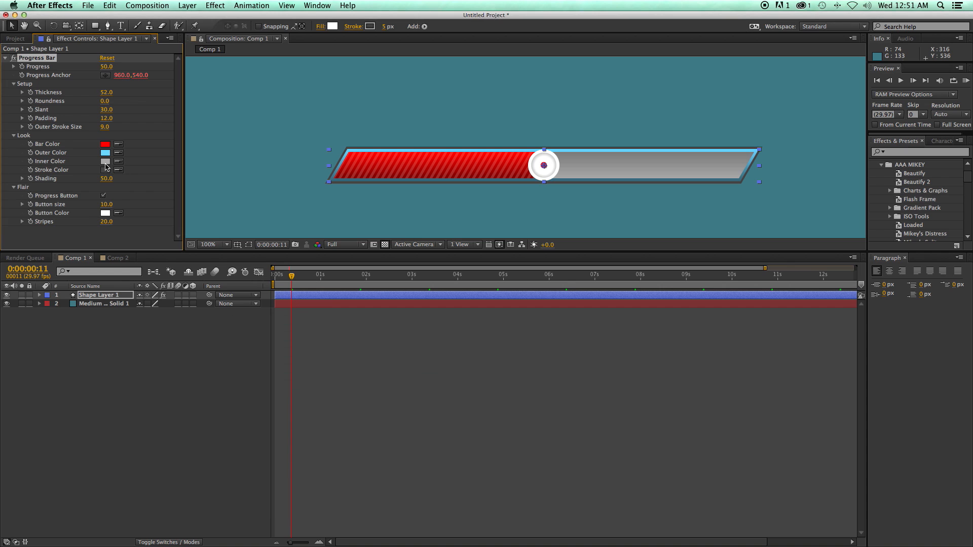
left_click(105, 161)
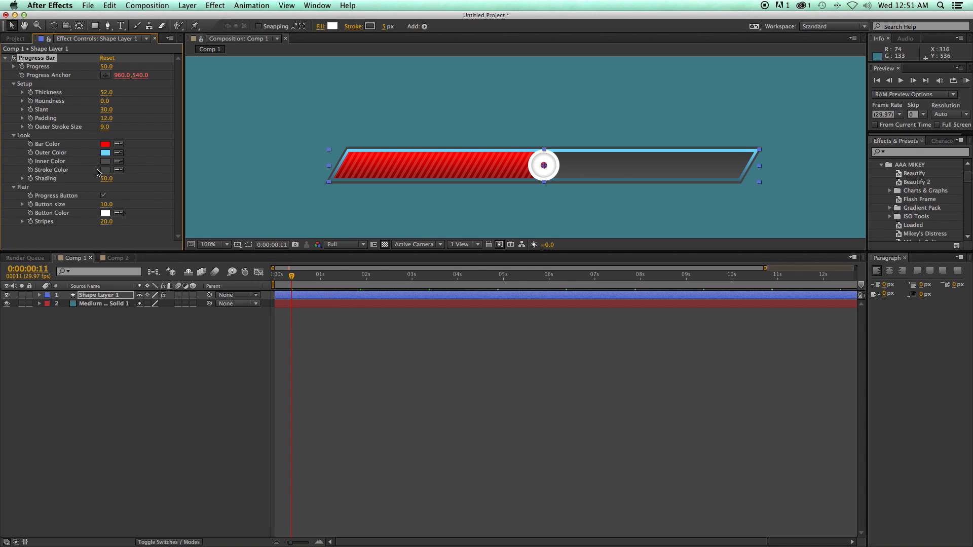
left_click(105, 171)
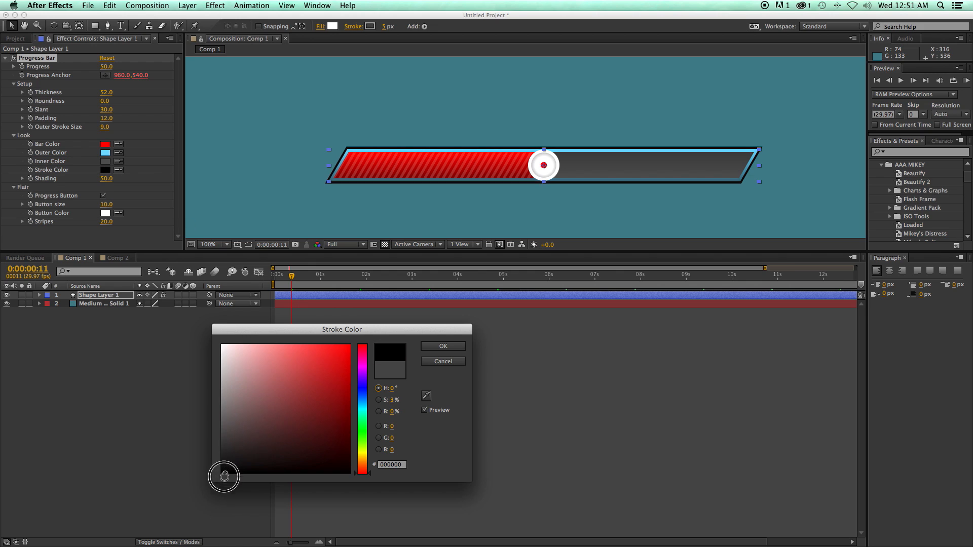
left_click(442, 361)
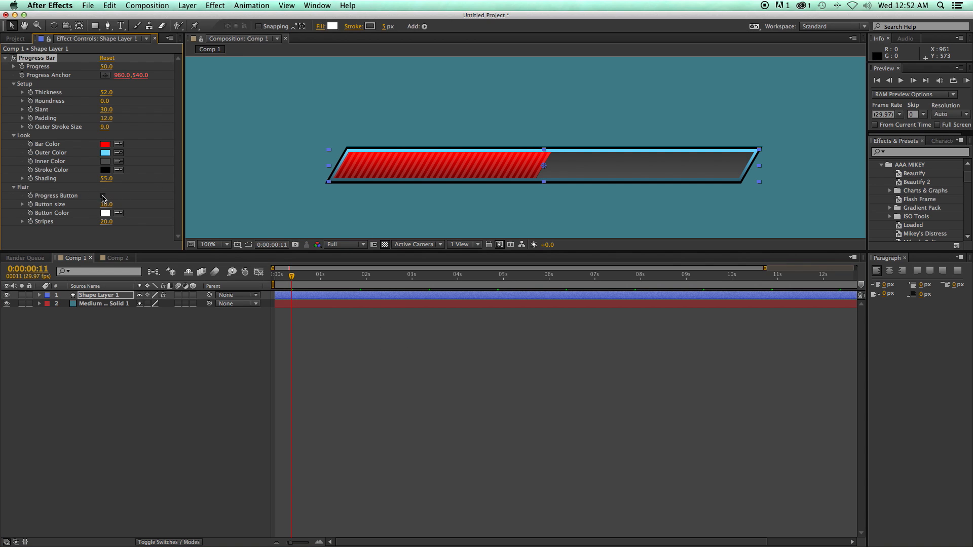
Toggle the progress button off again and collapse the Setup, Look and Flair groups
left_click(103, 196)
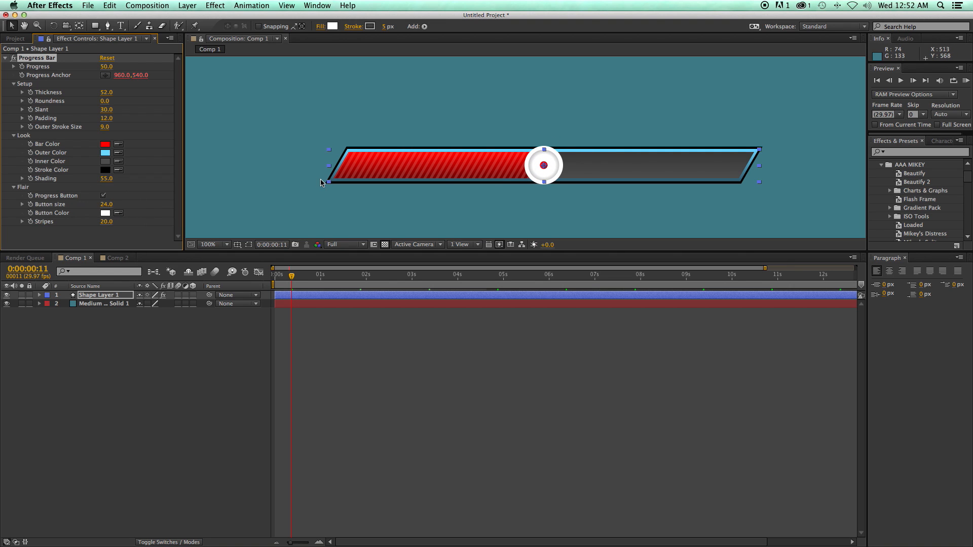
left_click(103, 196)
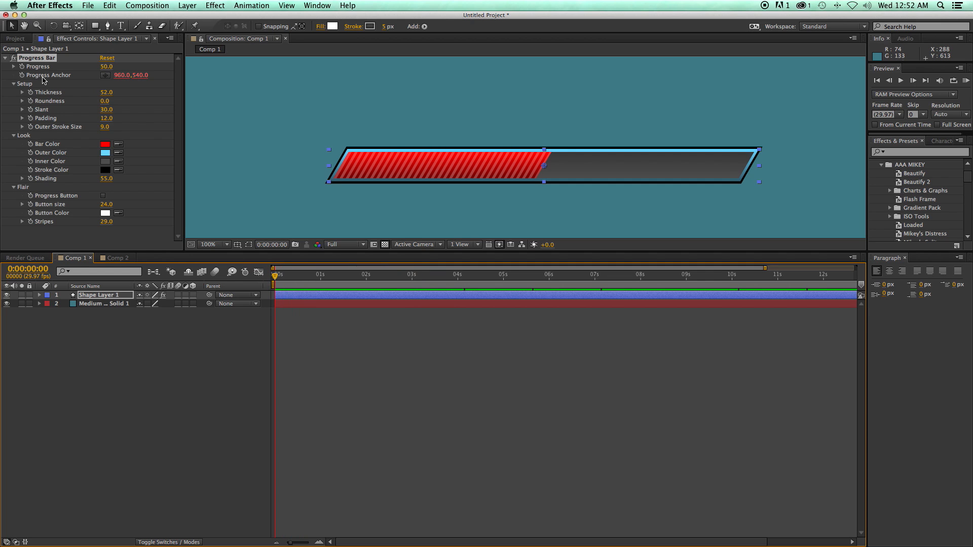
left_click(14, 83)
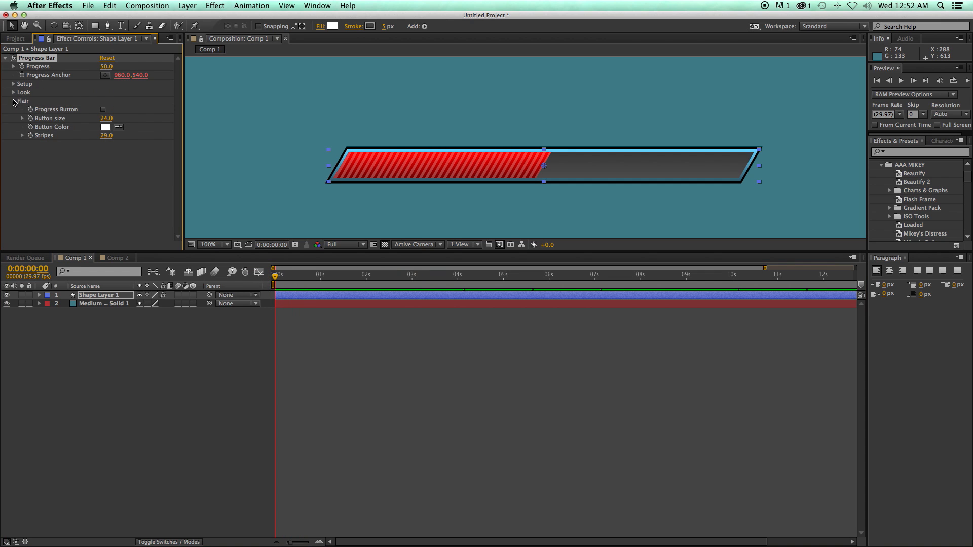
left_click(12, 100)
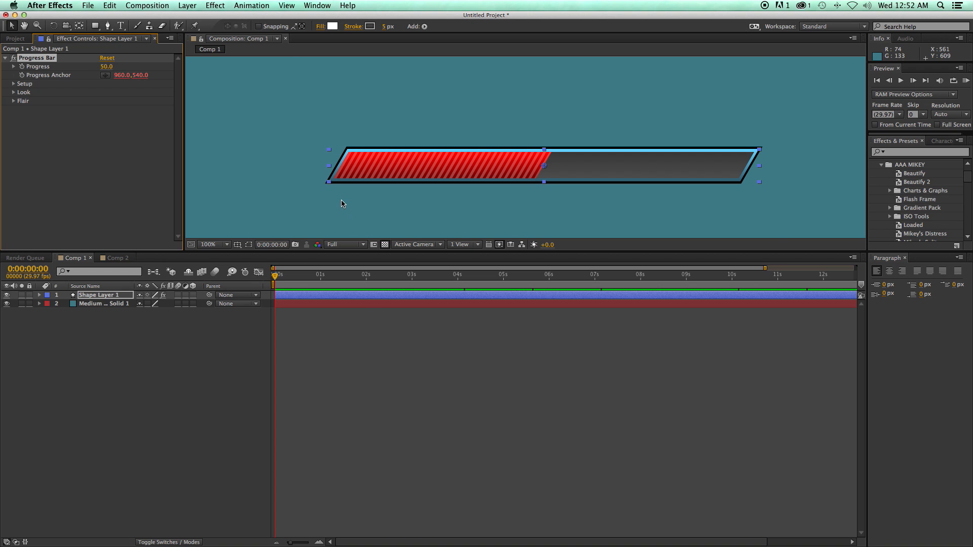
mouse_move(516, 172)
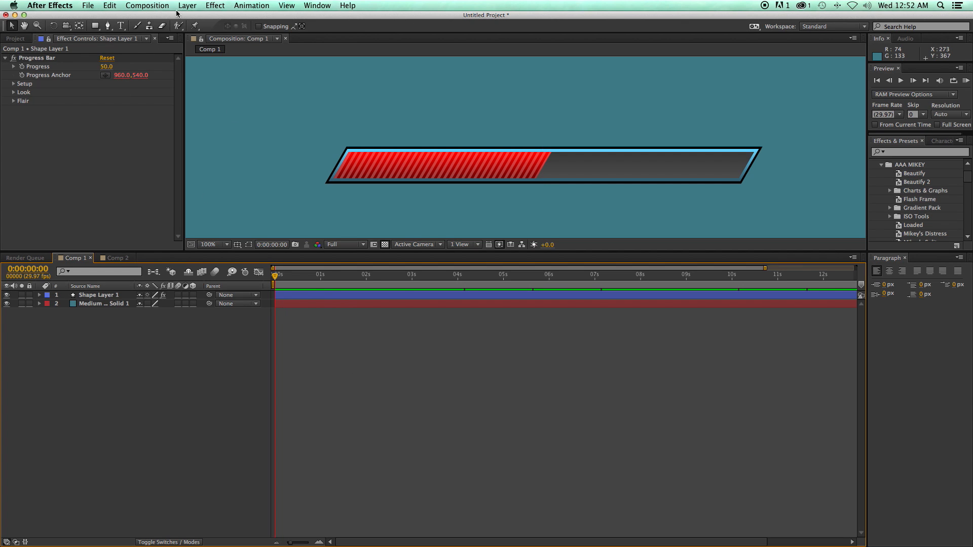
Create a Null Object and pick-whip its Position to the Progress Bar's Progress Anchor
left_click(187, 5)
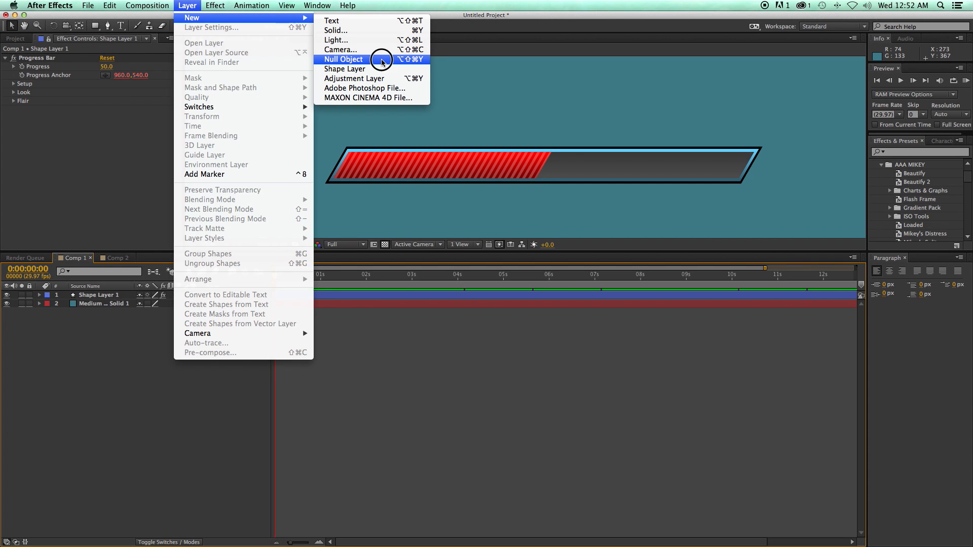
left_click(343, 58)
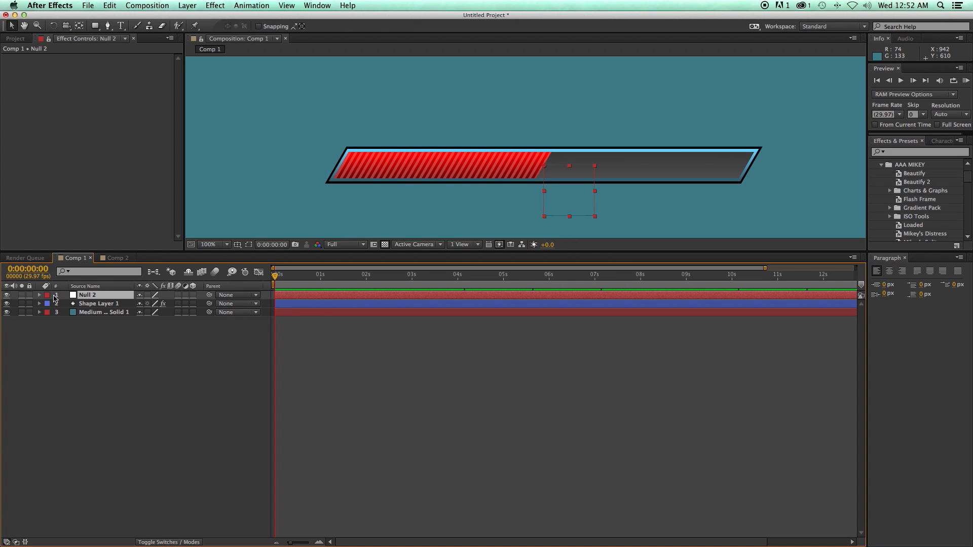
left_click(40, 312)
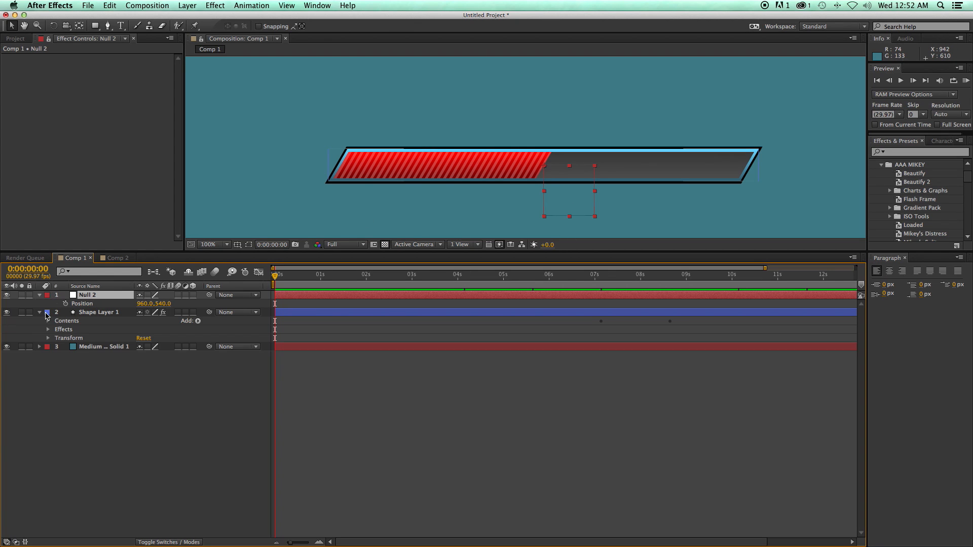
left_click(48, 329)
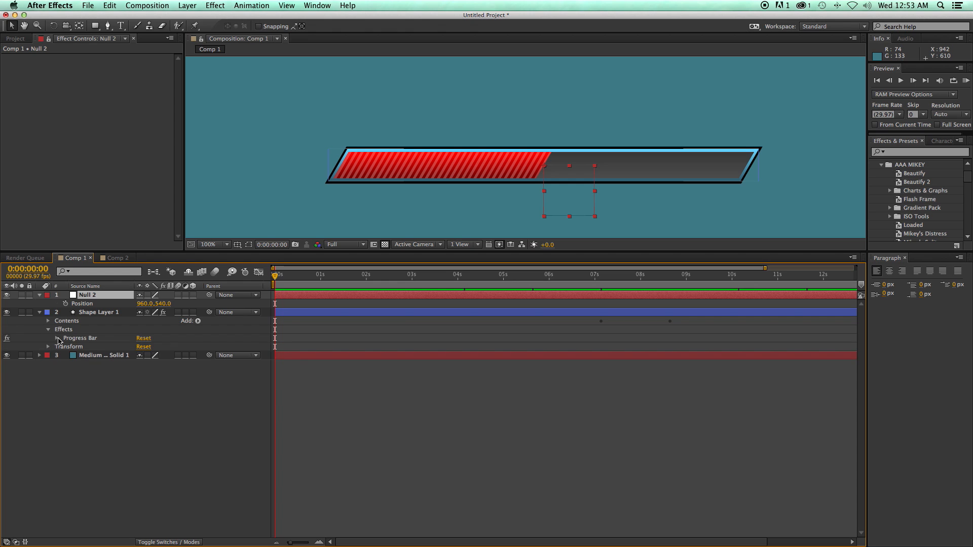
left_click(48, 338)
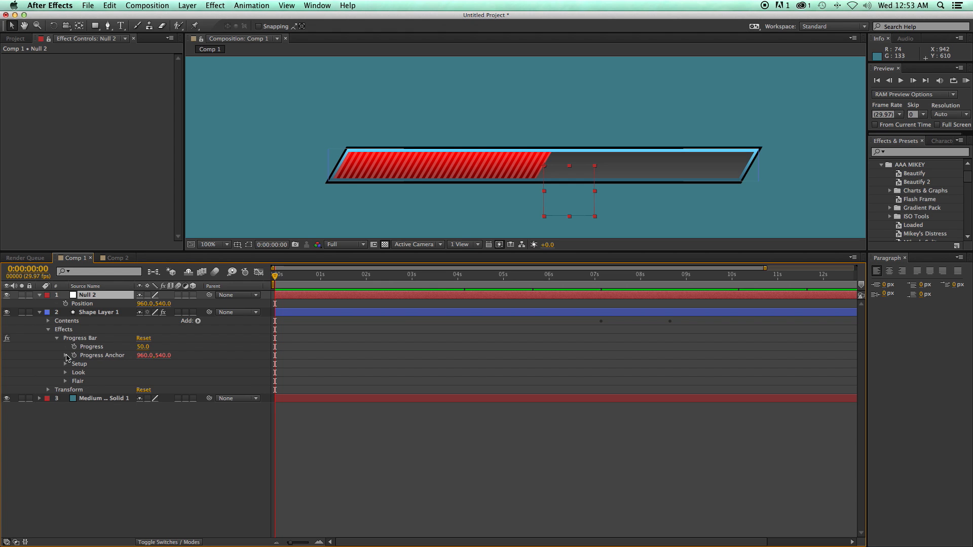
left_click(65, 355)
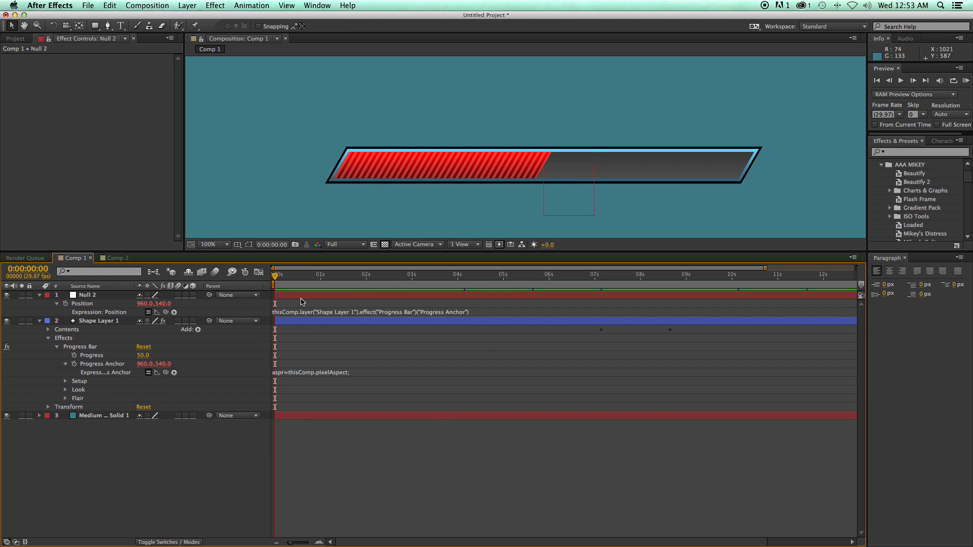
Scrub Progress up to 100 and back down to confirm the null follows the anchor
left_click(99, 320)
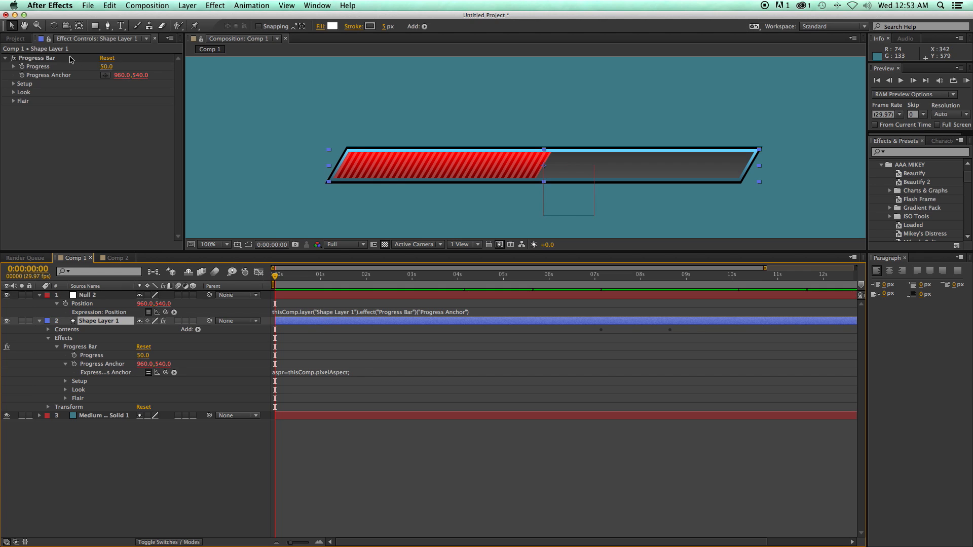
left_click_drag(106, 67, 136, 67)
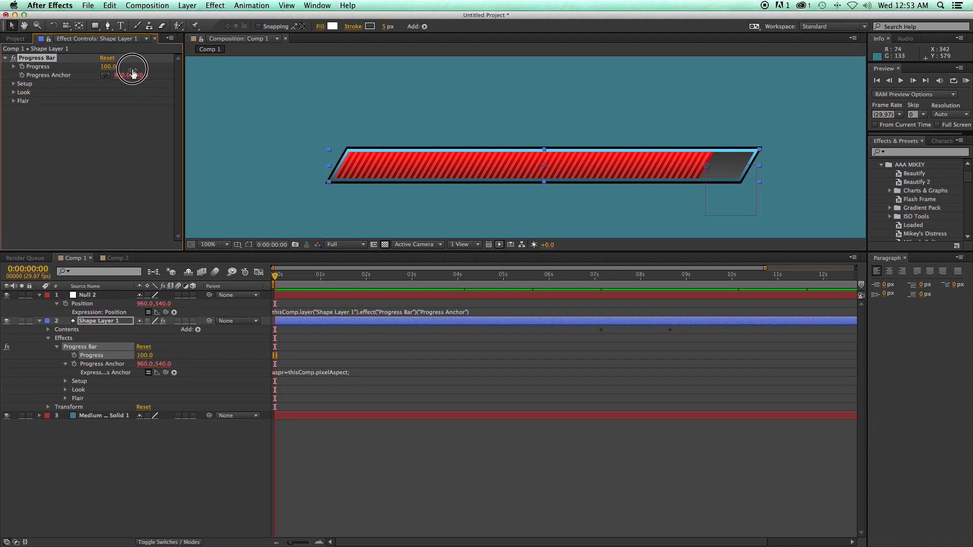
left_click_drag(132, 68, 120, 68)
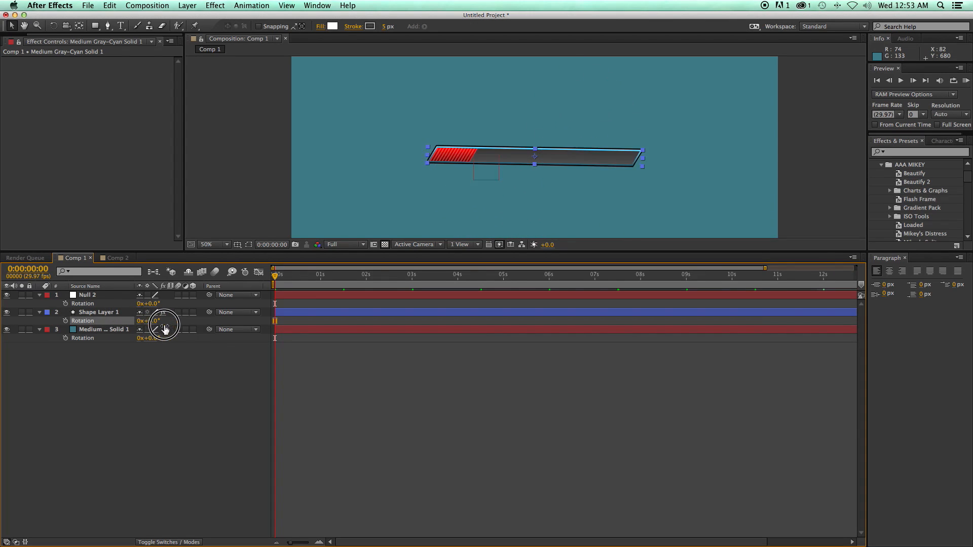
left_click_drag(148, 321, 173, 321)
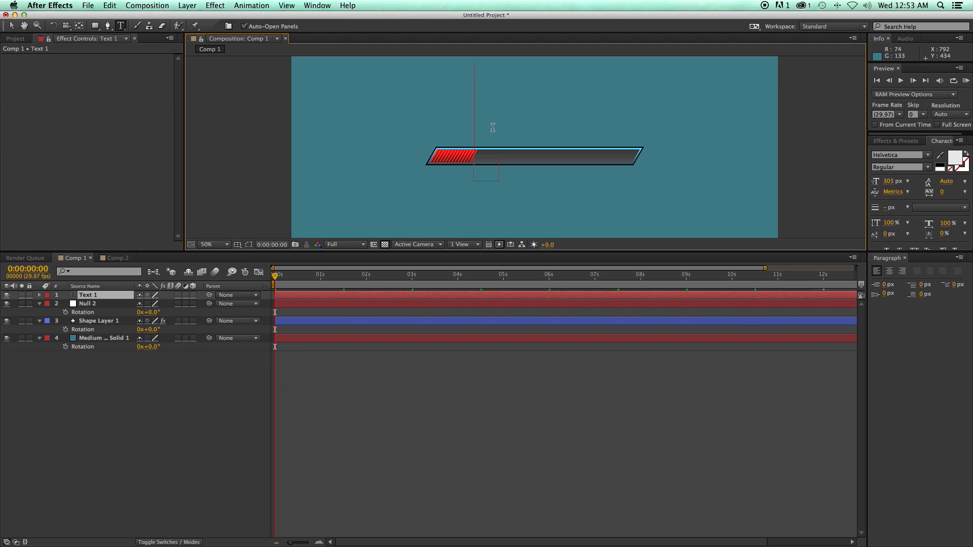
Name the text layer 'prog' and reveal its Source Text and the shape layer's Progress Bar parameters
type("prog")
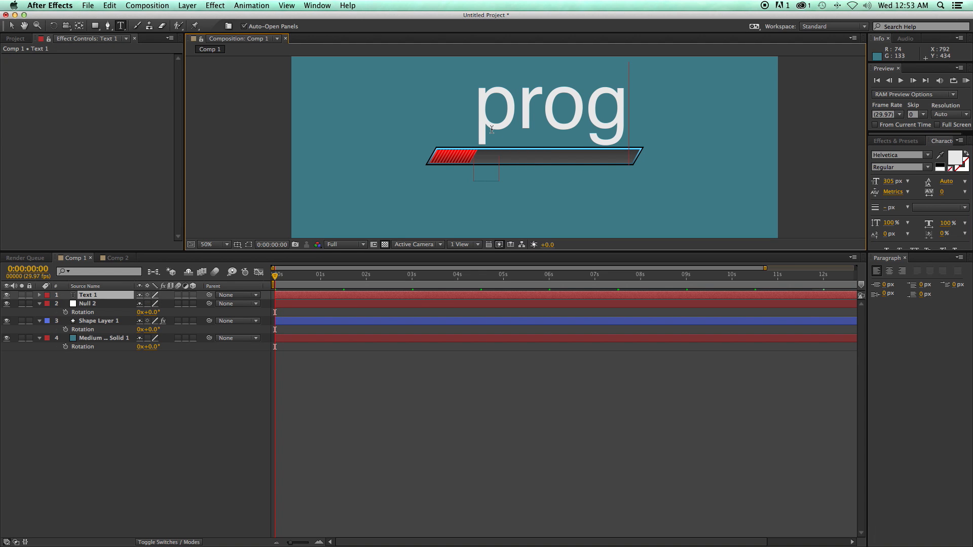
left_click(39, 294)
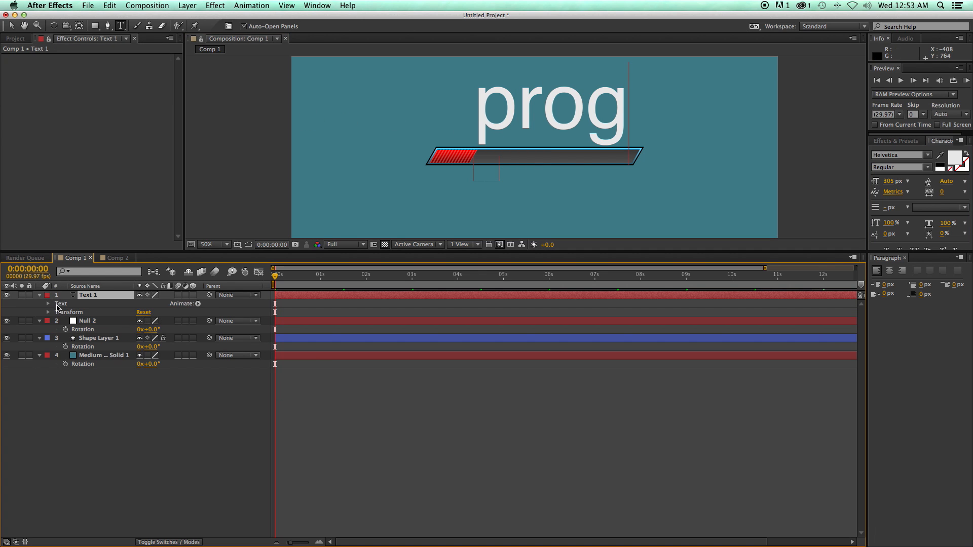
left_click(48, 304)
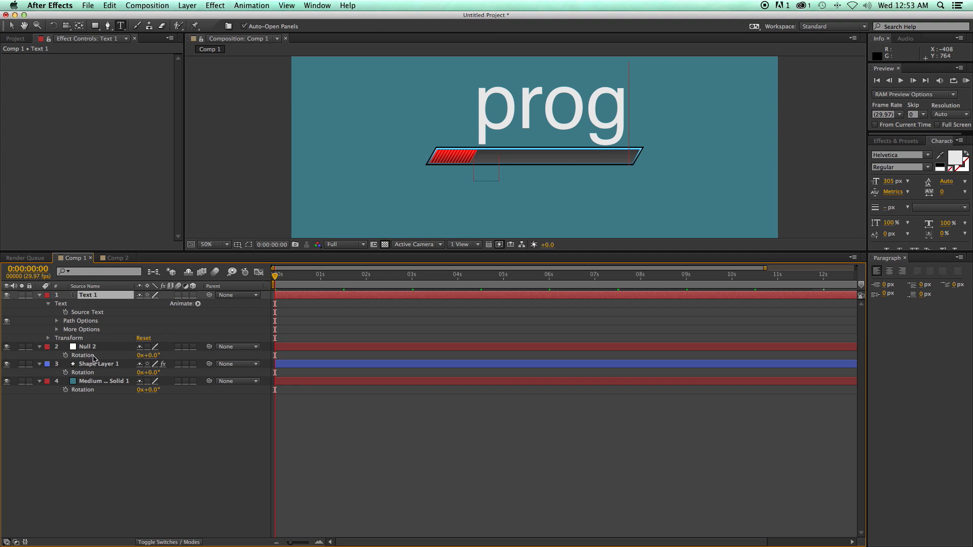
left_click(100, 364)
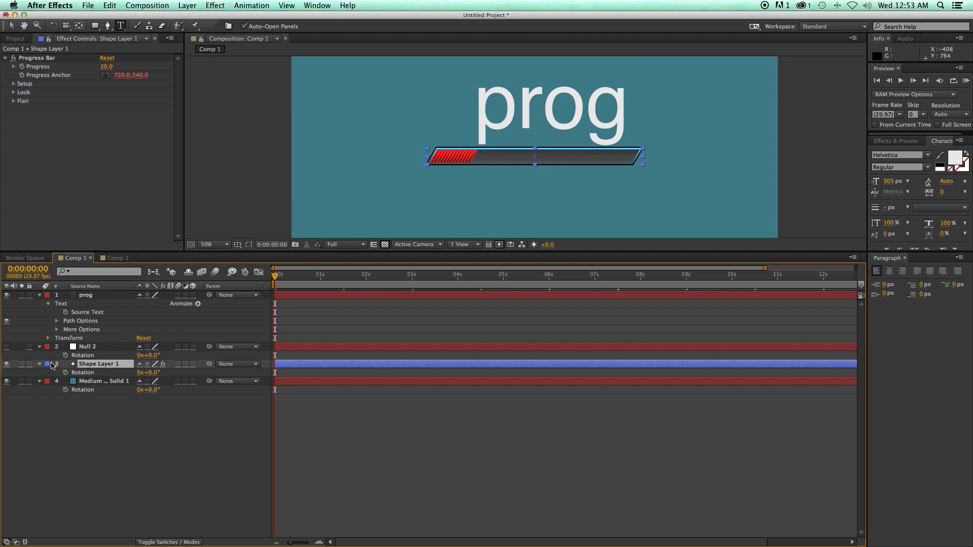
left_click(40, 363)
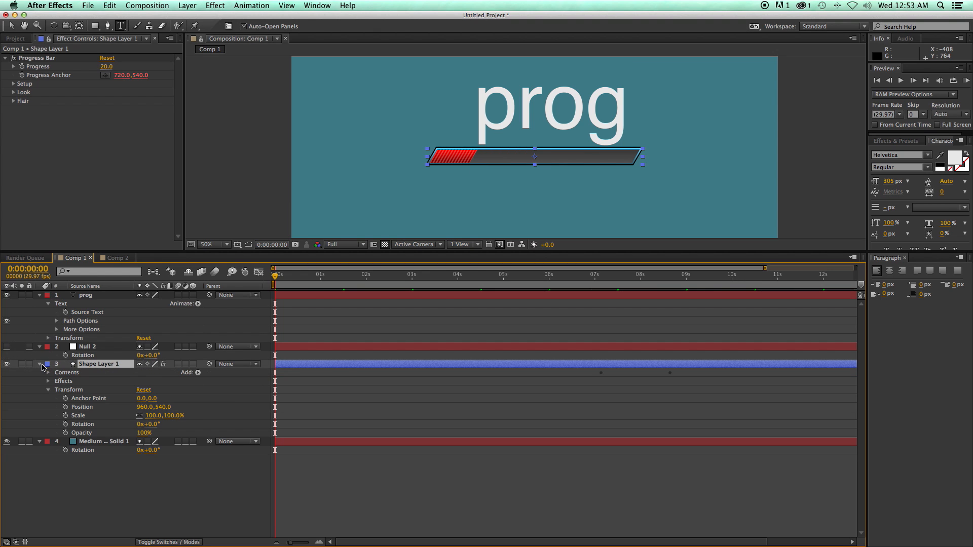
left_click(48, 381)
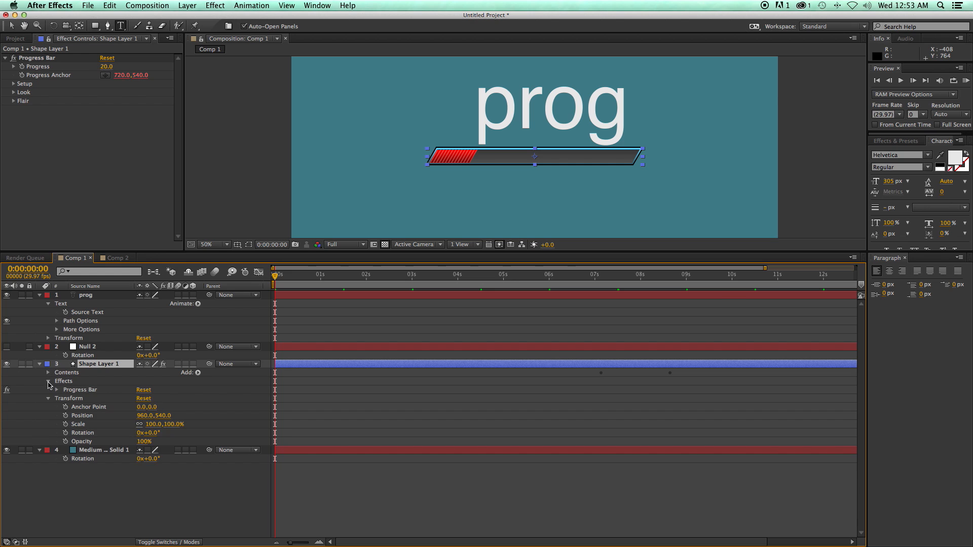
left_click(59, 389)
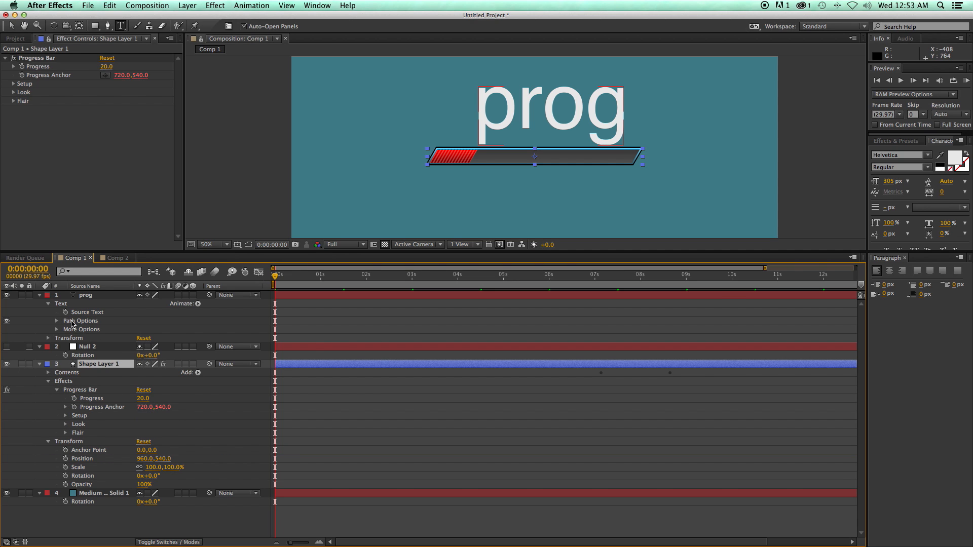
Link the text's Source Text by expression to Shape Layer 1's Progress, displaying 20
left_click(166, 320)
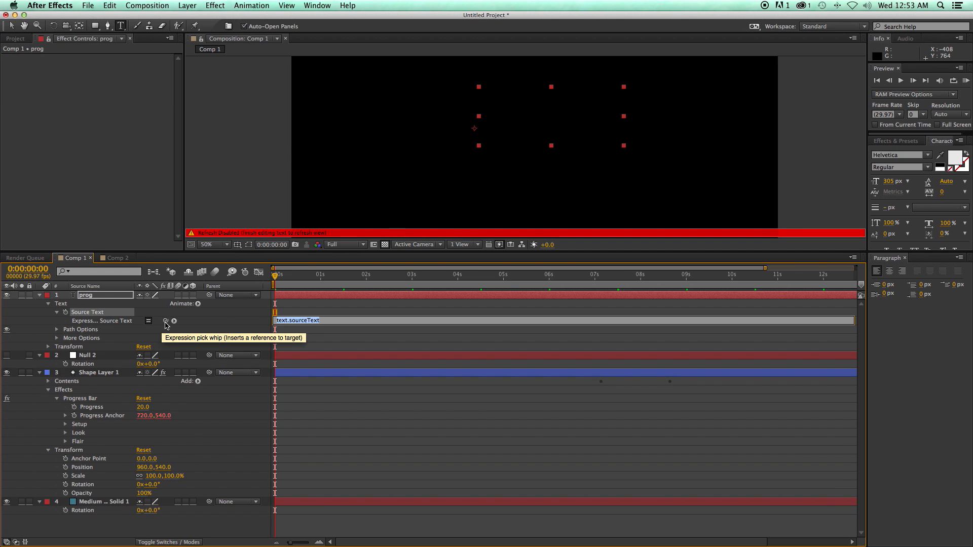
left_click_drag(165, 322, 91, 407)
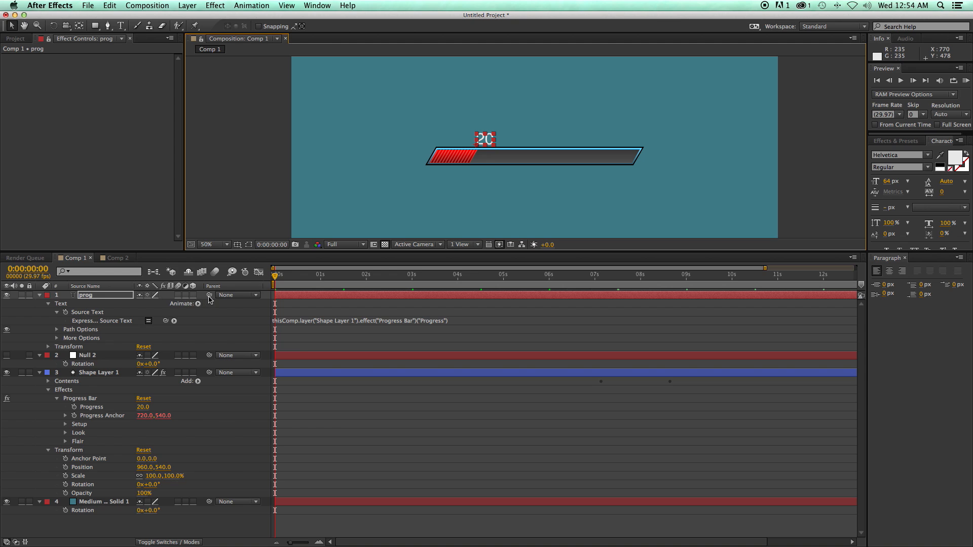
Parent the prog text to Null 2 and scrub Progress to verify it follows, leaving it at 23
left_click_drag(209, 295, 113, 355)
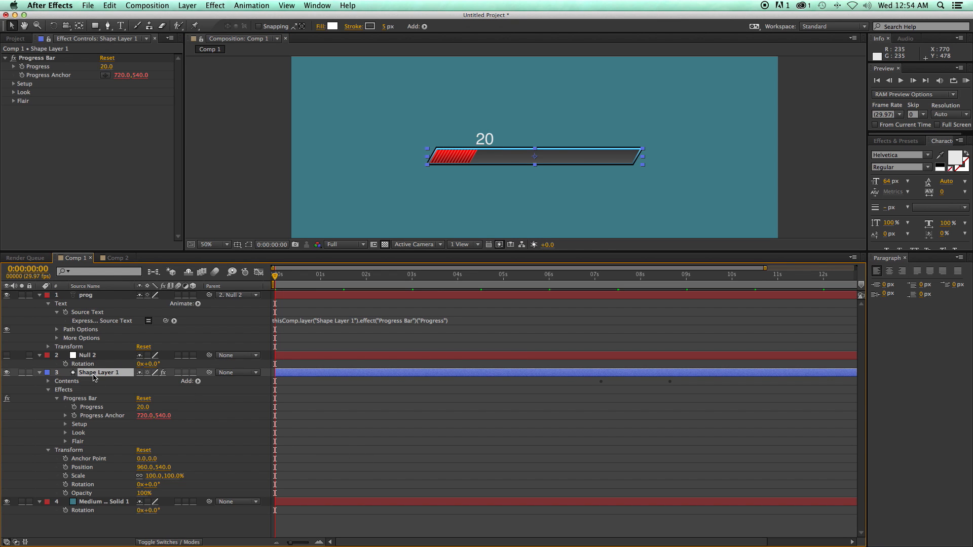
left_click_drag(106, 67, 98, 68)
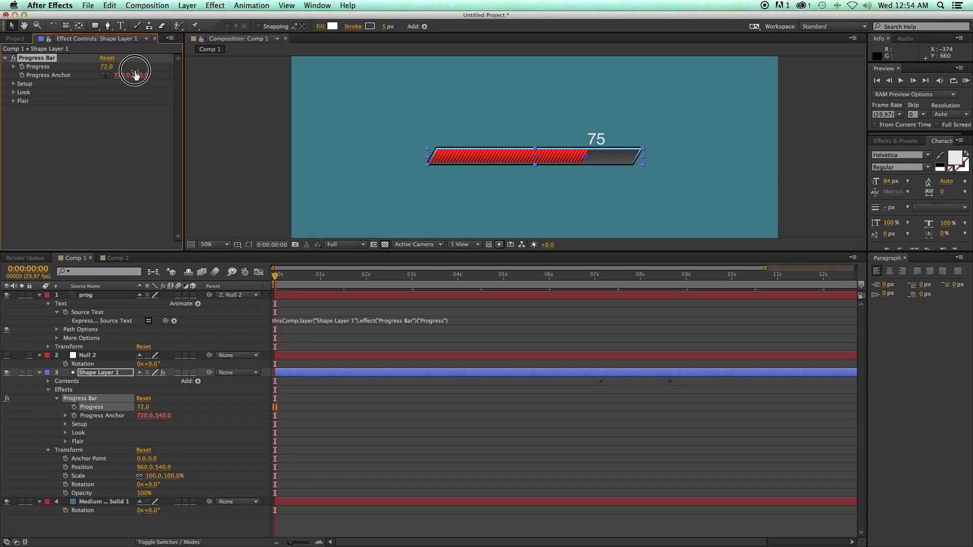
left_click_drag(133, 73, 149, 74)
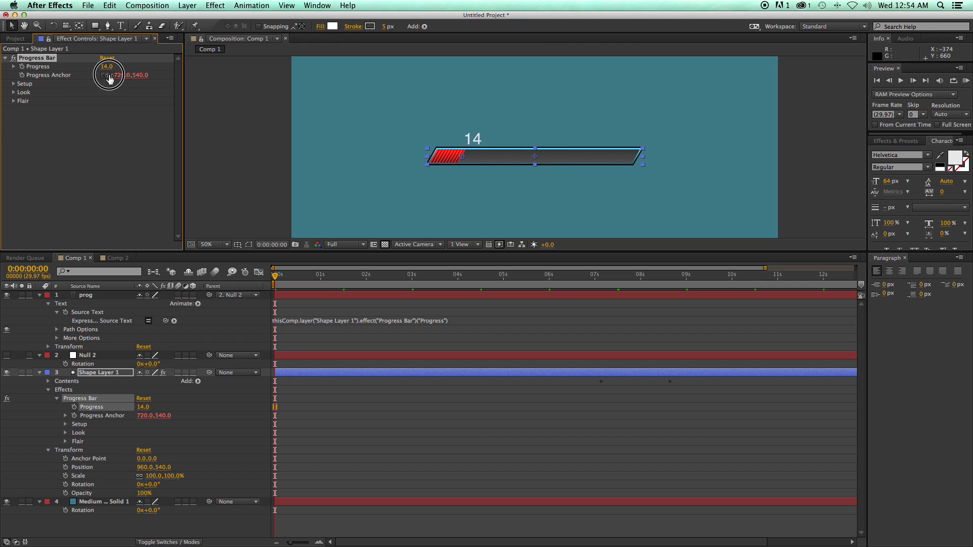
left_click_drag(108, 66, 124, 67)
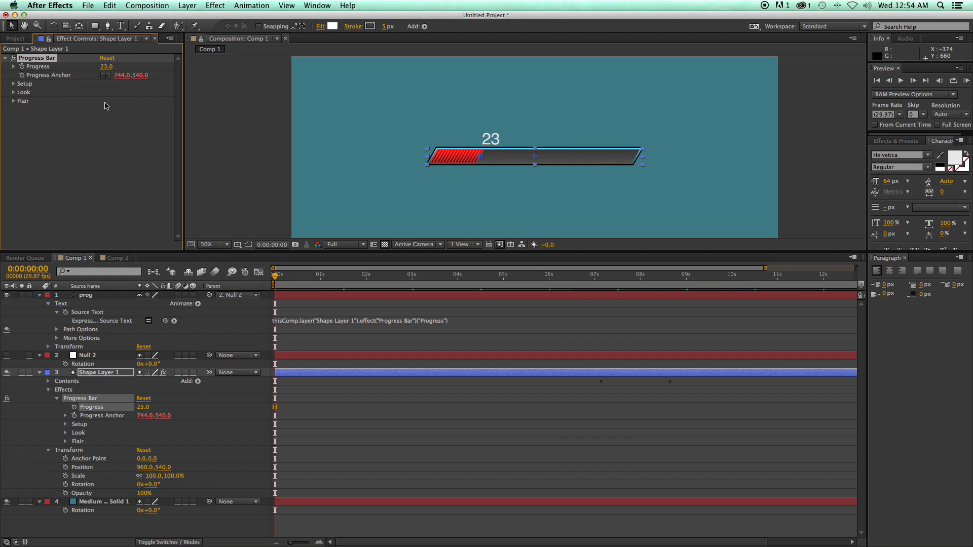